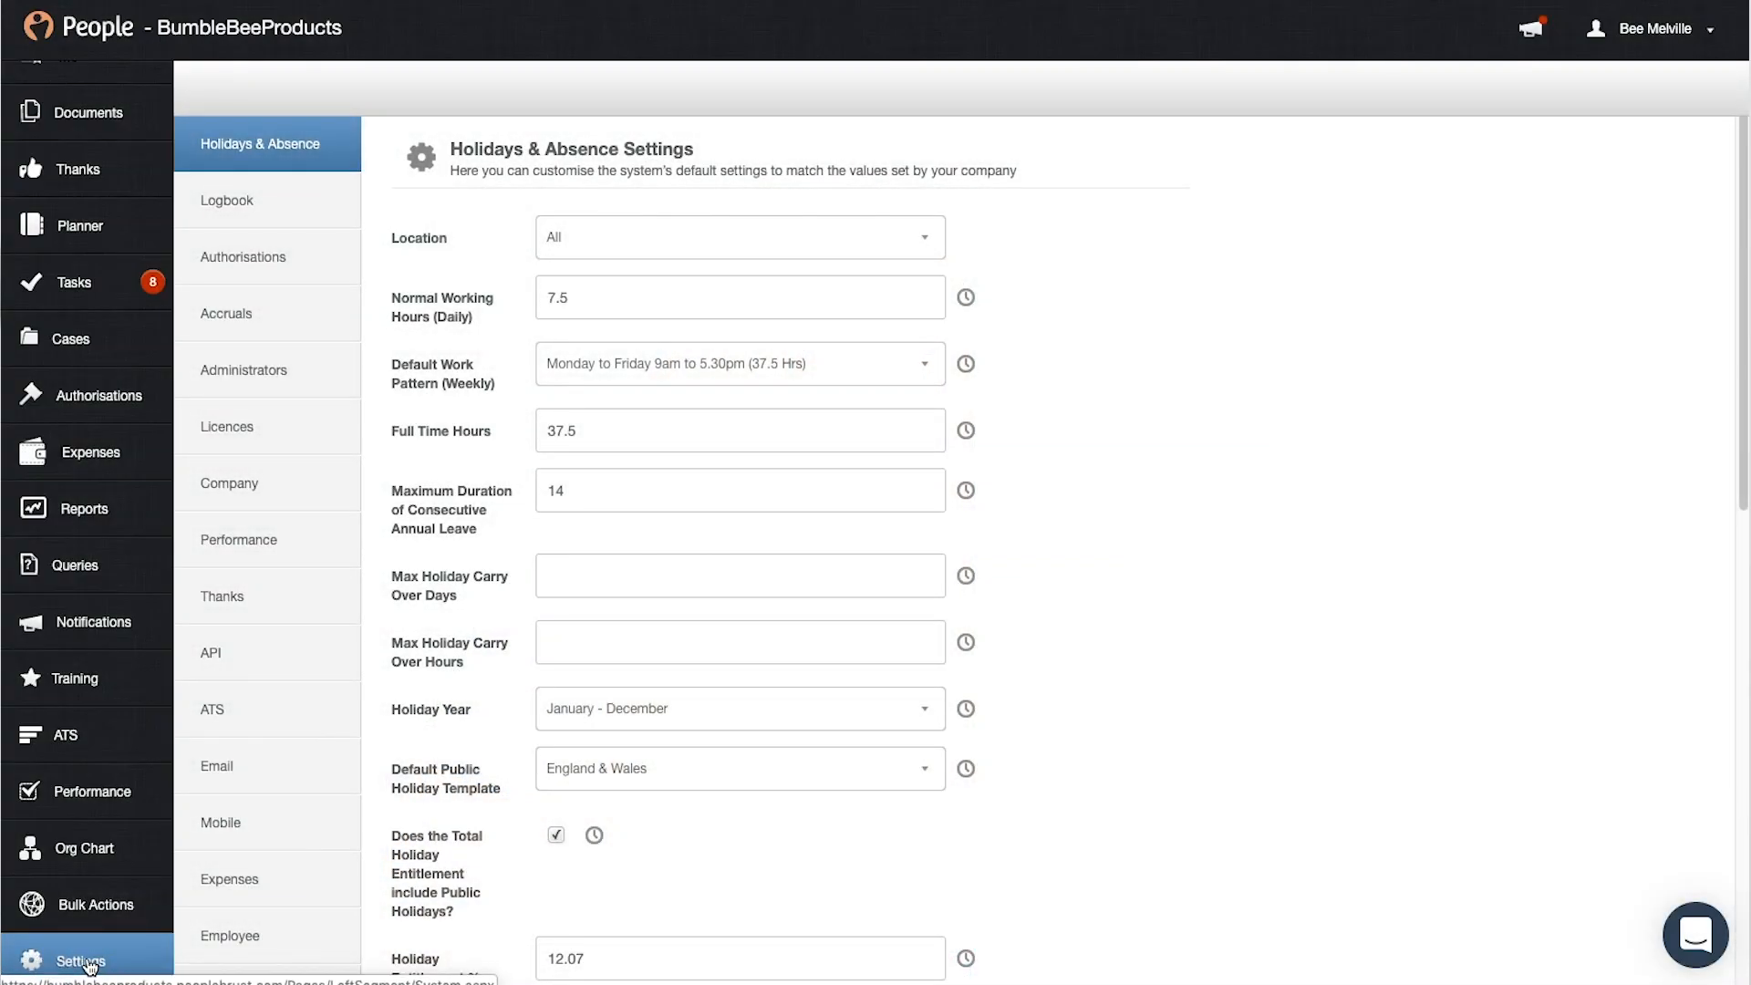
Step: Open the Licences settings page to check whether Logbook Designer is licensed
left_click(267, 427)
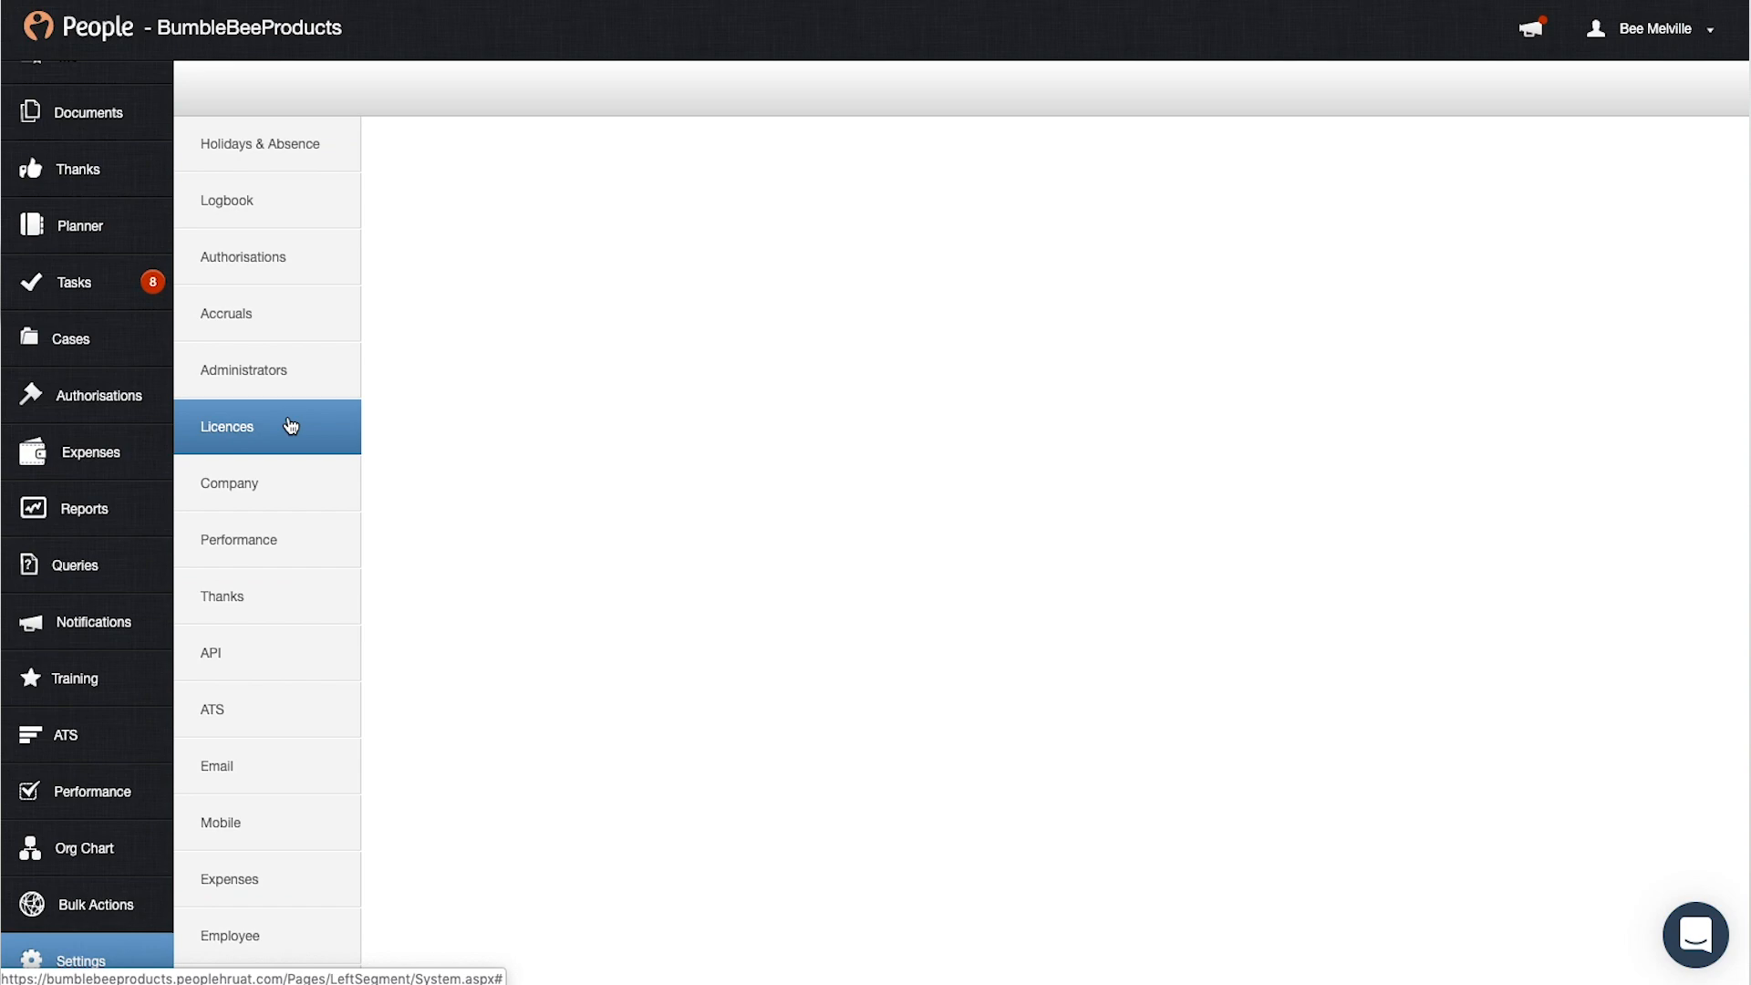
left_click(227, 427)
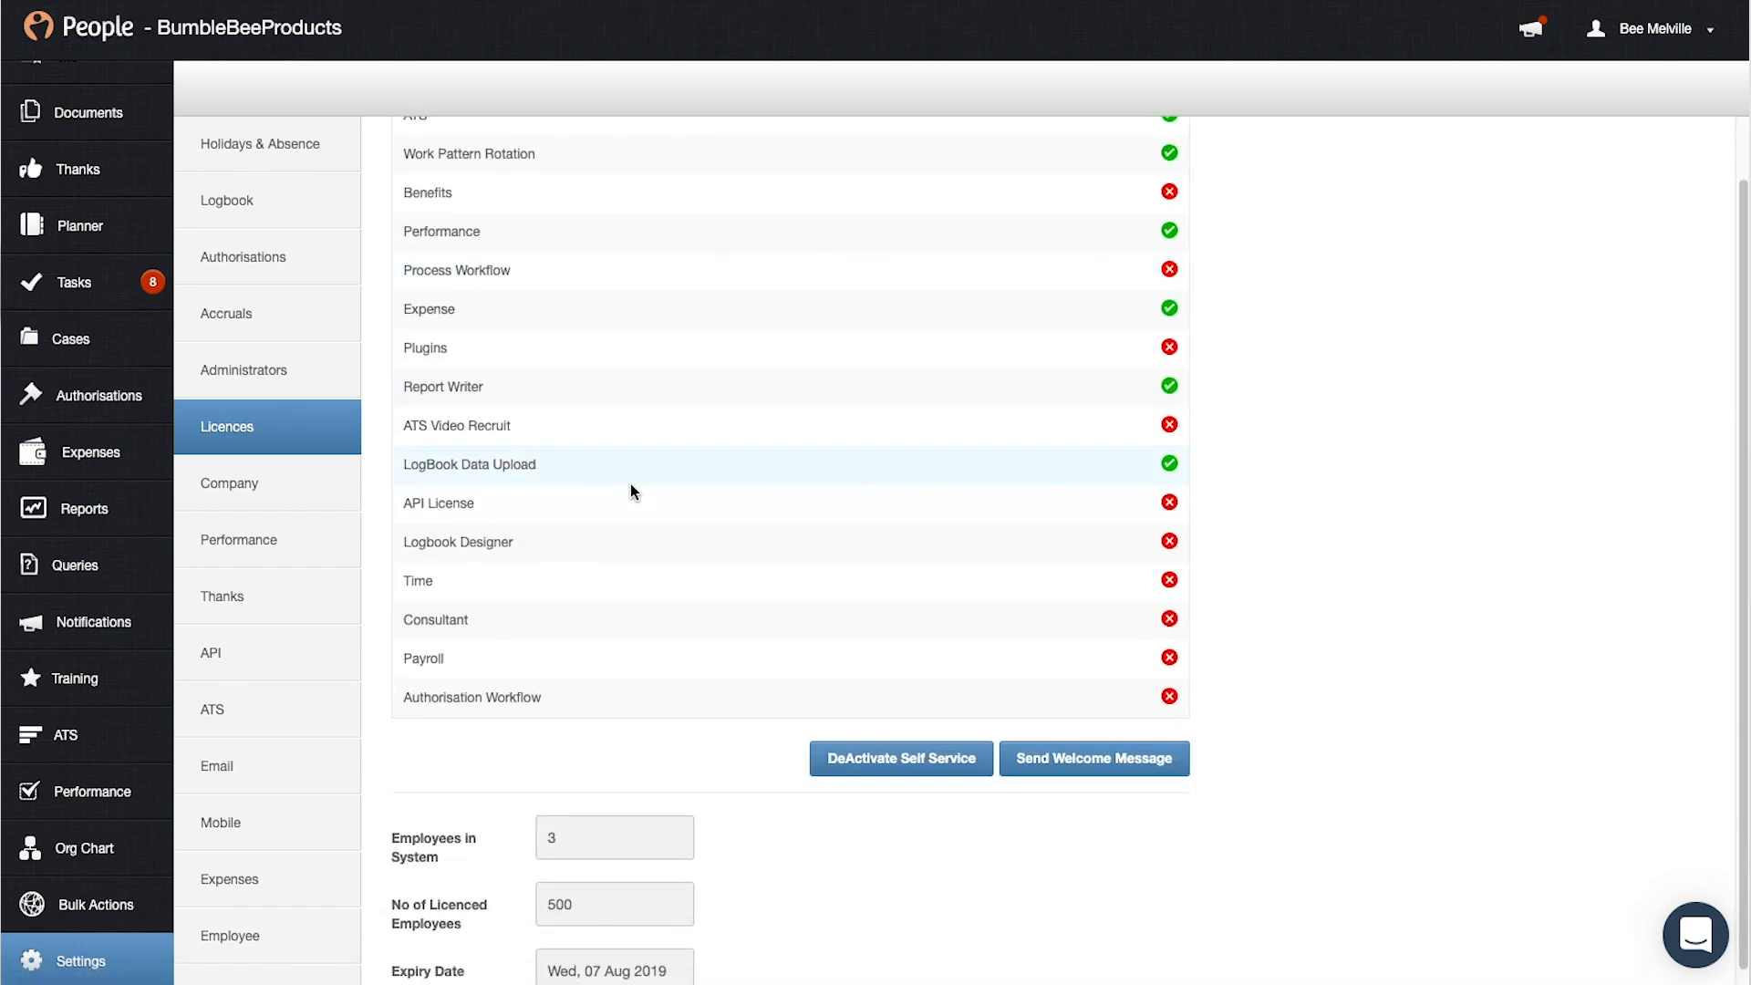
mouse_move(978, 556)
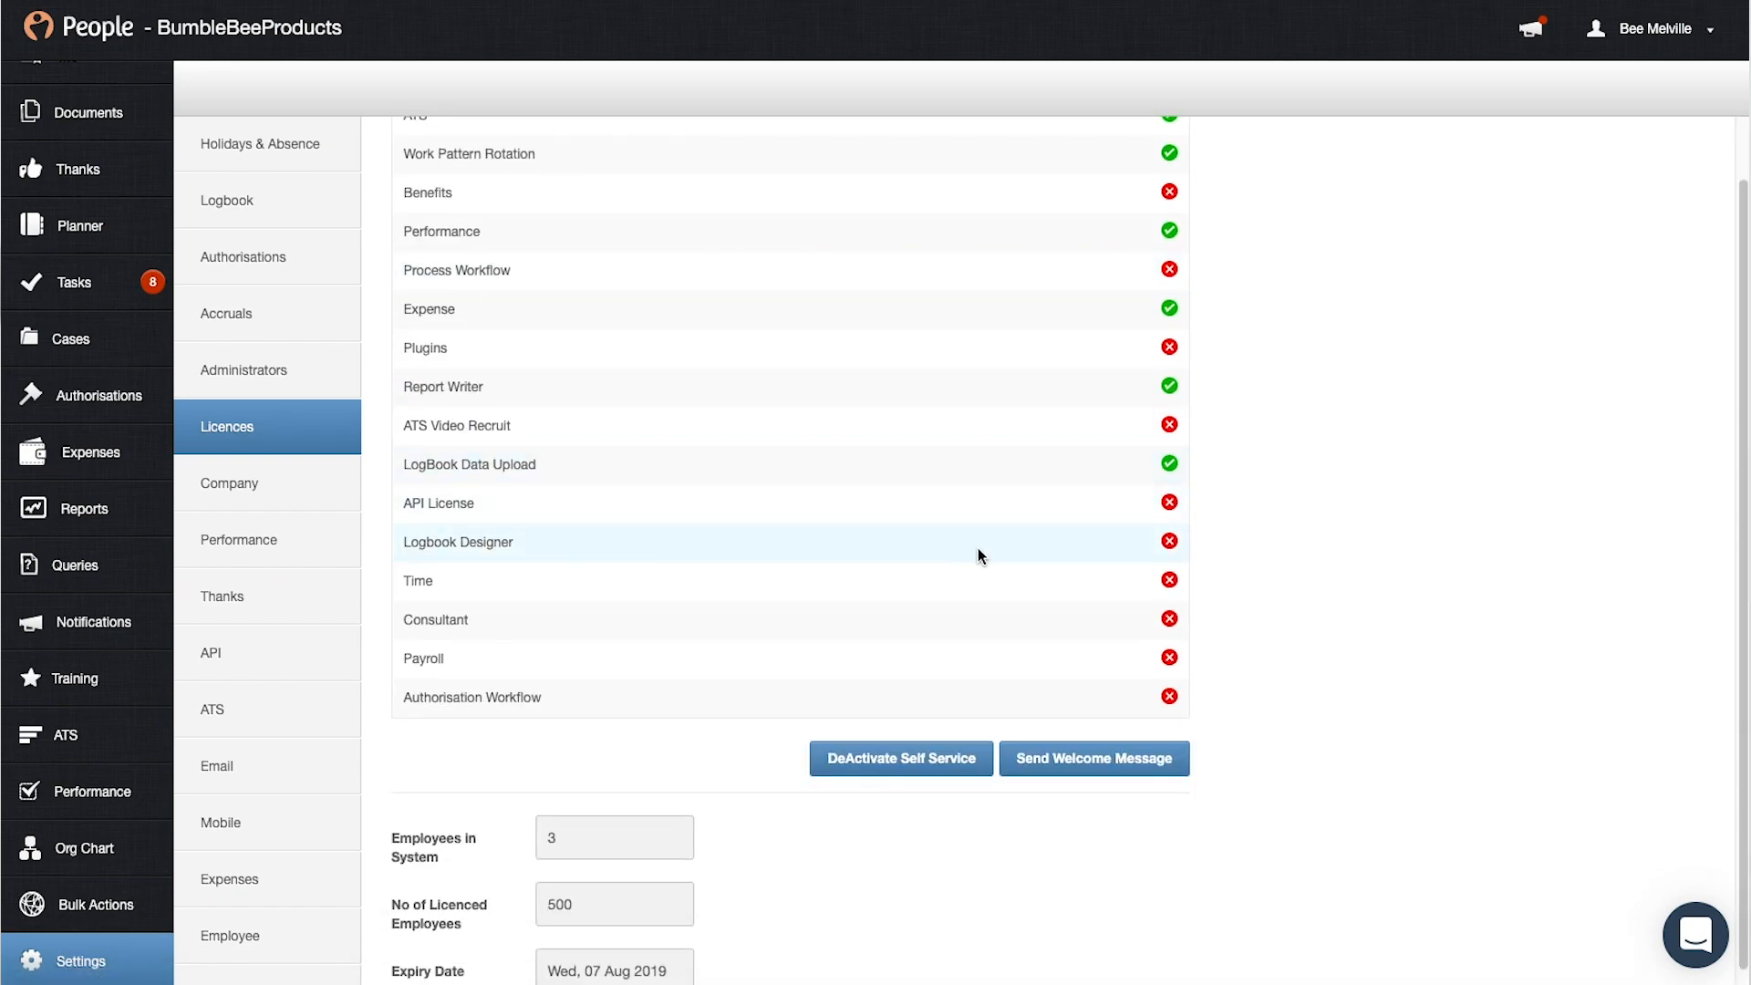
mouse_move(1170, 548)
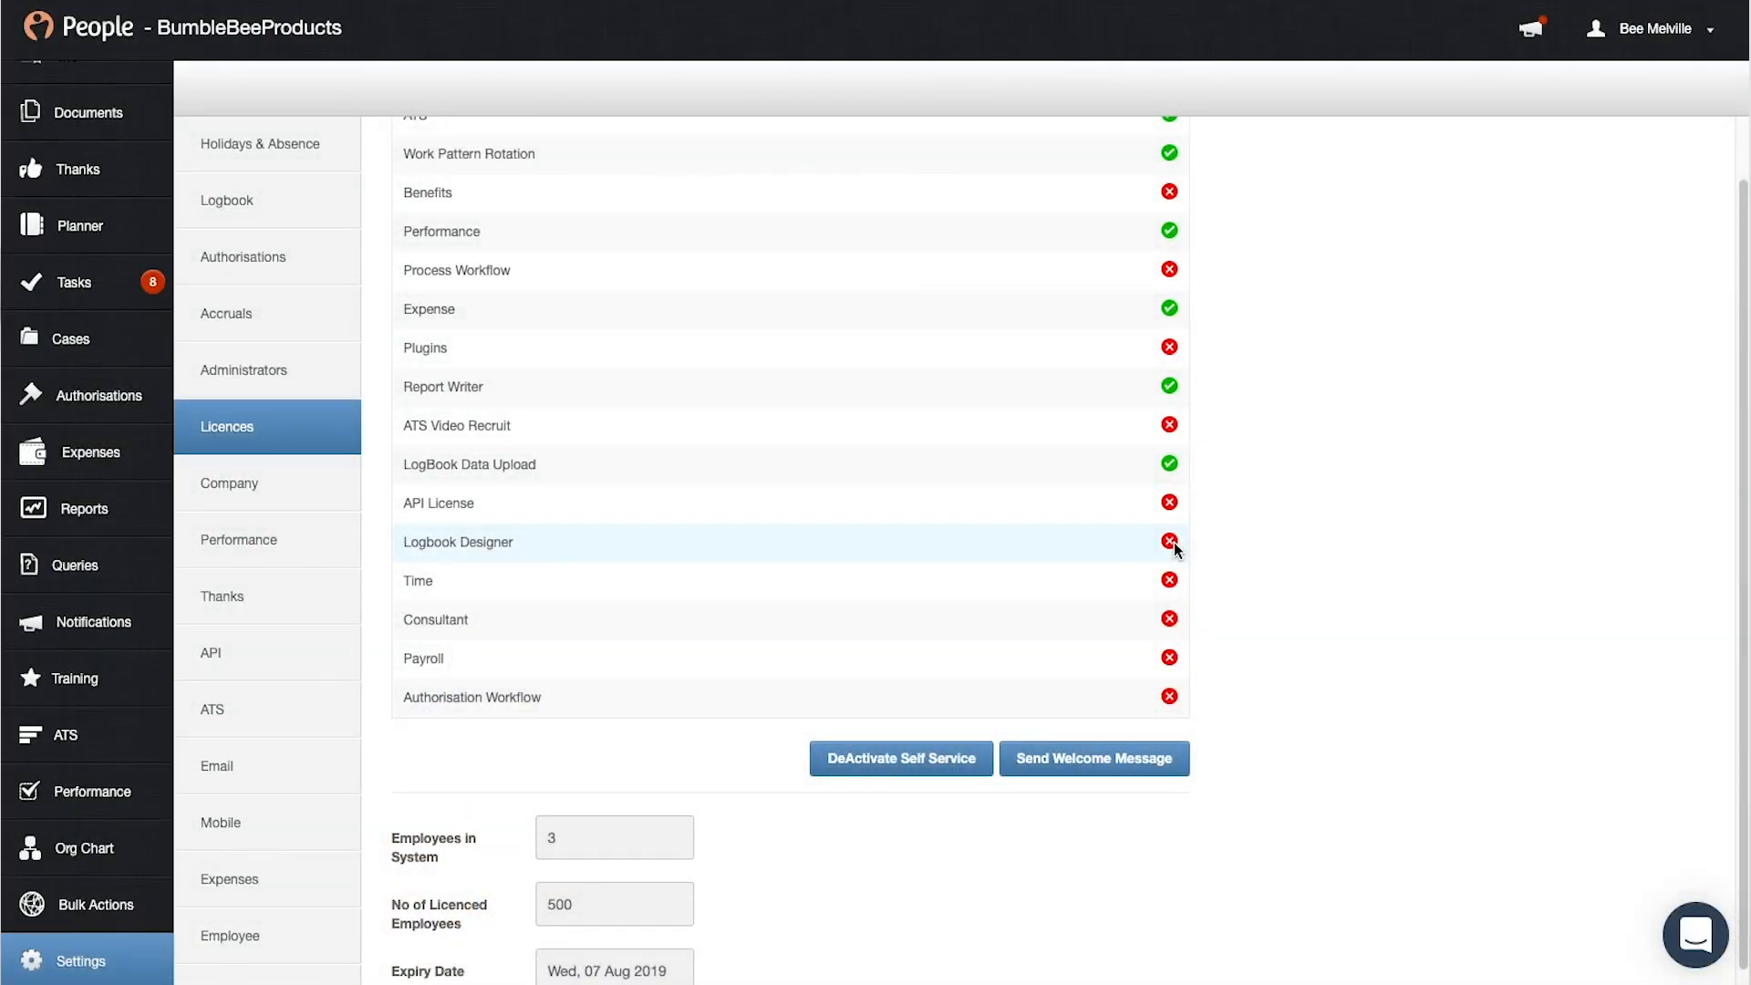
mouse_move(352, 418)
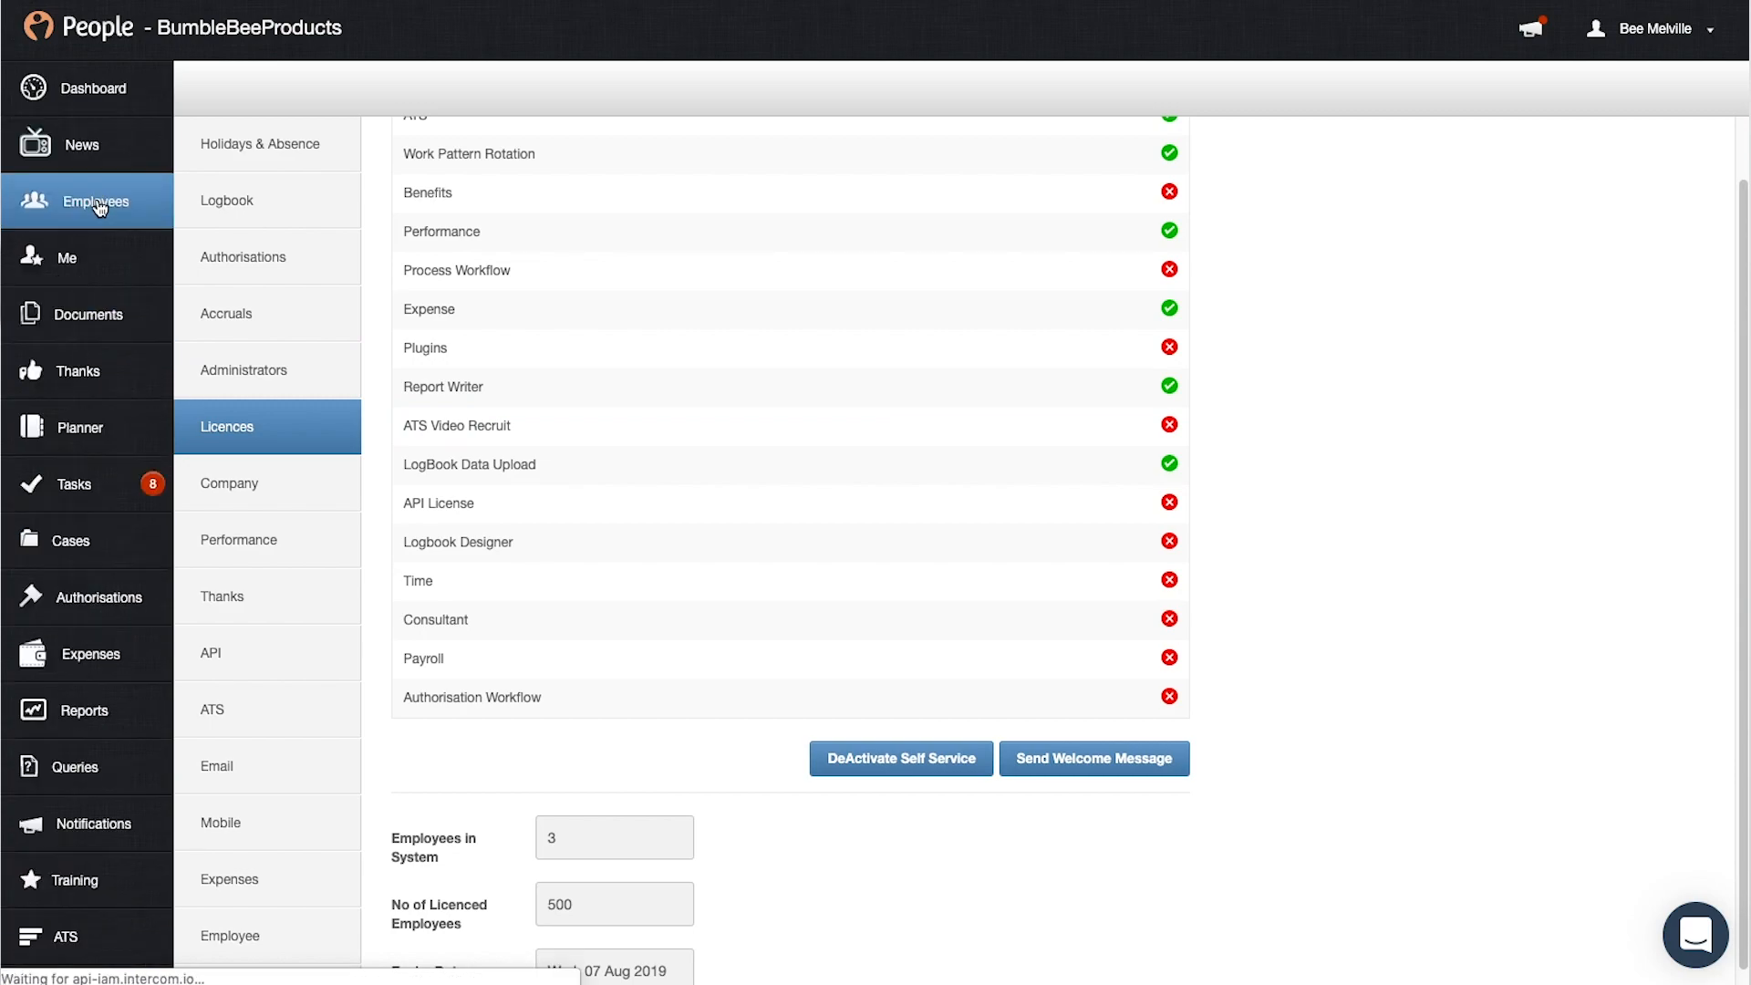
left_click(95, 201)
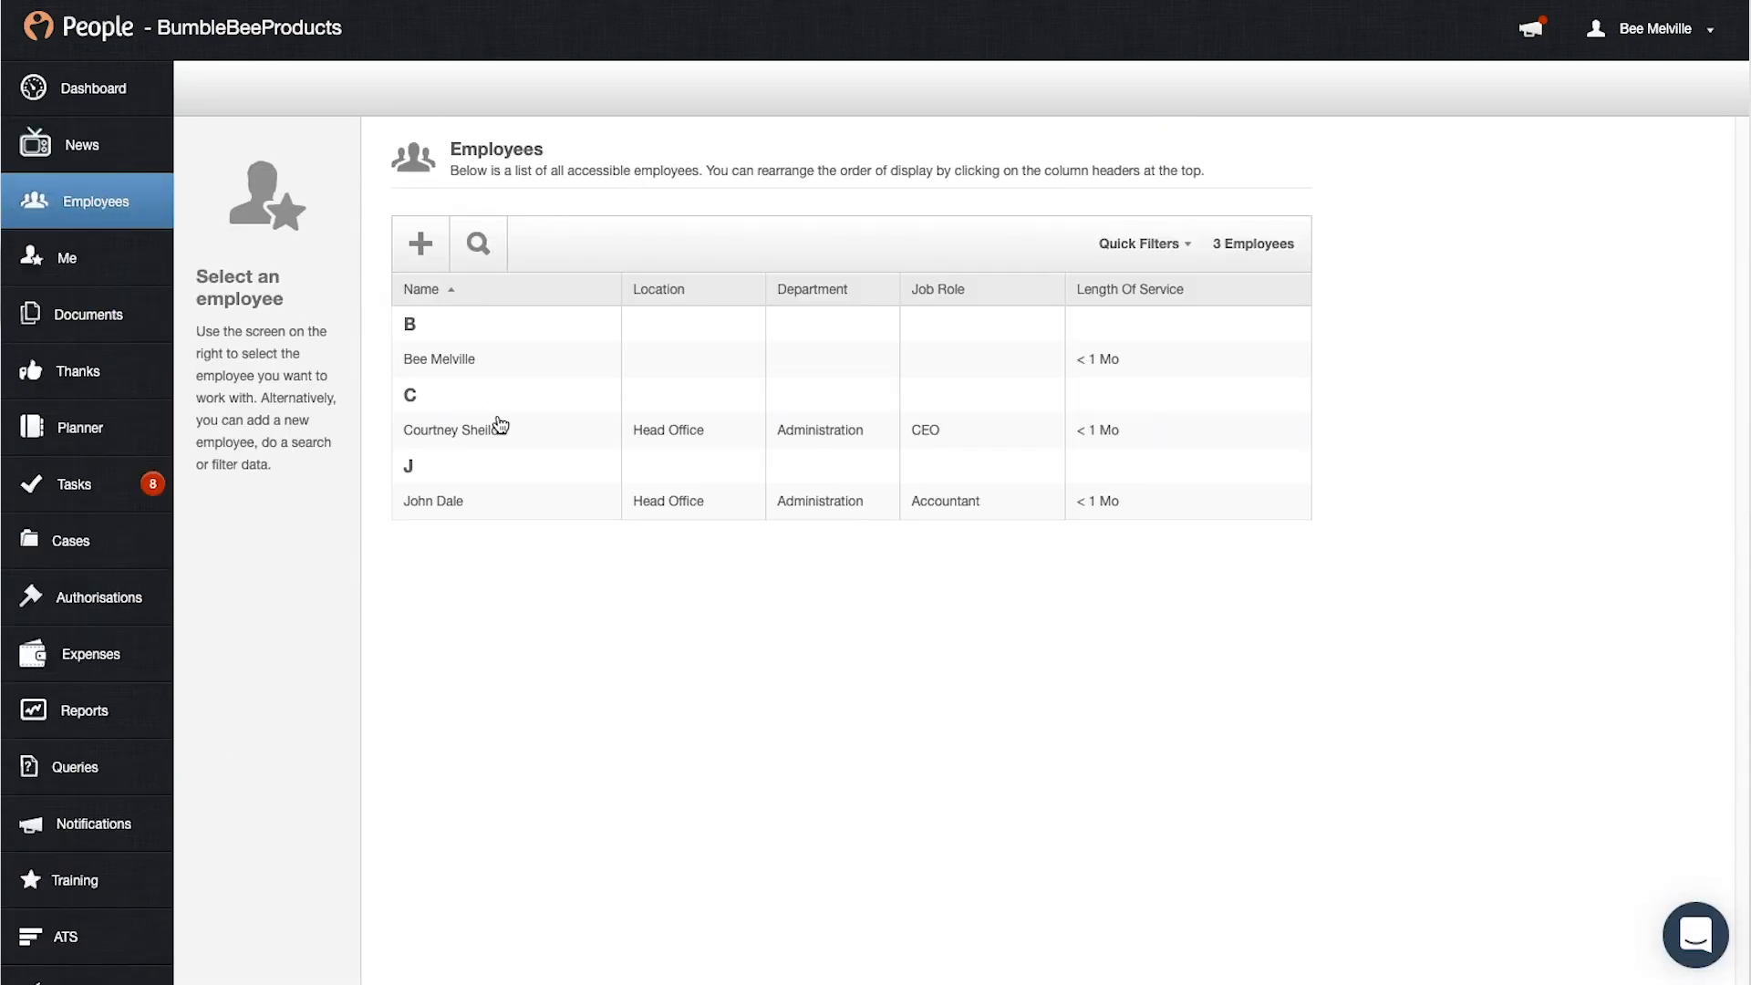
left_click(454, 429)
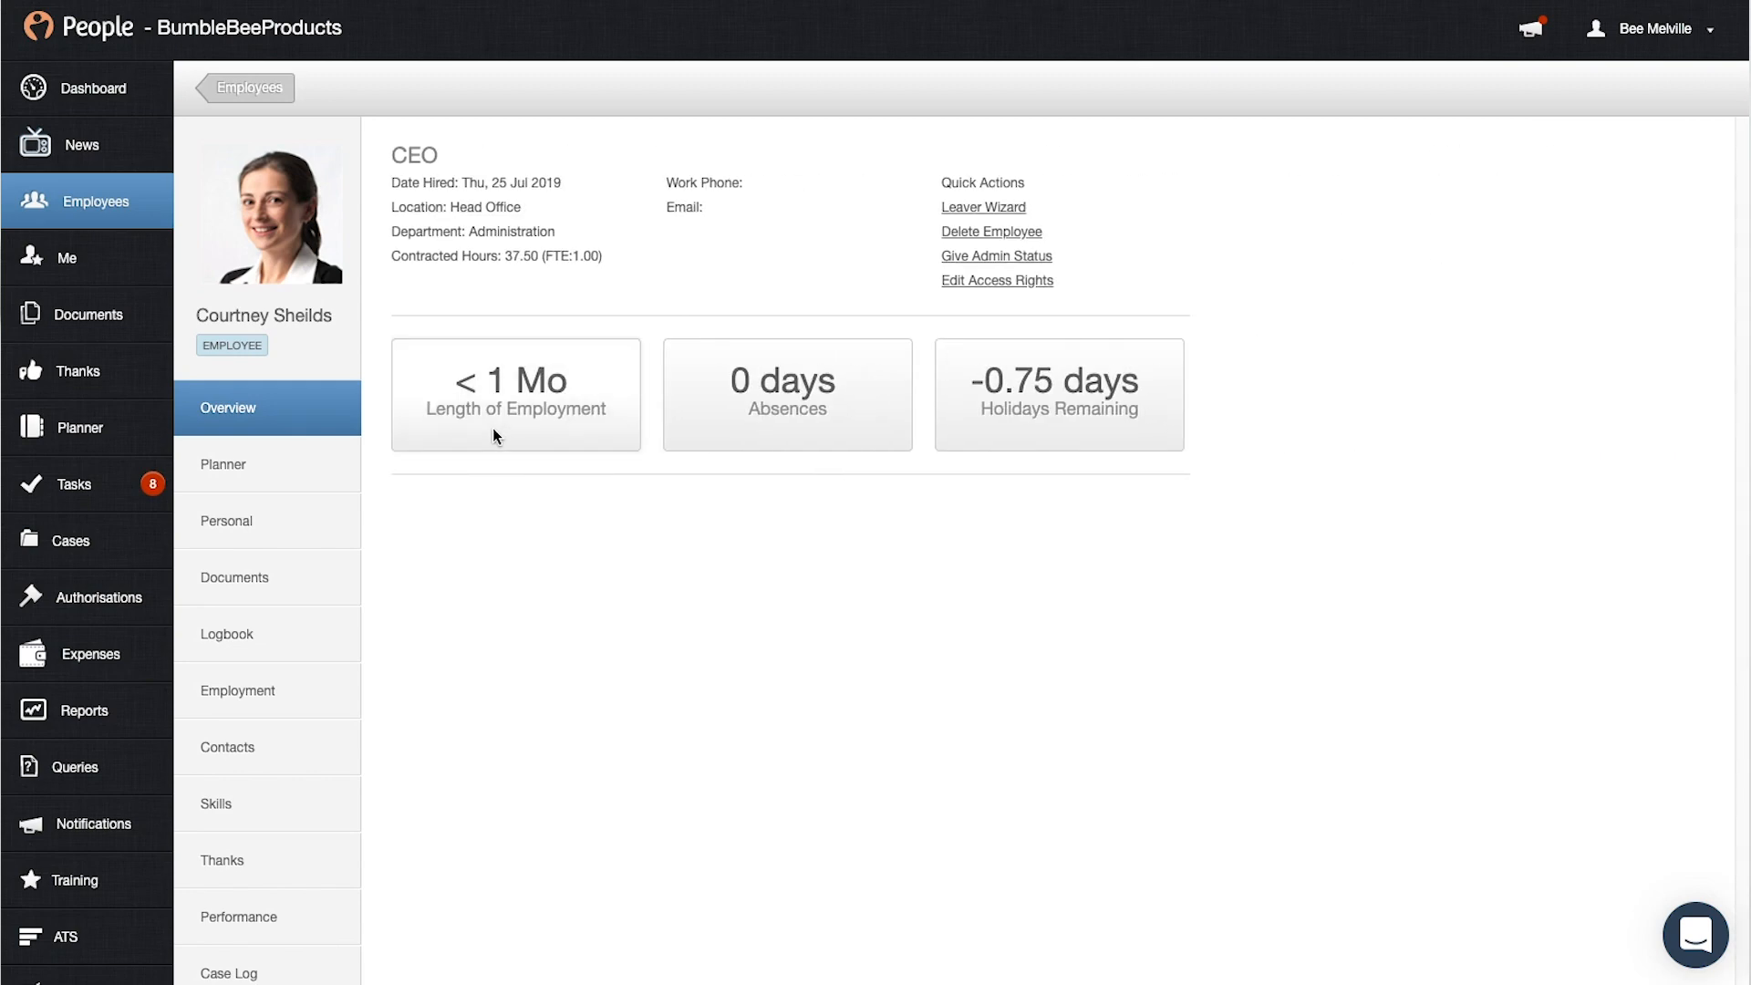
left_click(267, 635)
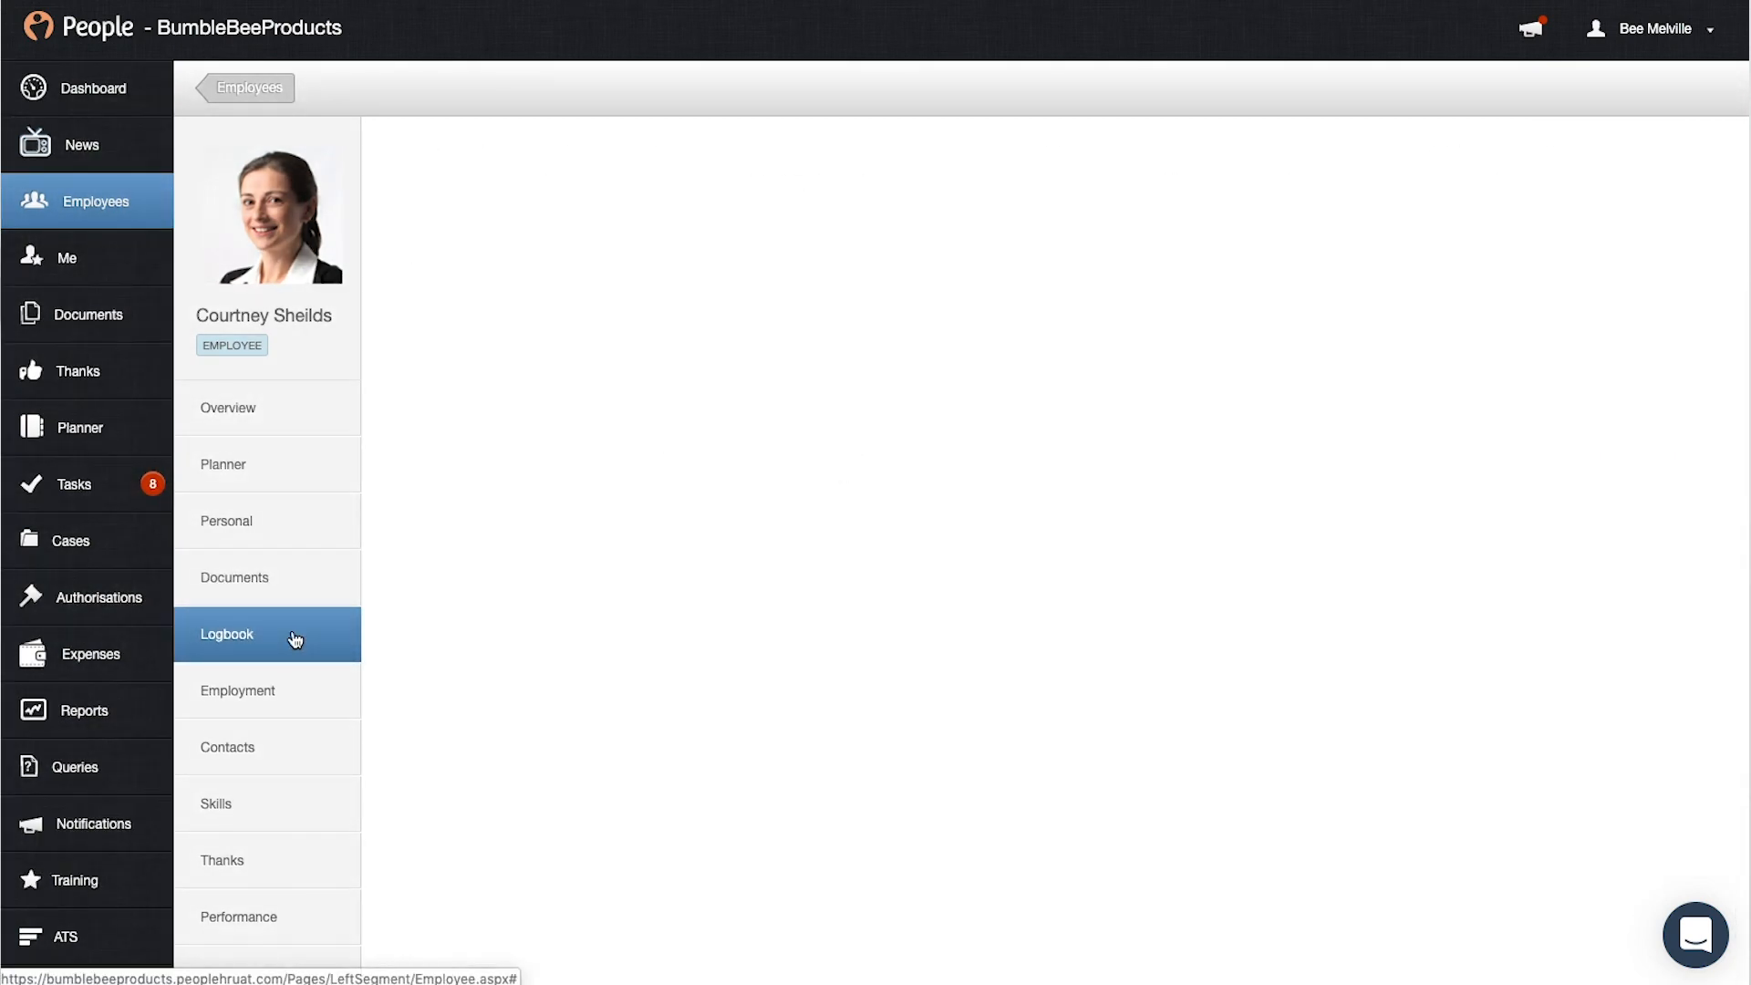
left_click(228, 635)
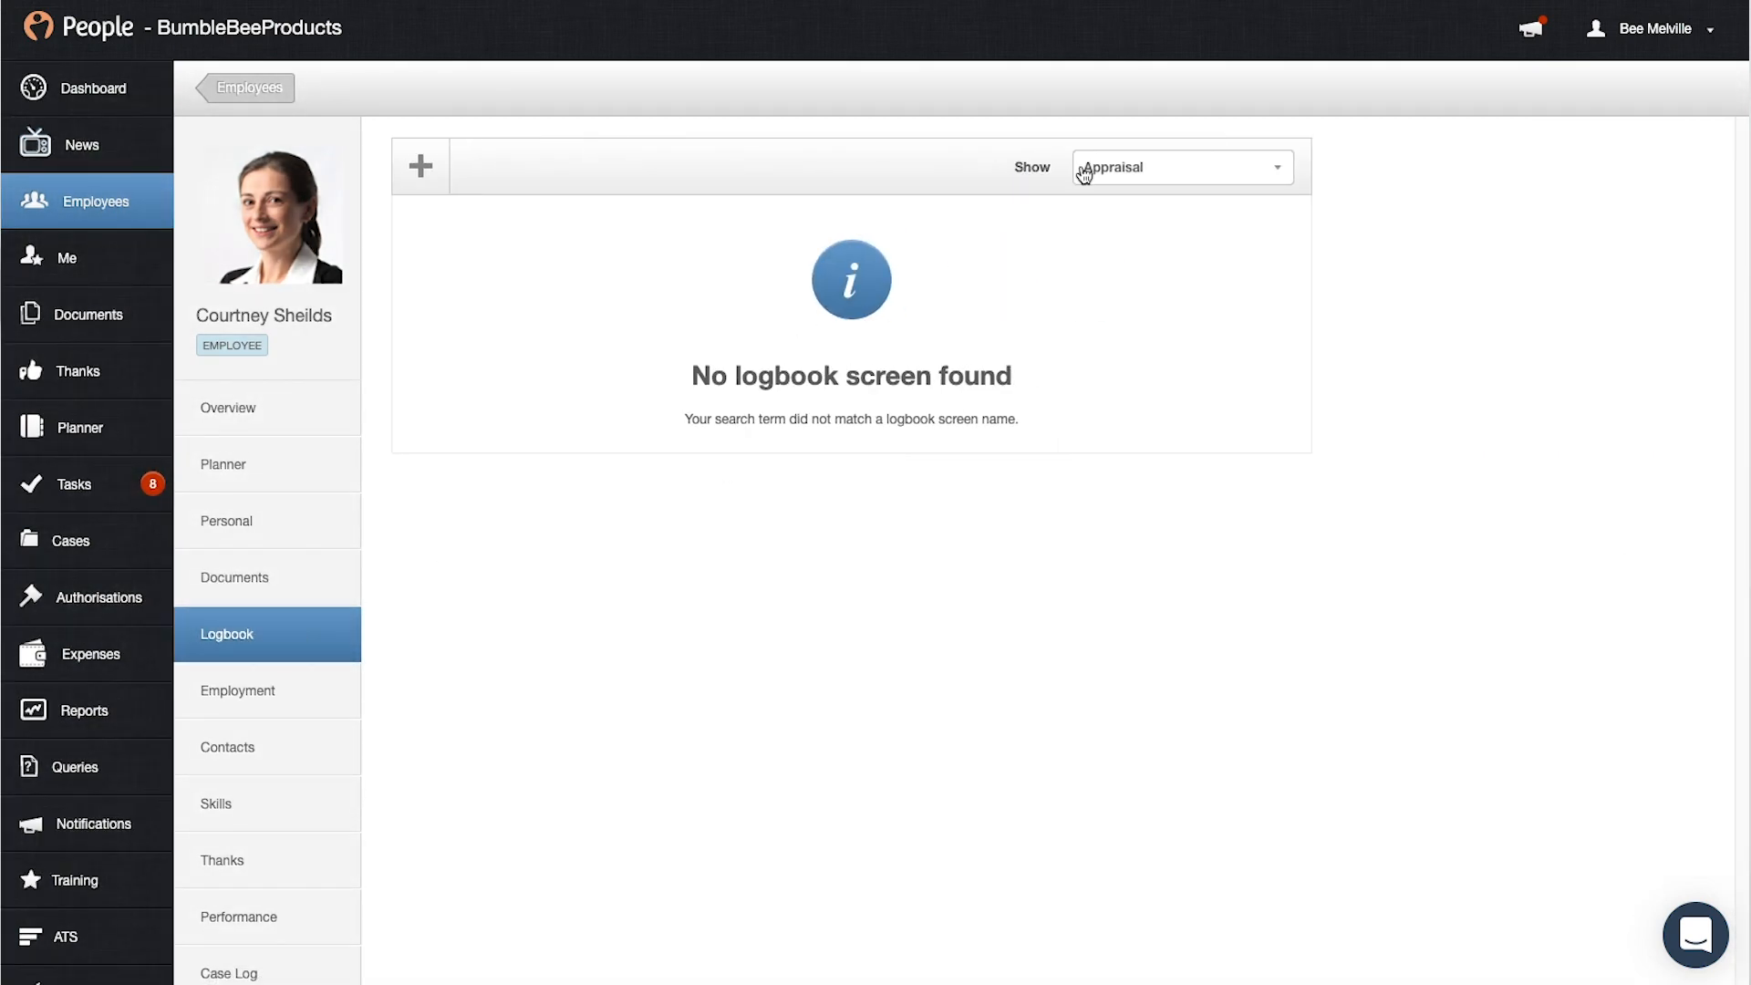
Step: Show the Training logbook screen and start a new training record
left_click(1175, 166)
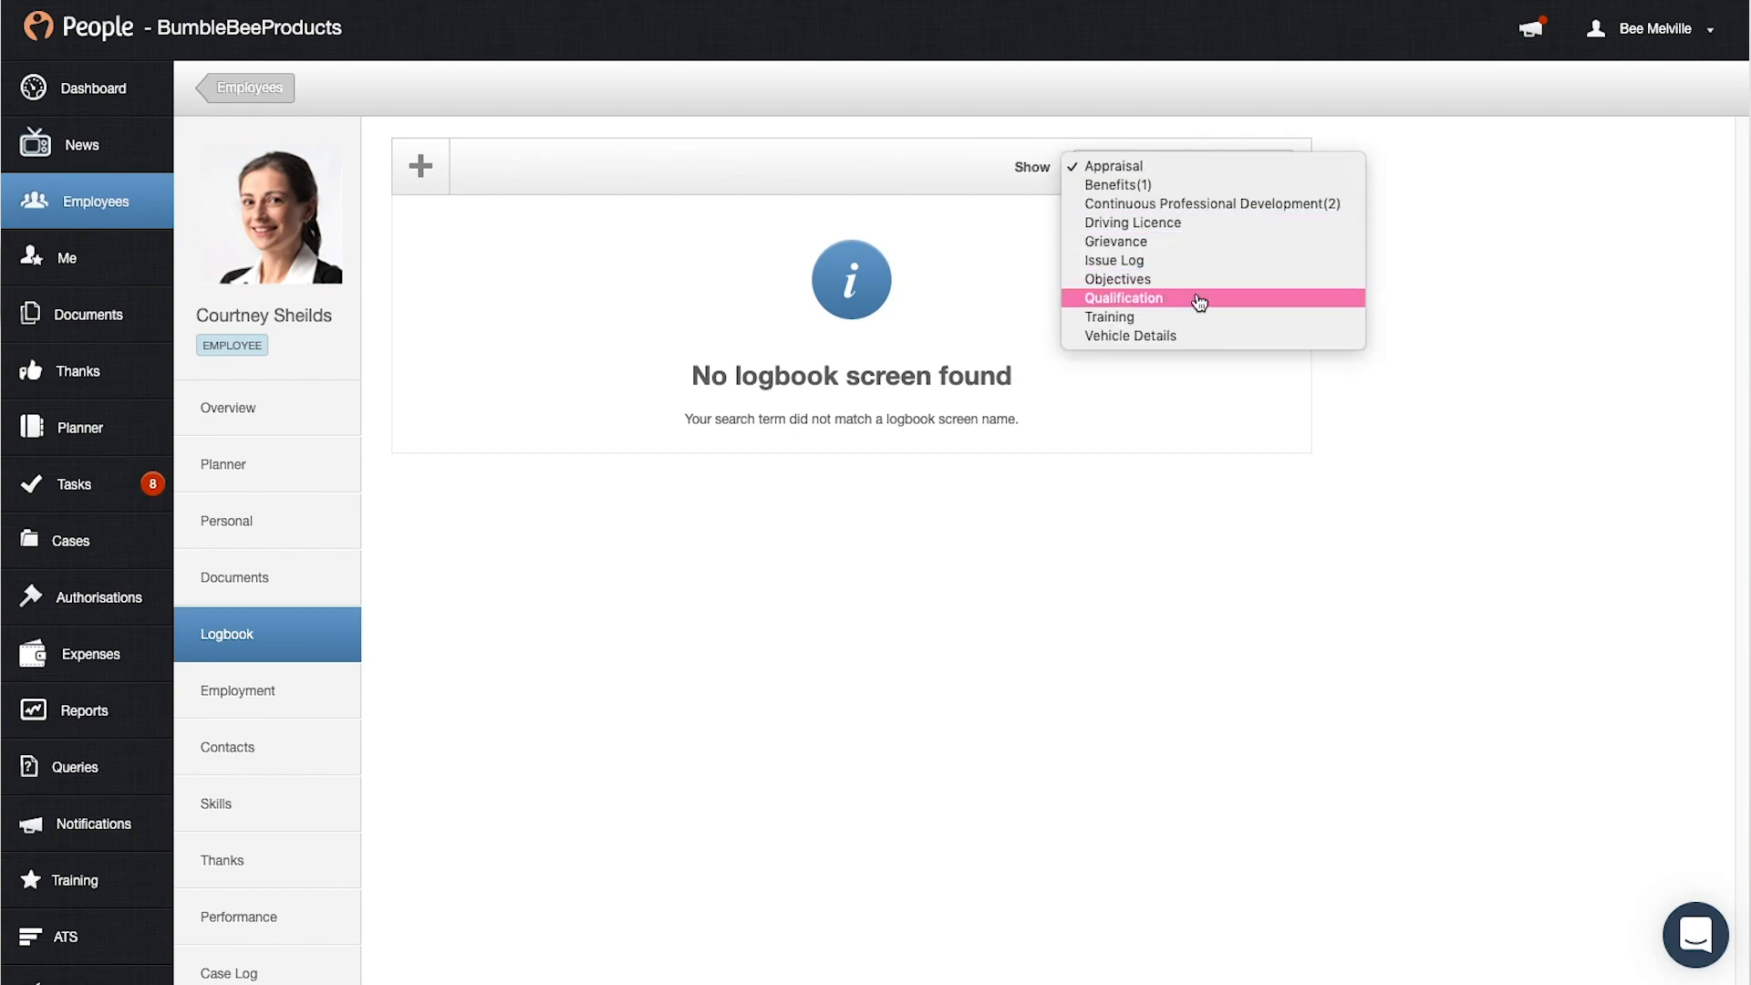
mouse_move(1176, 260)
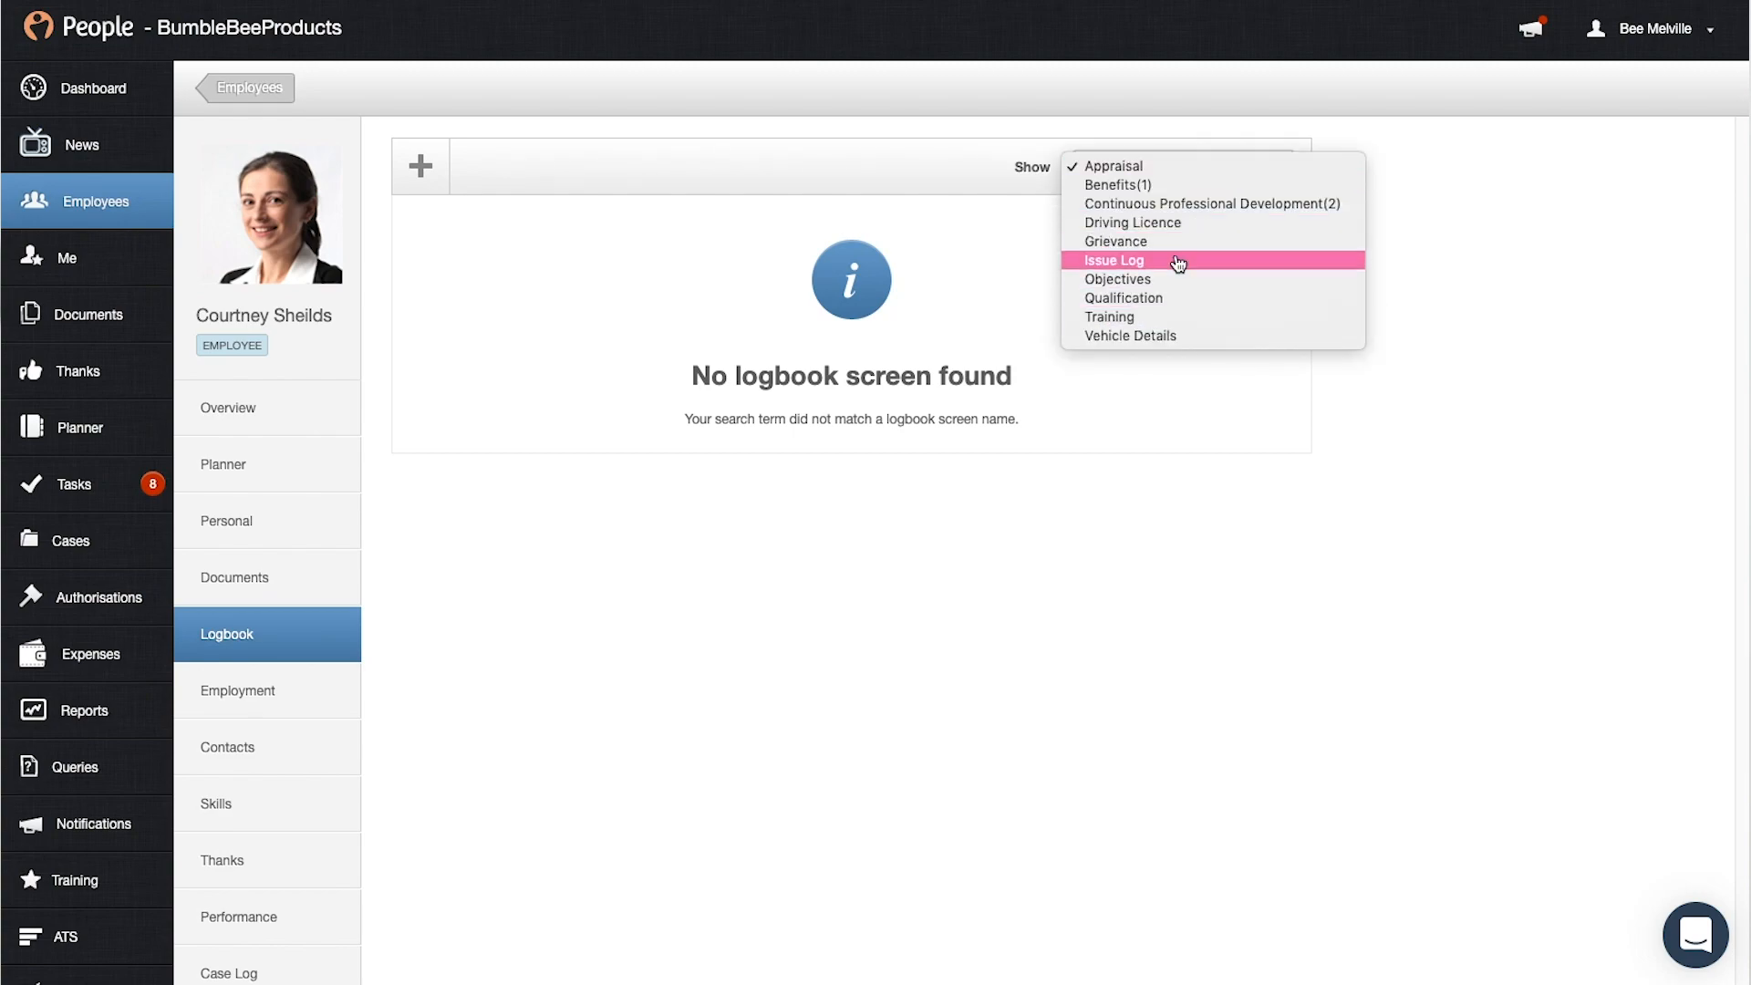
mouse_move(1169, 324)
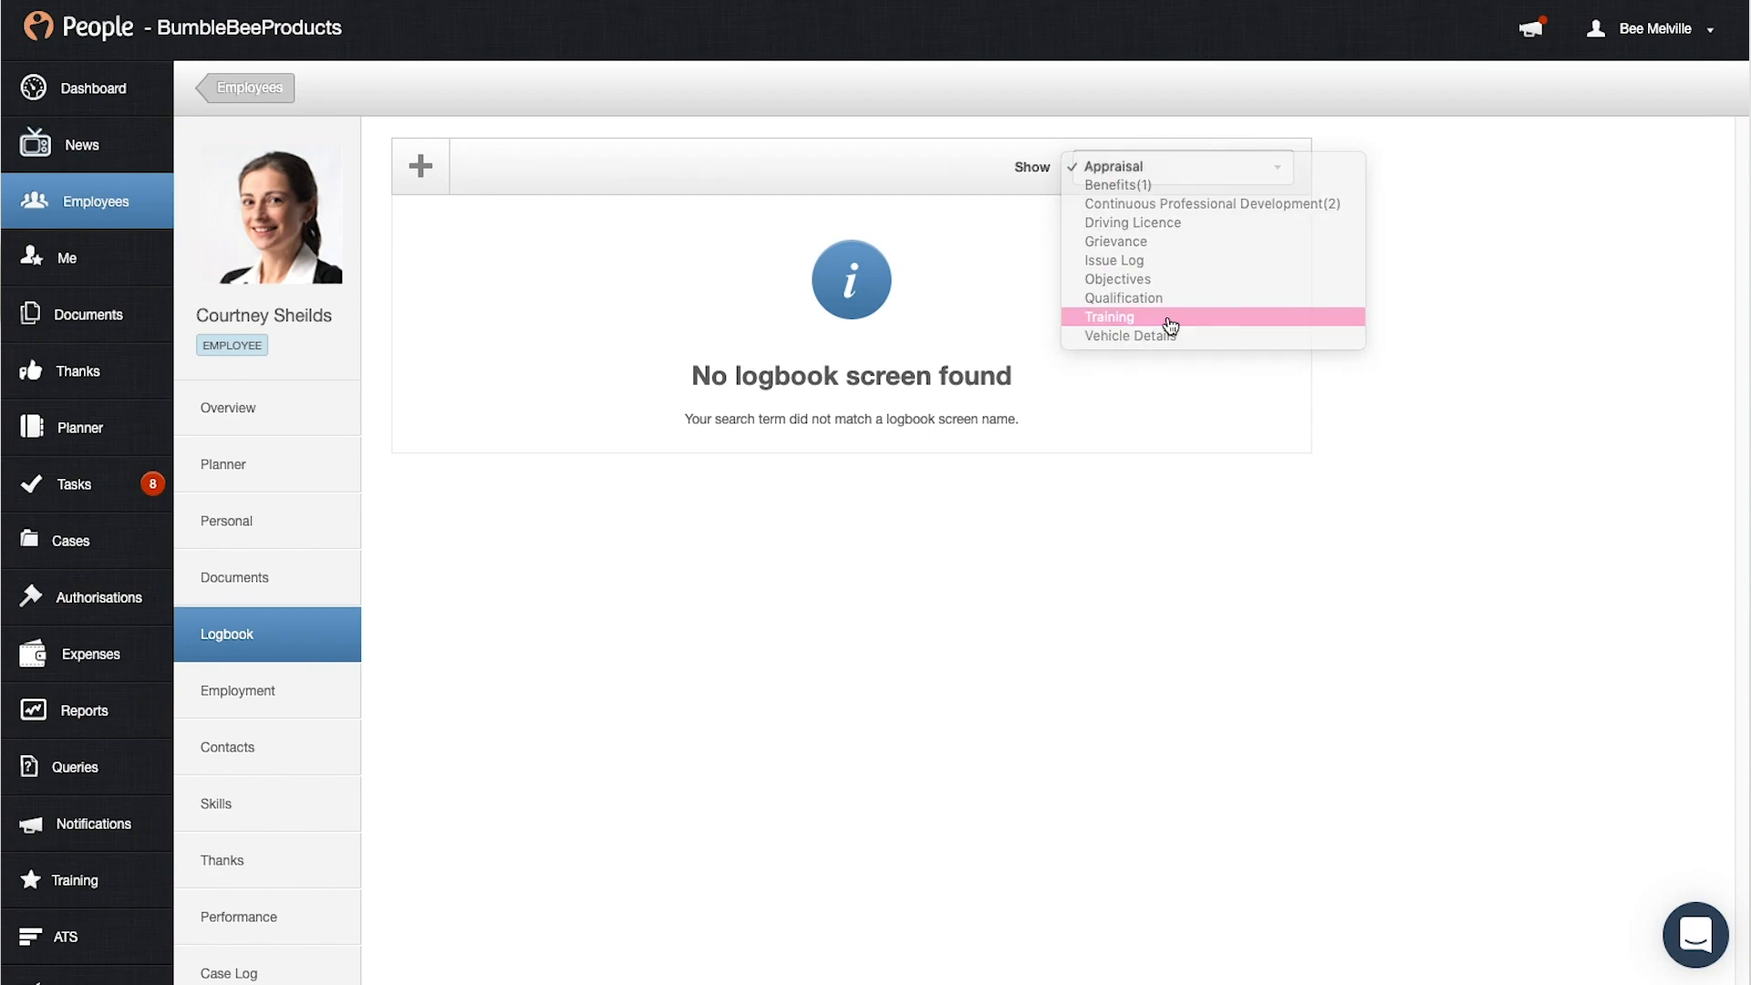
left_click(1110, 316)
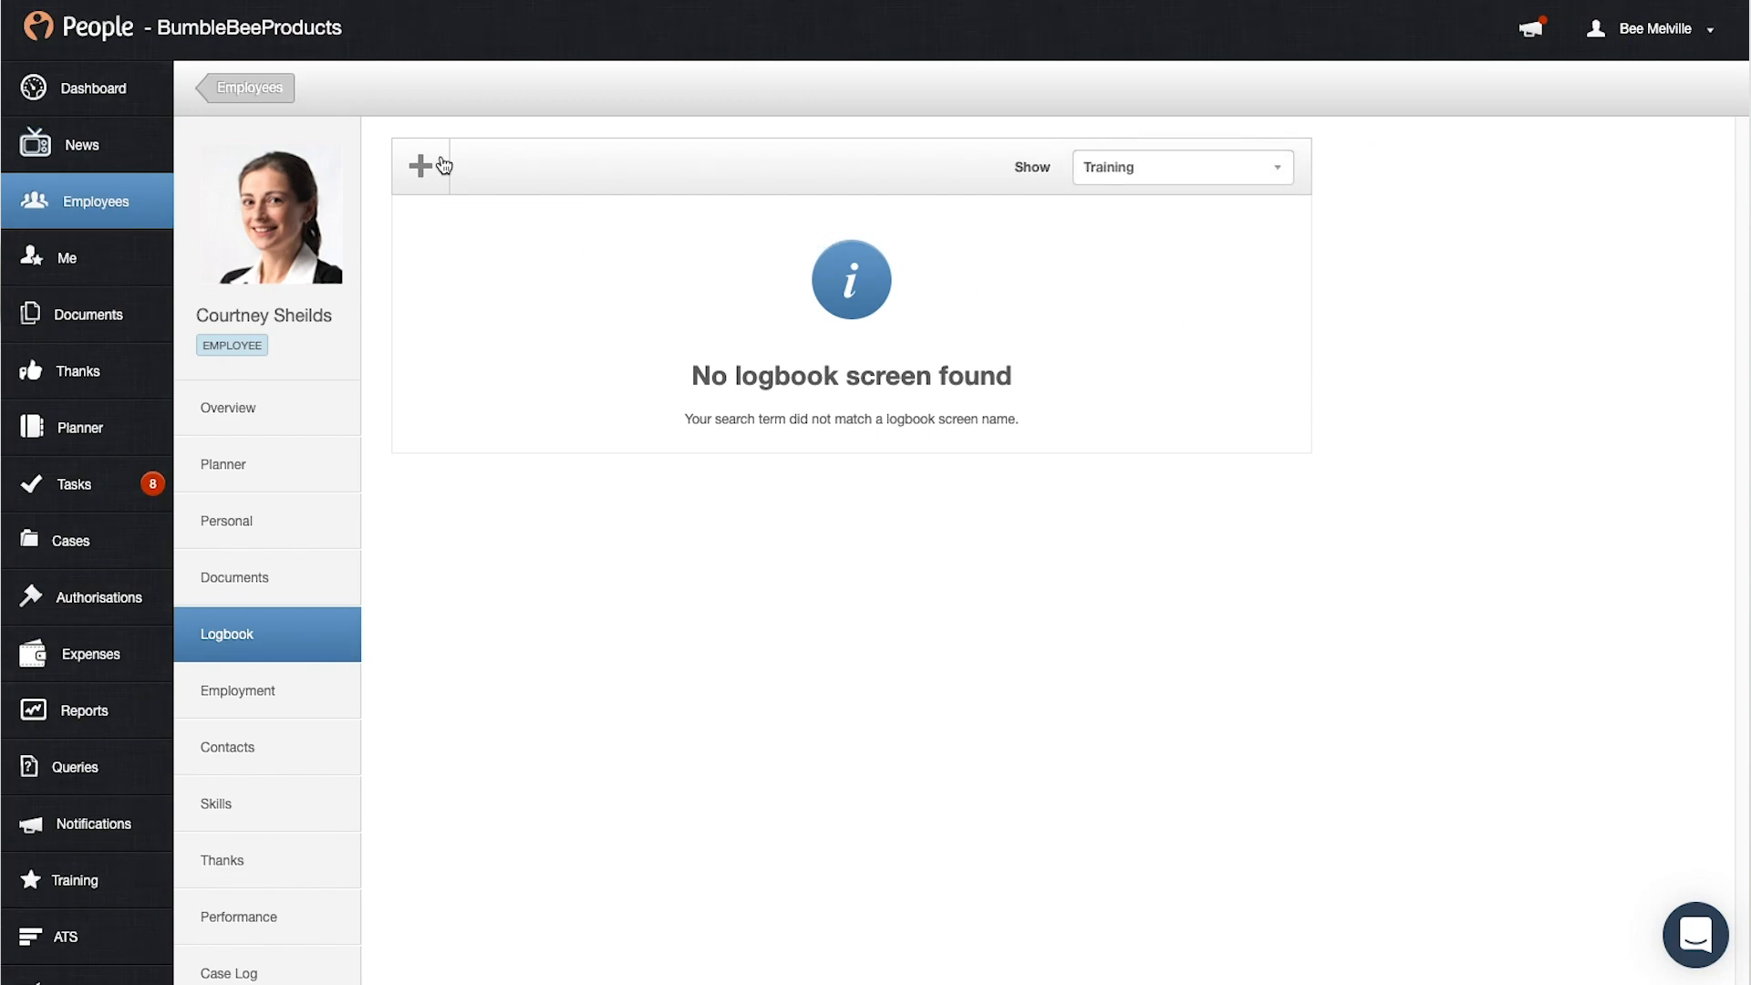
left_click(422, 165)
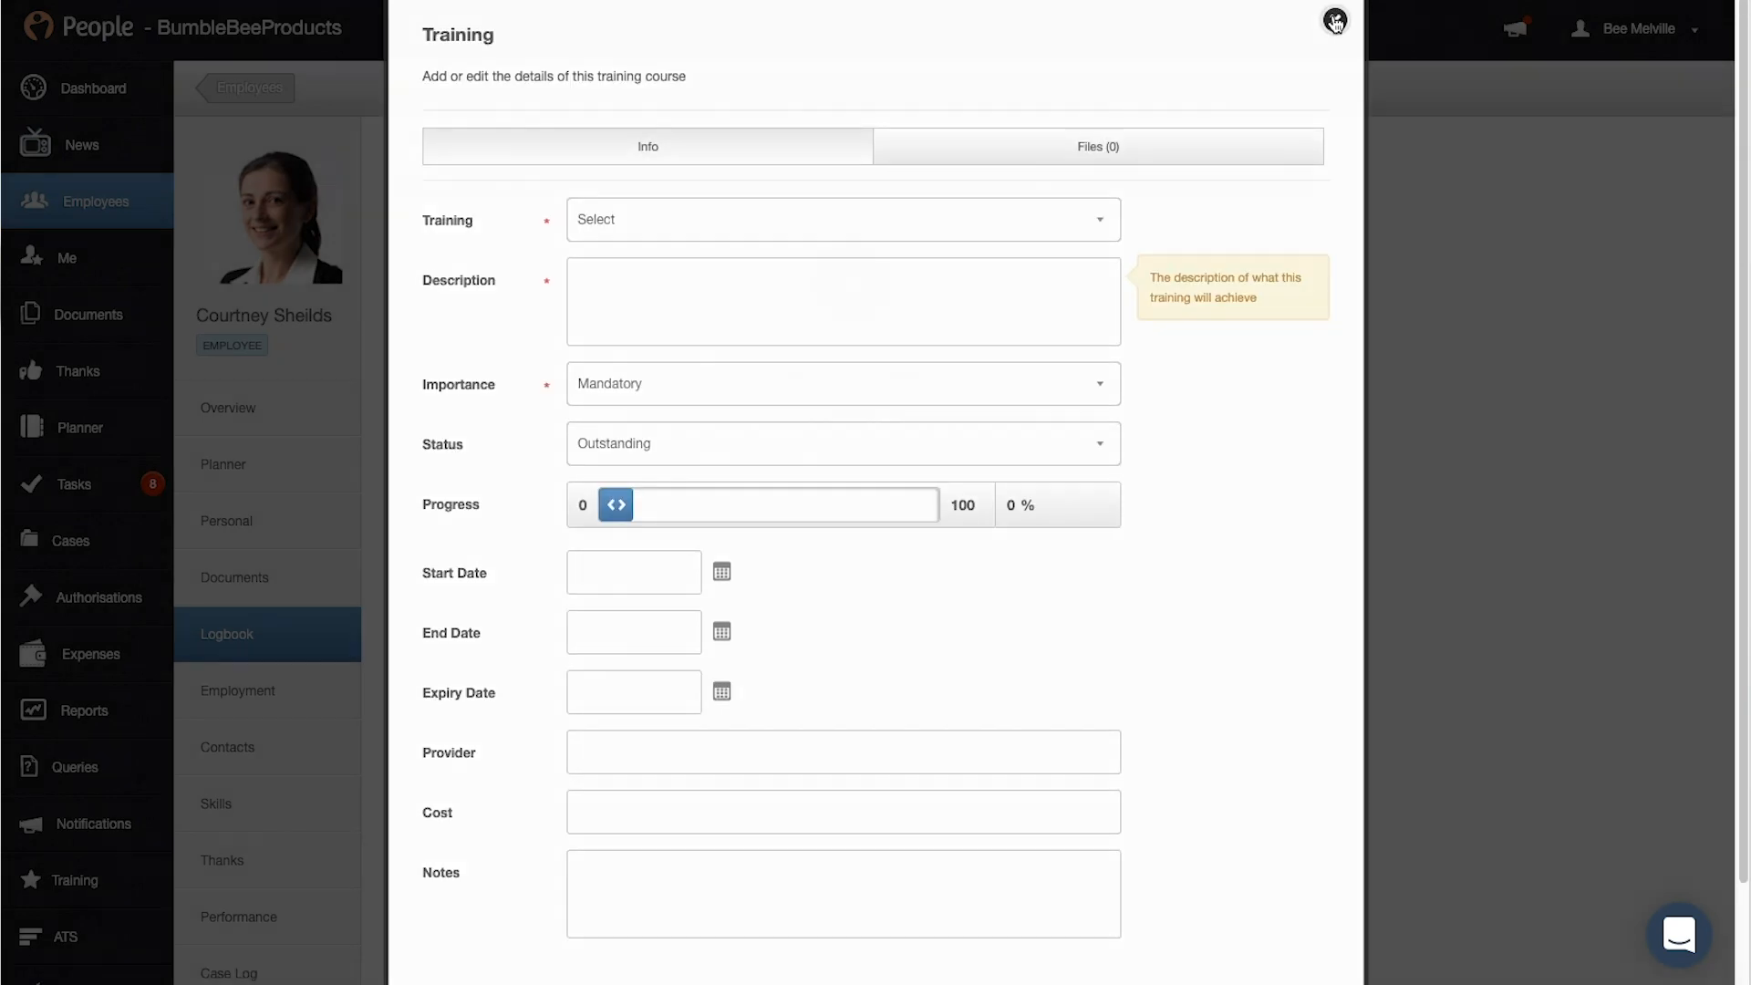
Step: Discard the training form and open Logbook Settings, checking the Screen Type filter and search
left_click(1335, 20)
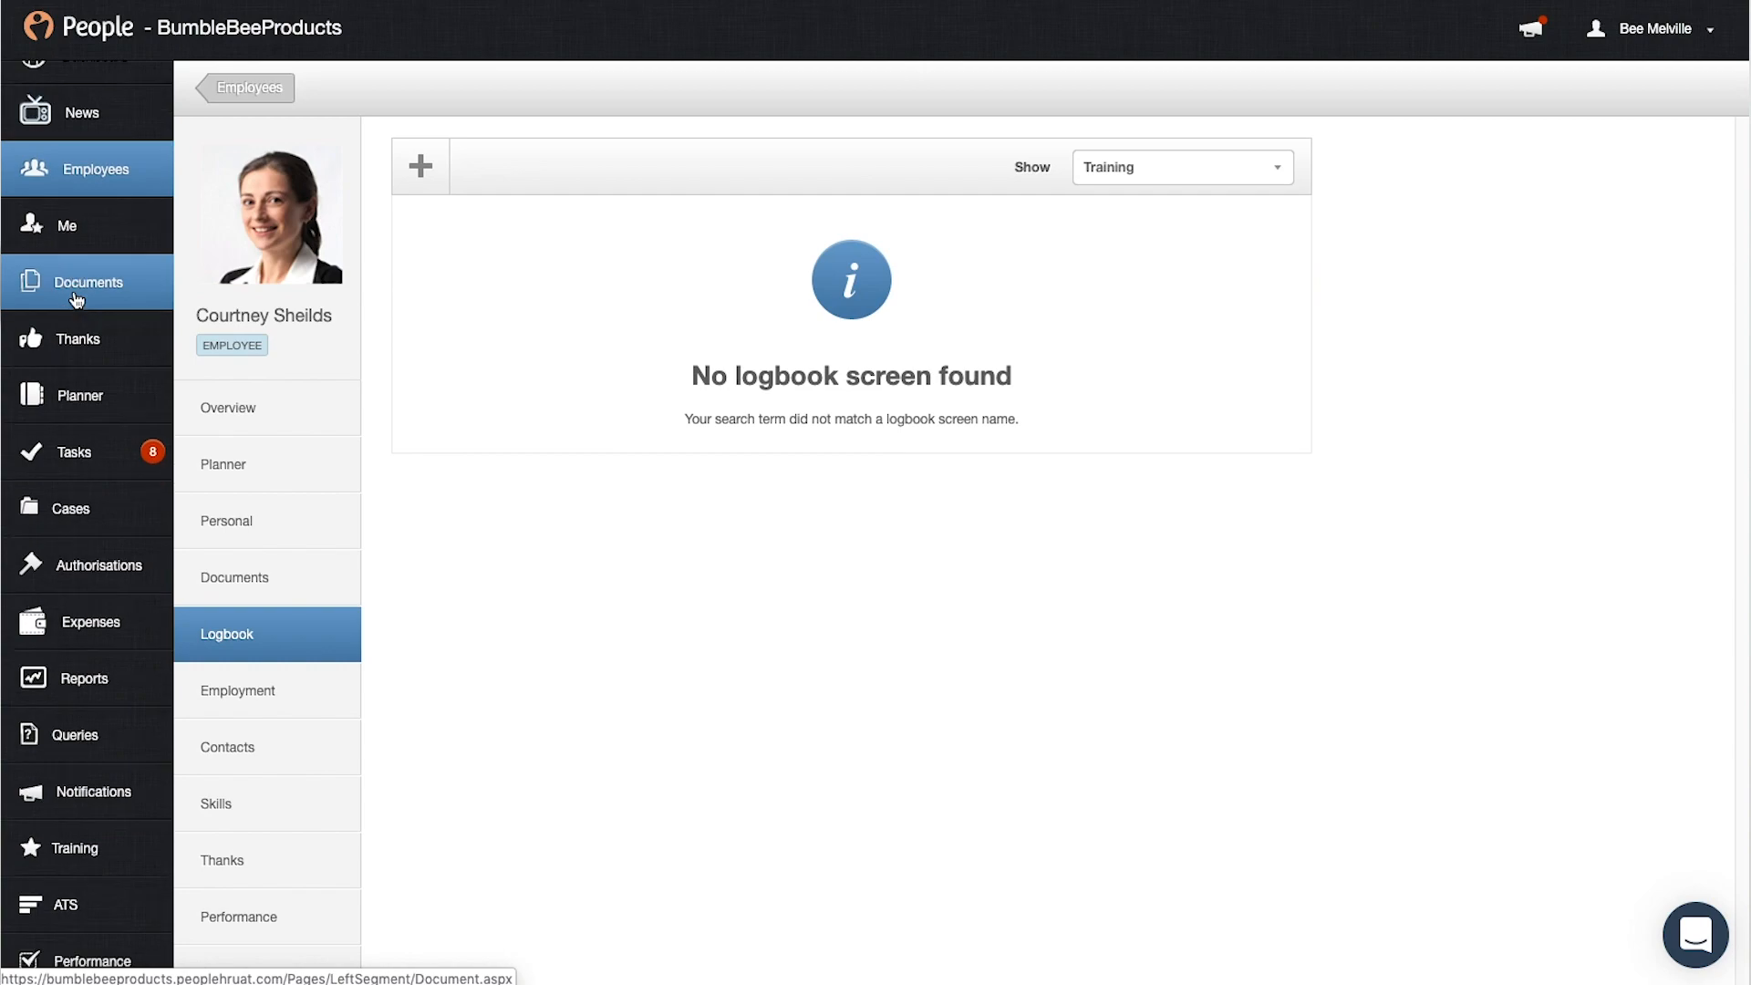
scroll("down", 3)
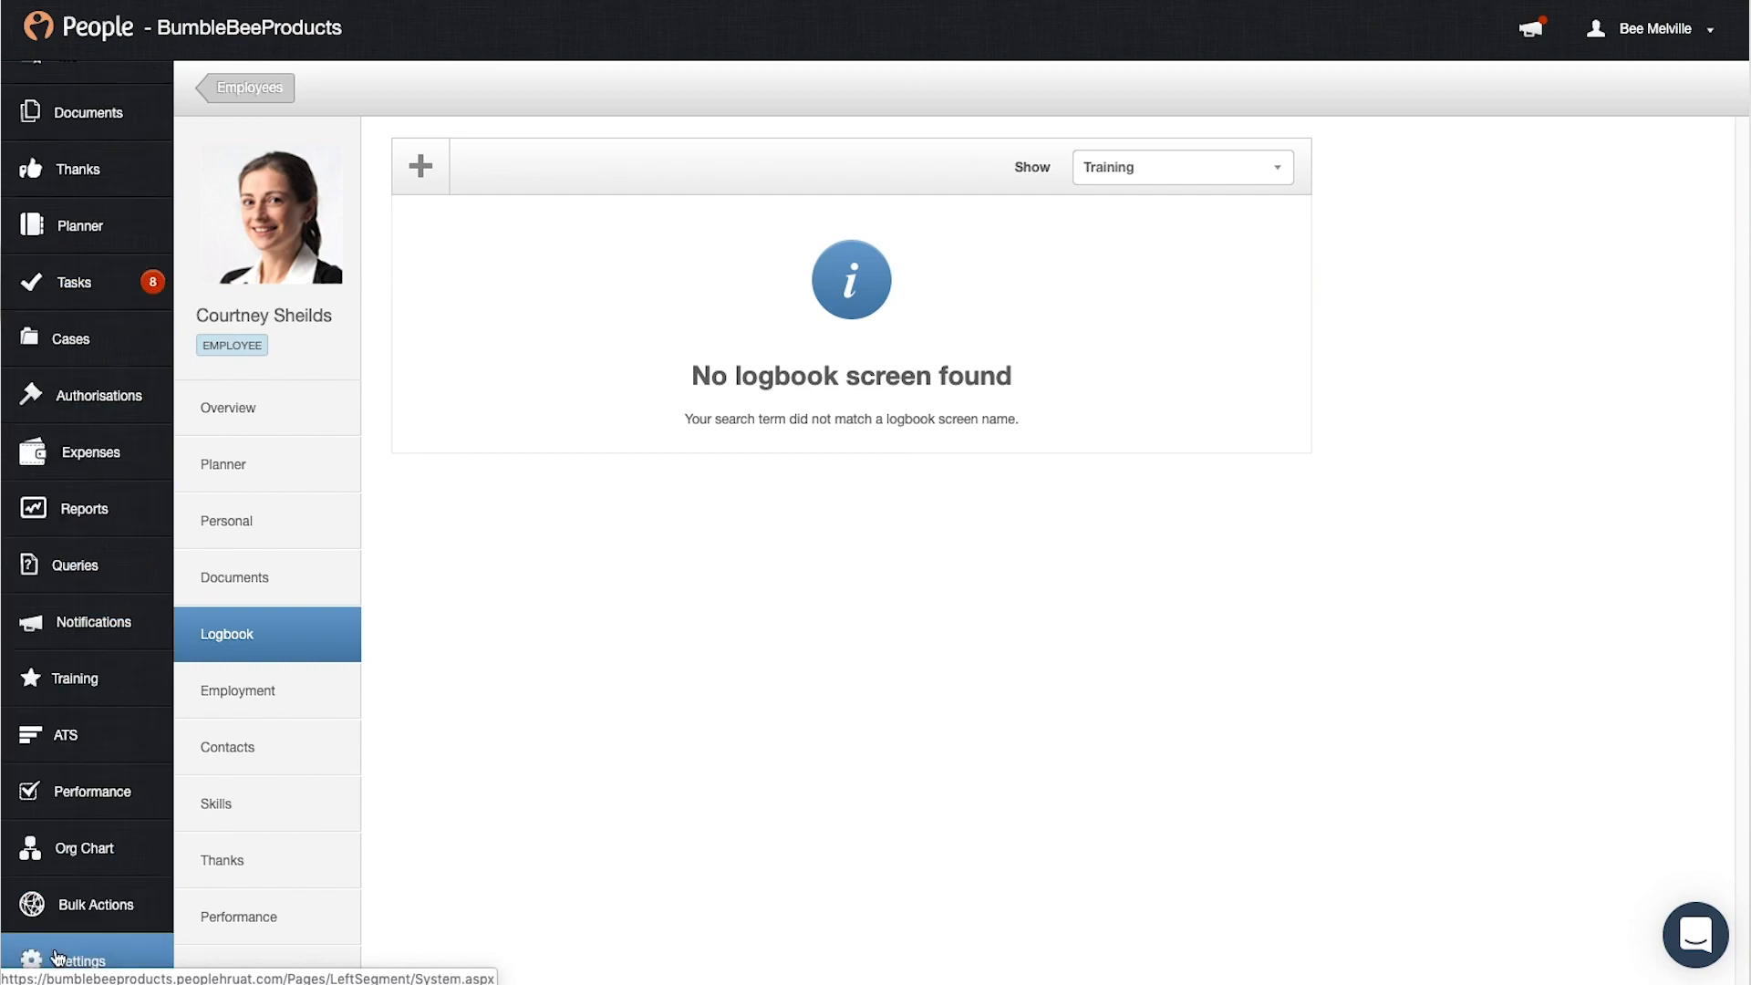
left_click(79, 959)
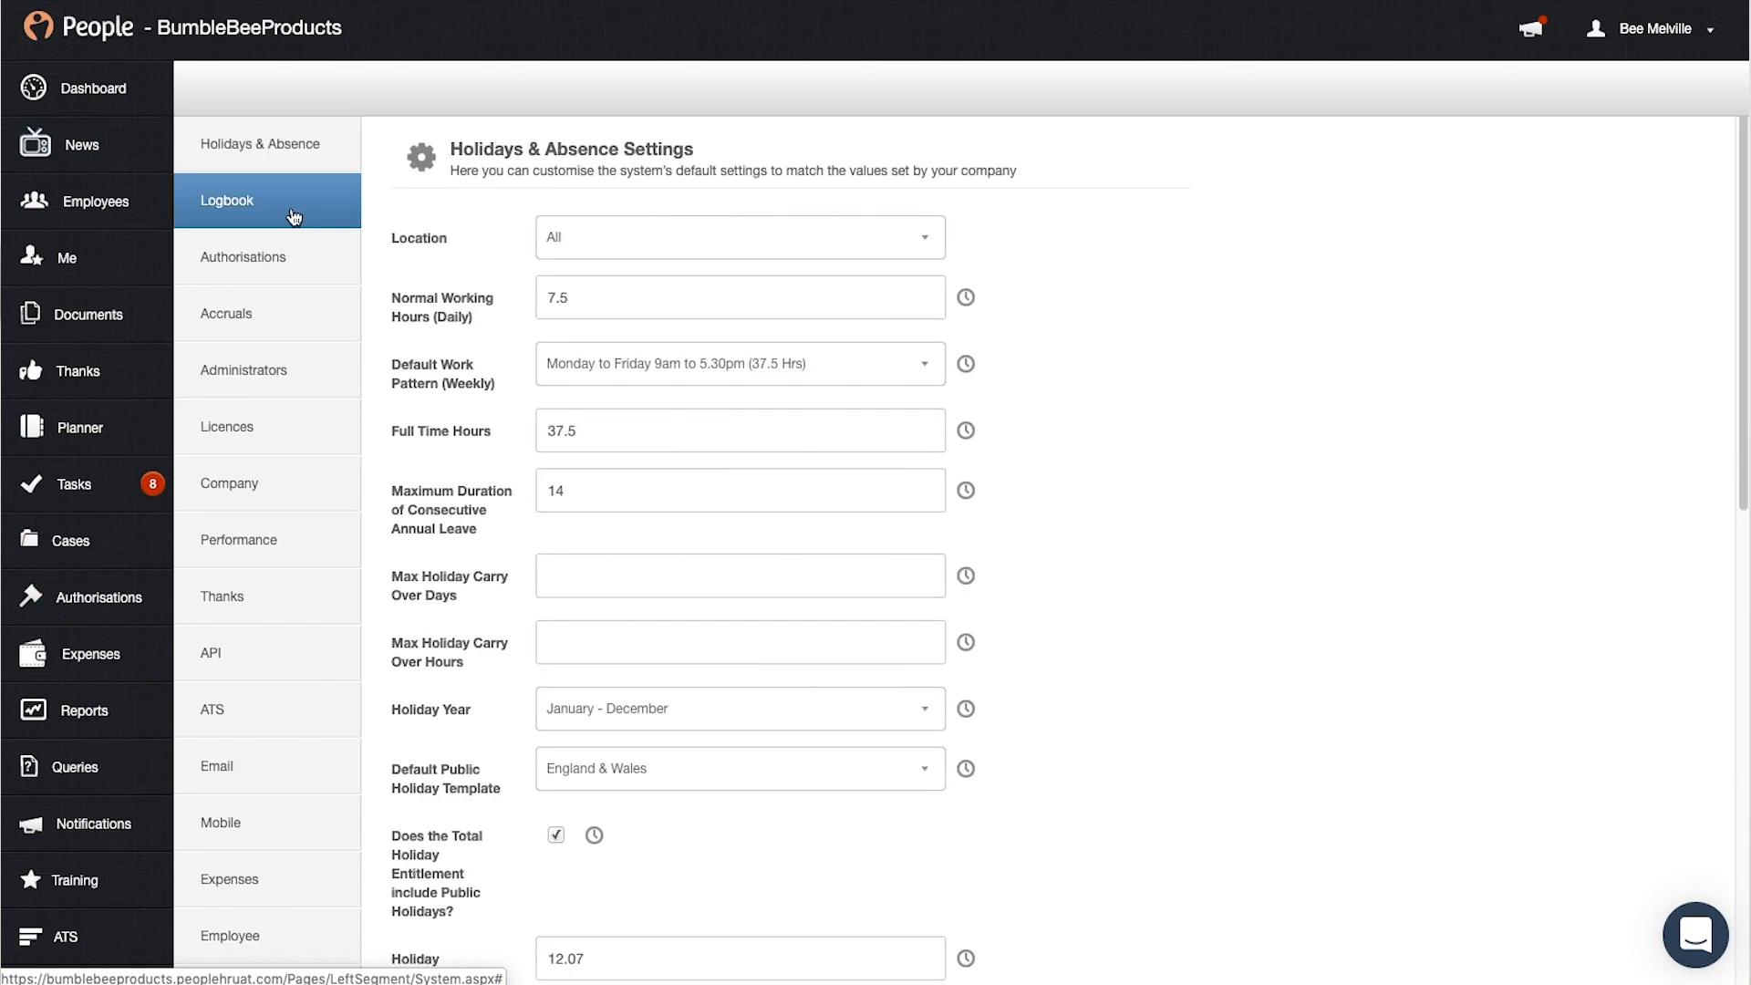
left_click(228, 200)
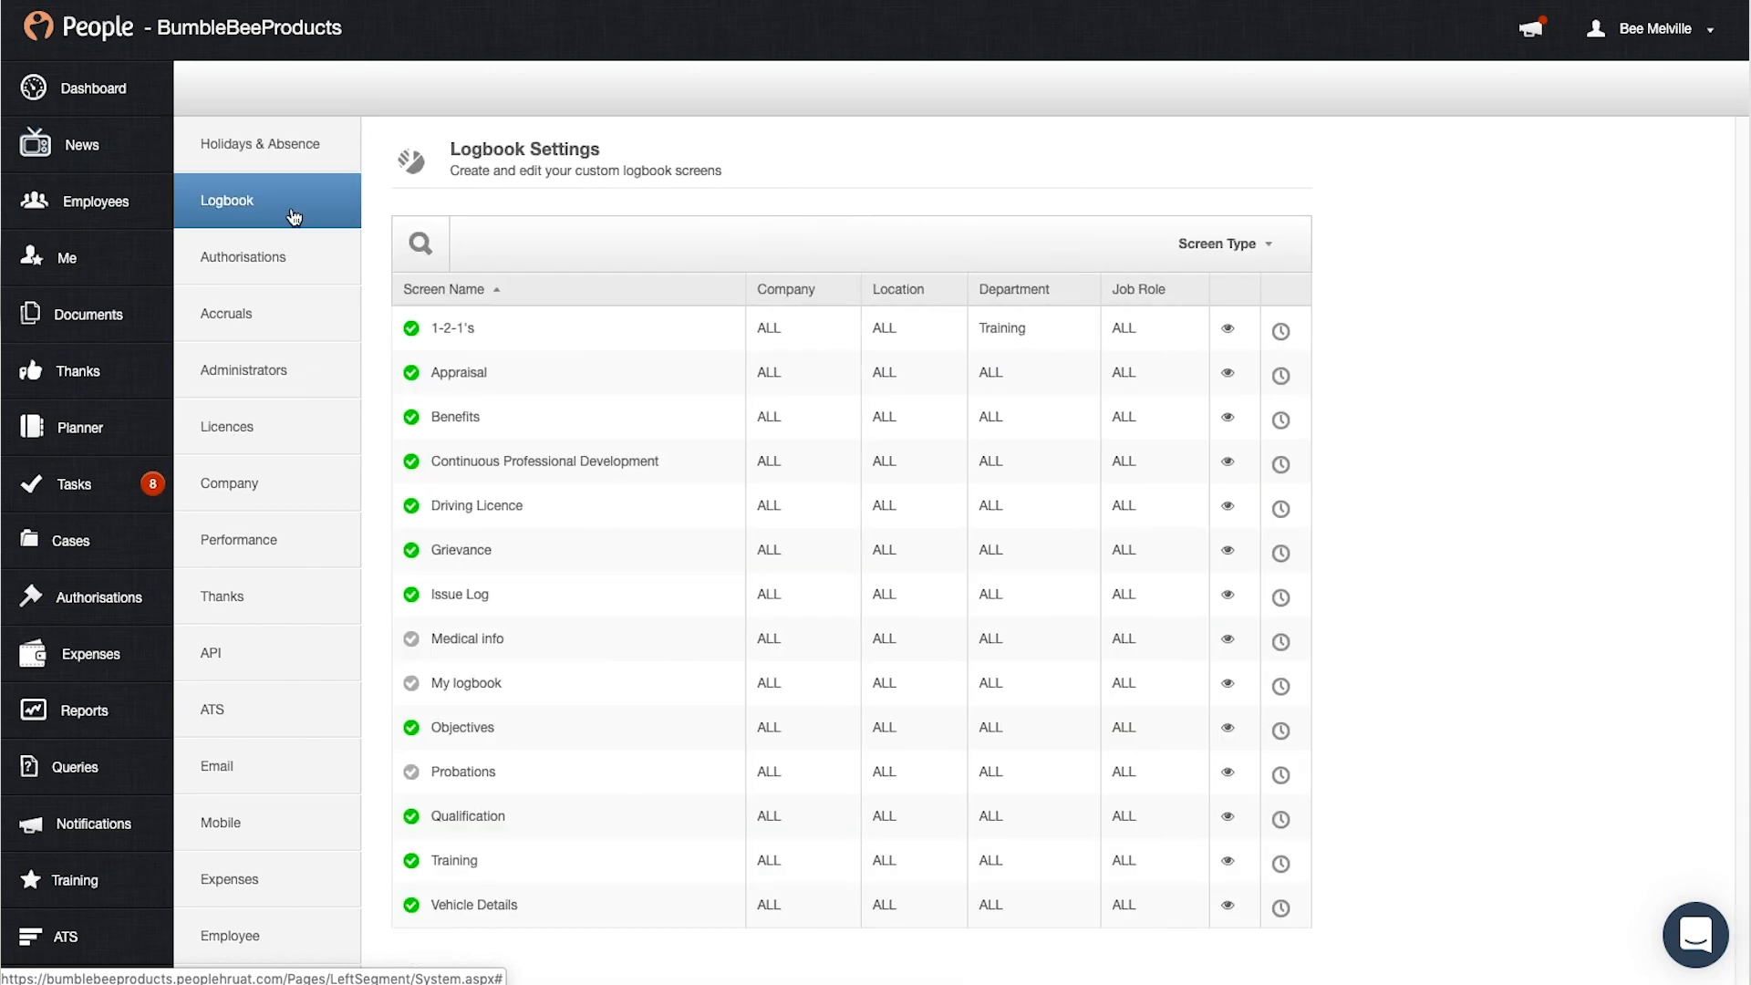
left_click(1223, 244)
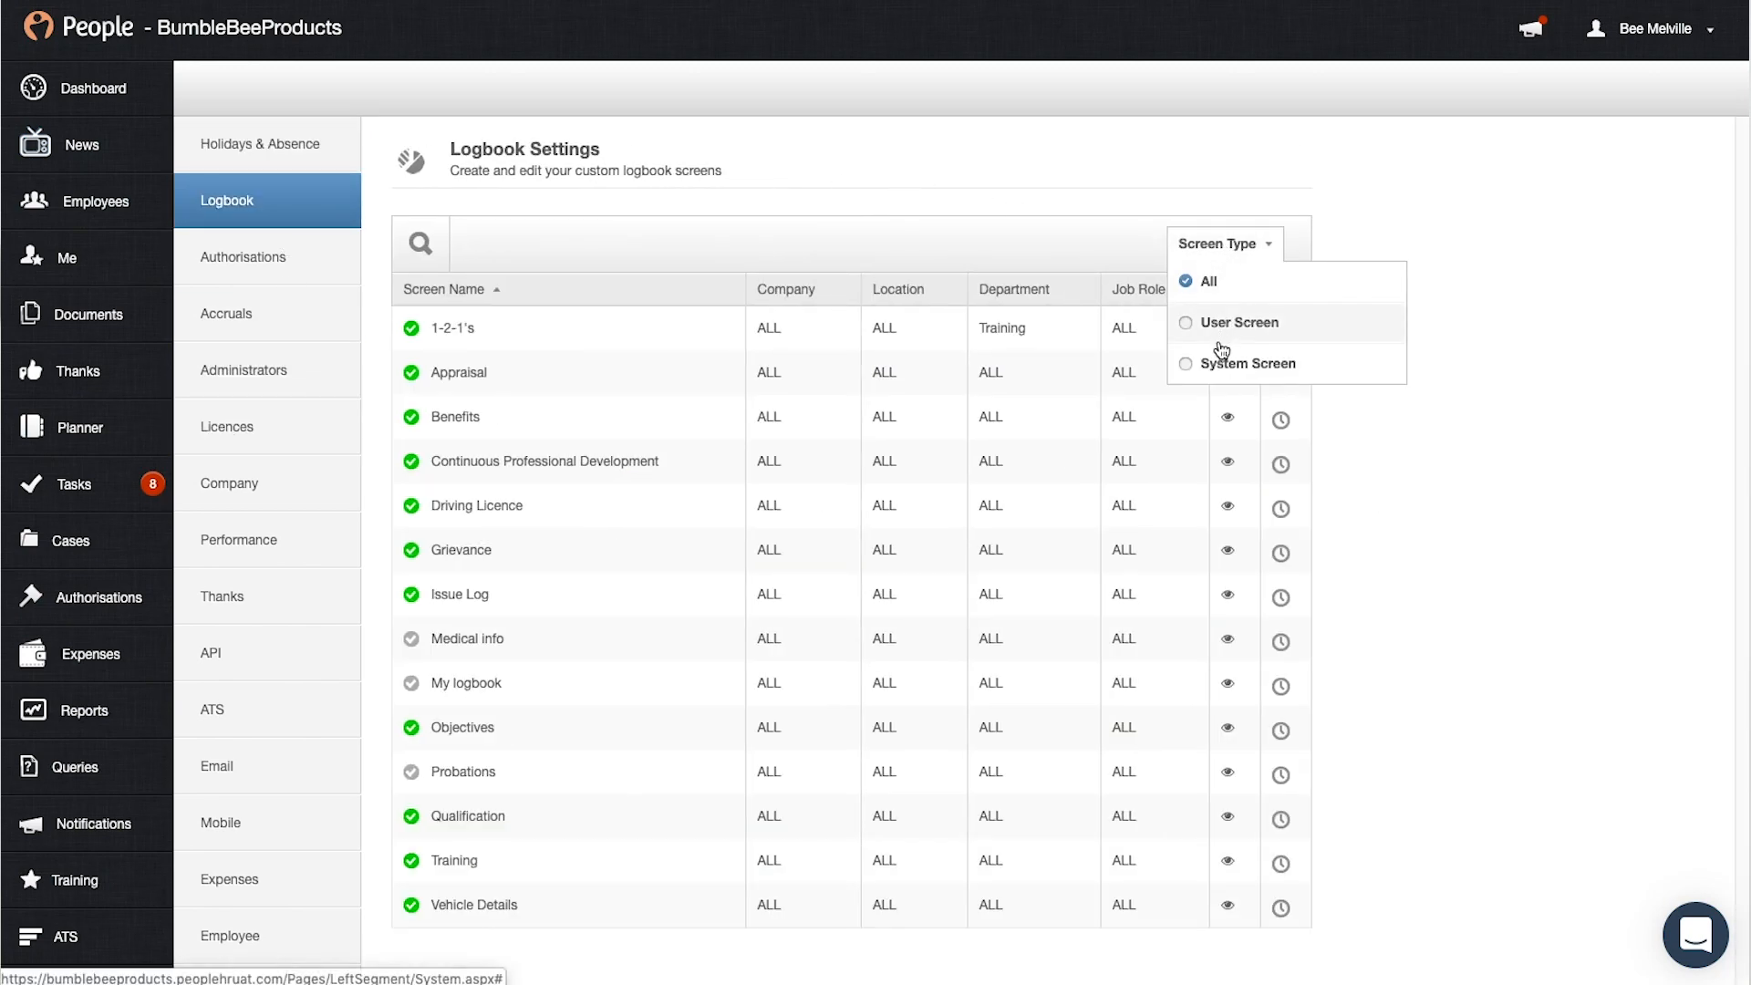
left_click(781, 207)
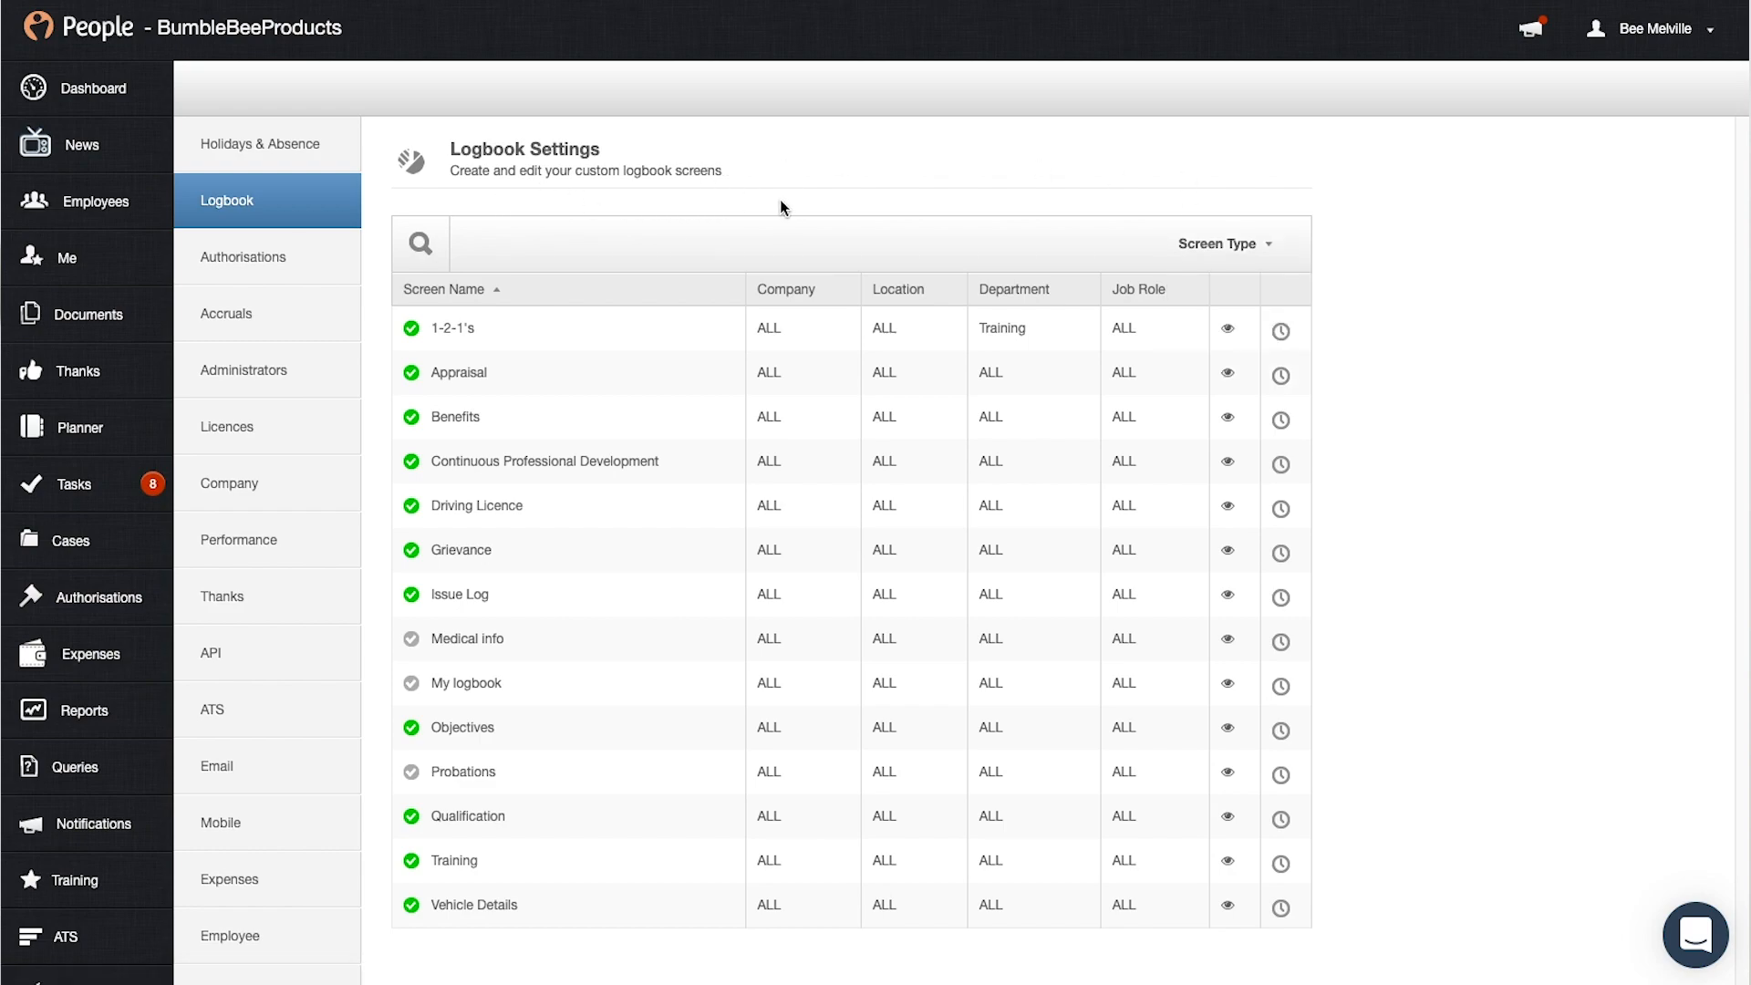
mouse_move(705, 210)
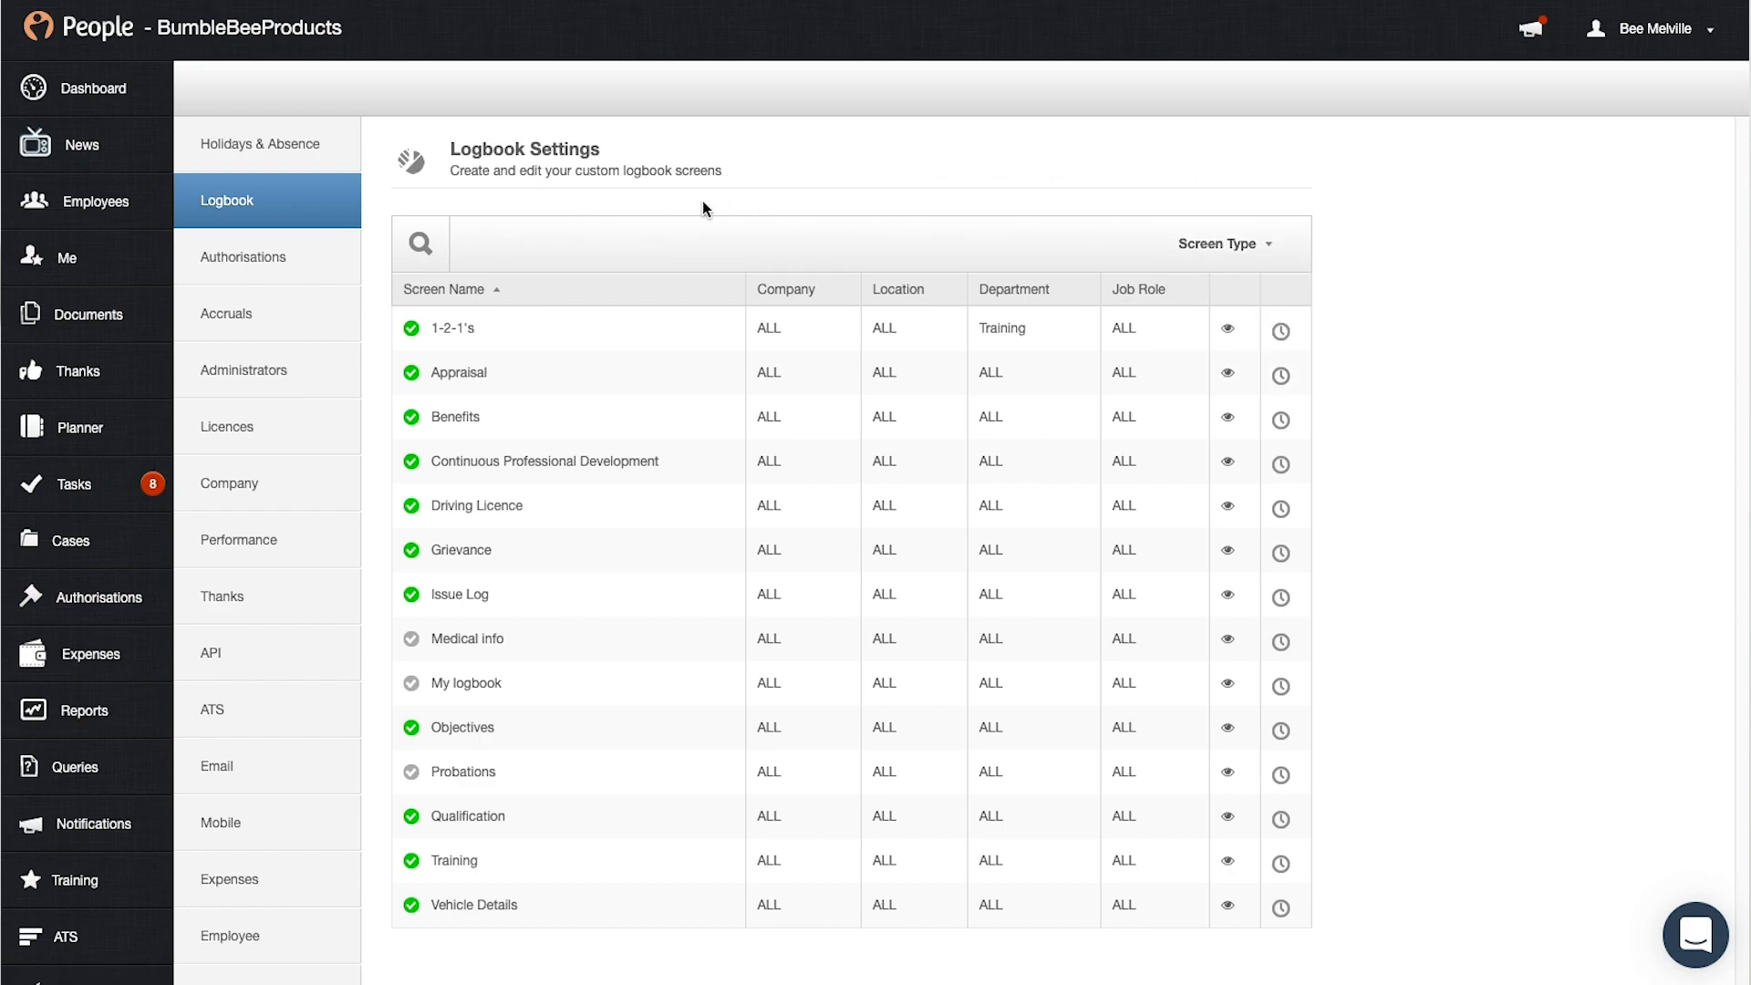
left_click(418, 244)
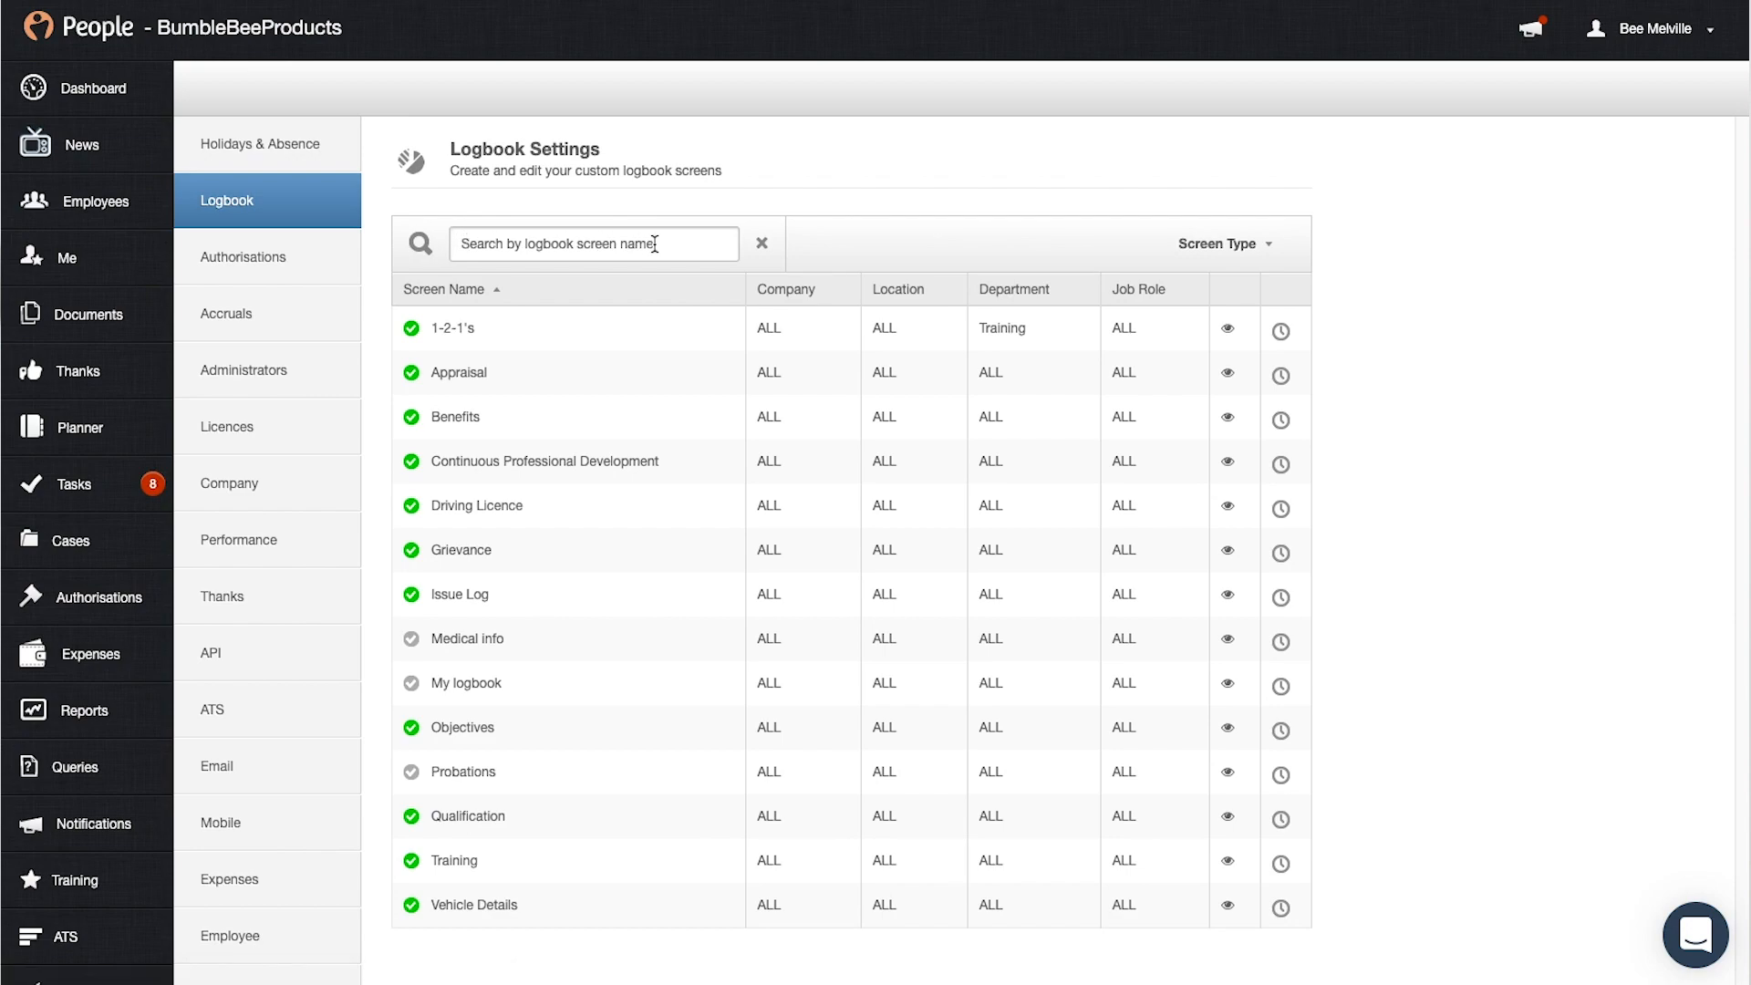
mouse_move(884, 247)
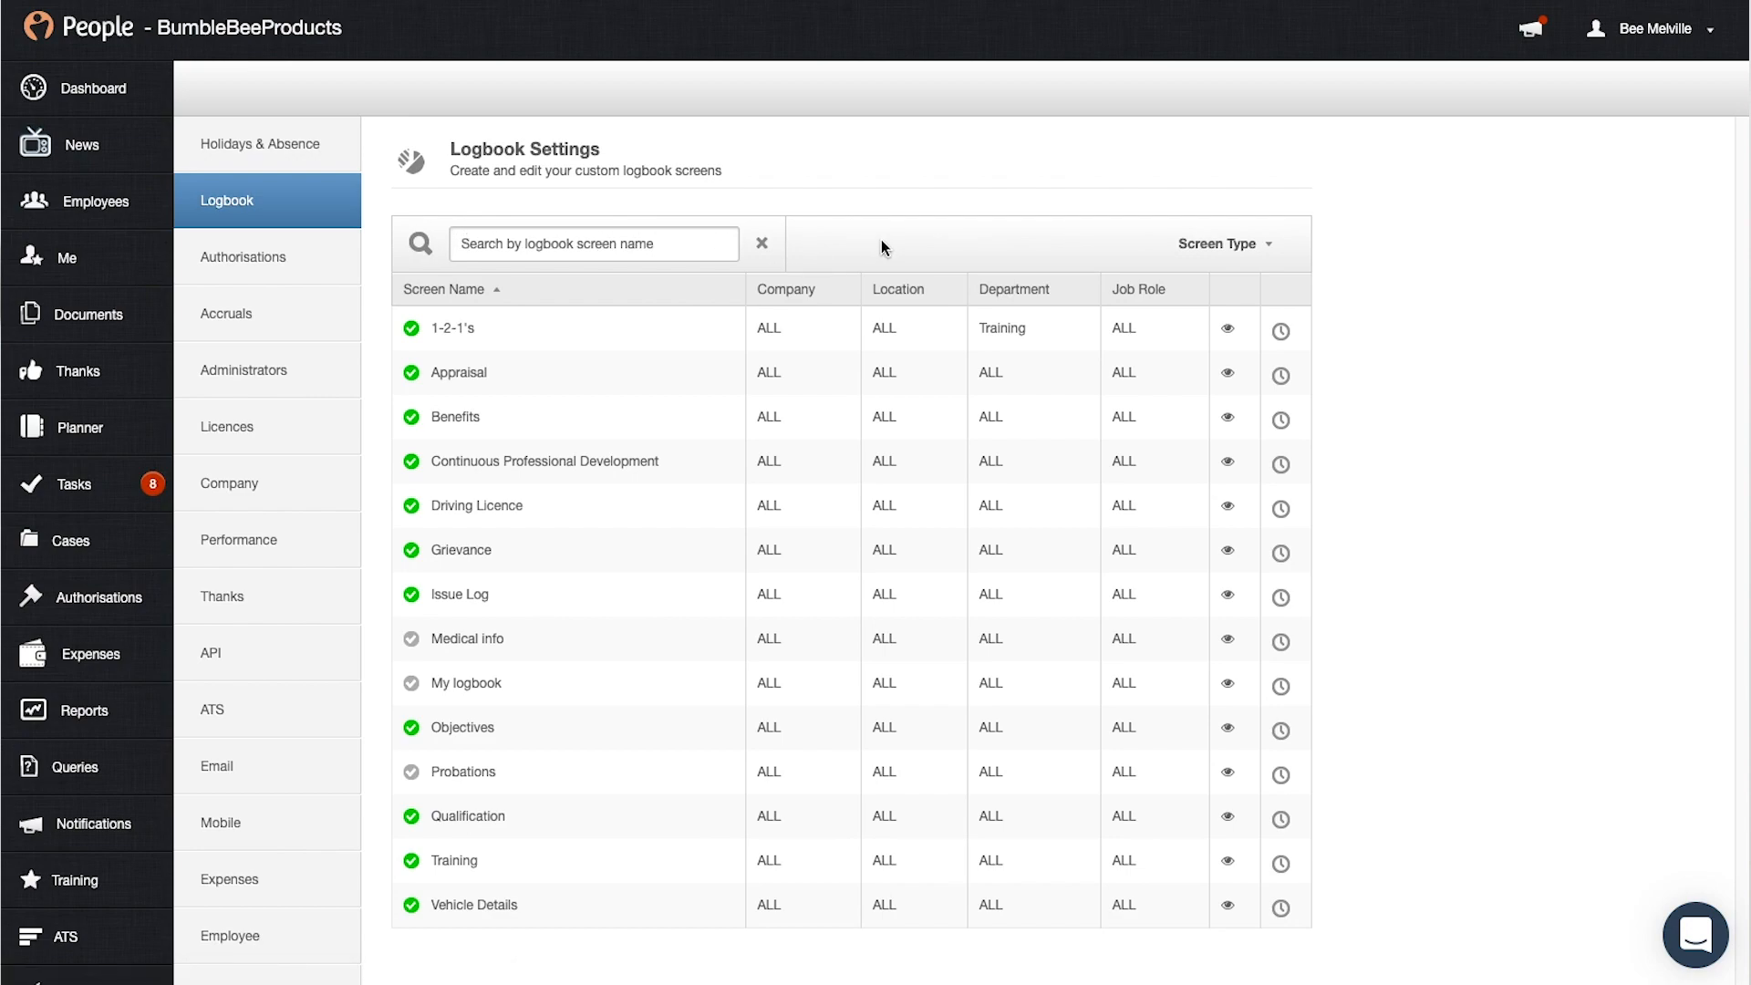
mouse_move(678, 373)
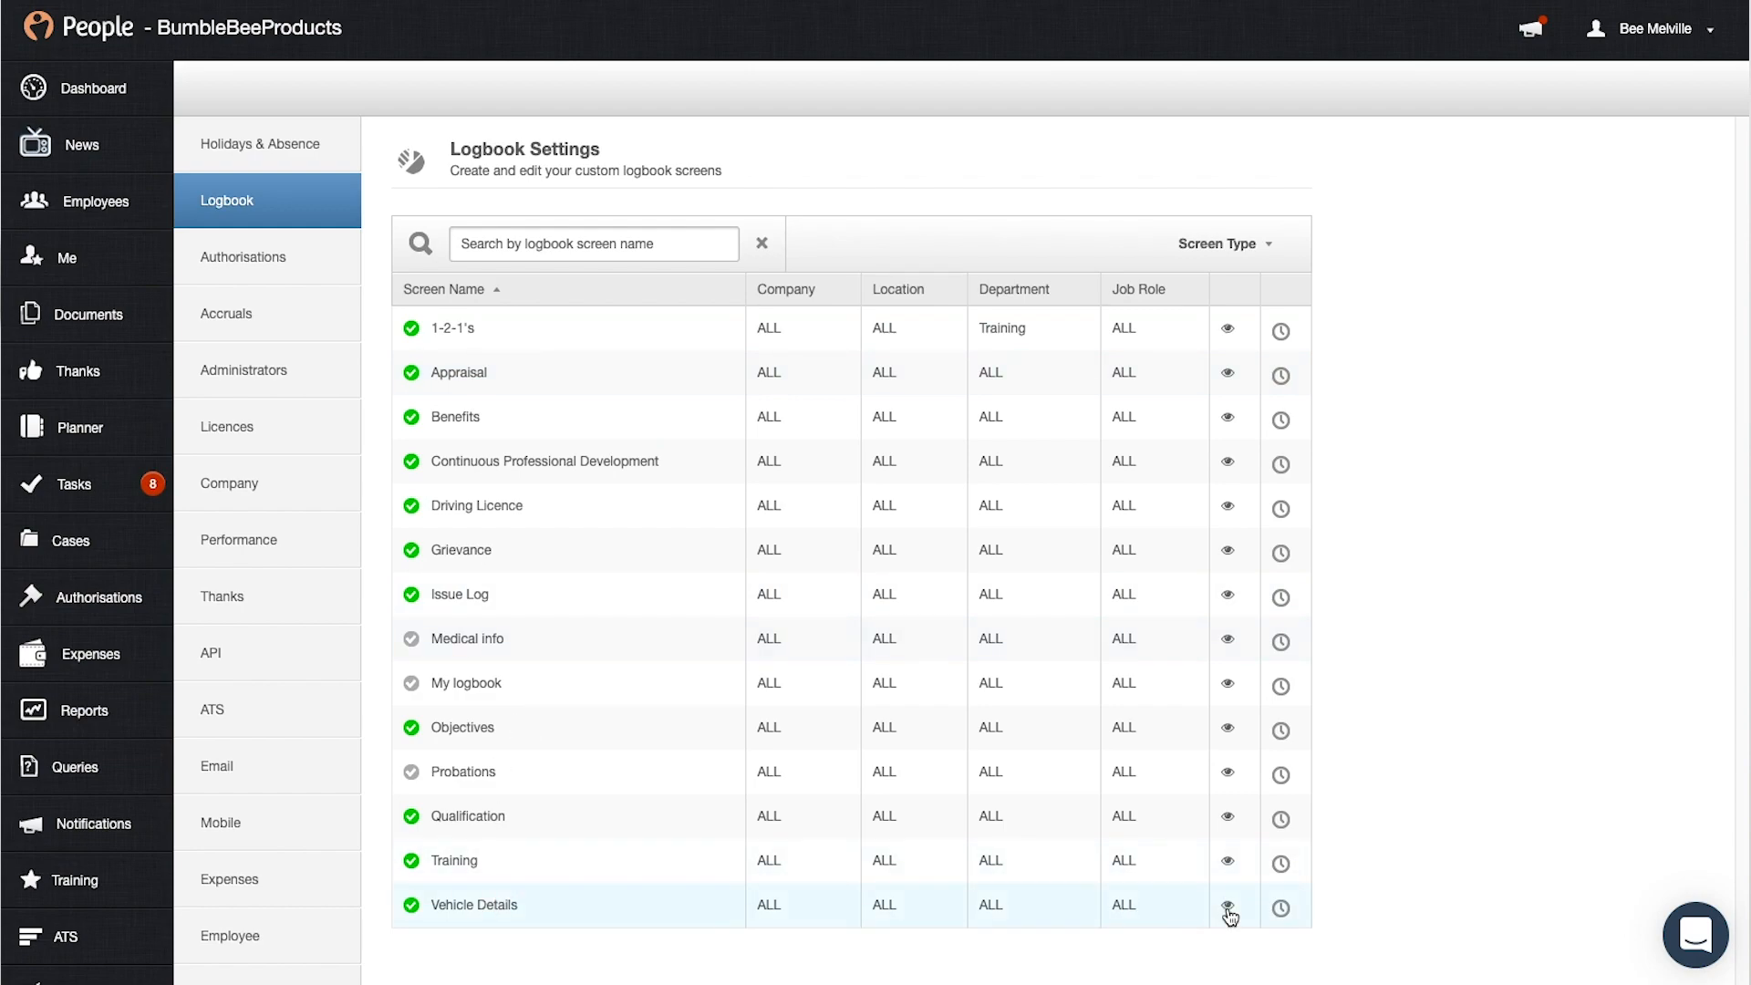
Step: Restrict the Vehicle Details logbook screen to the Training department and save
left_click(1229, 906)
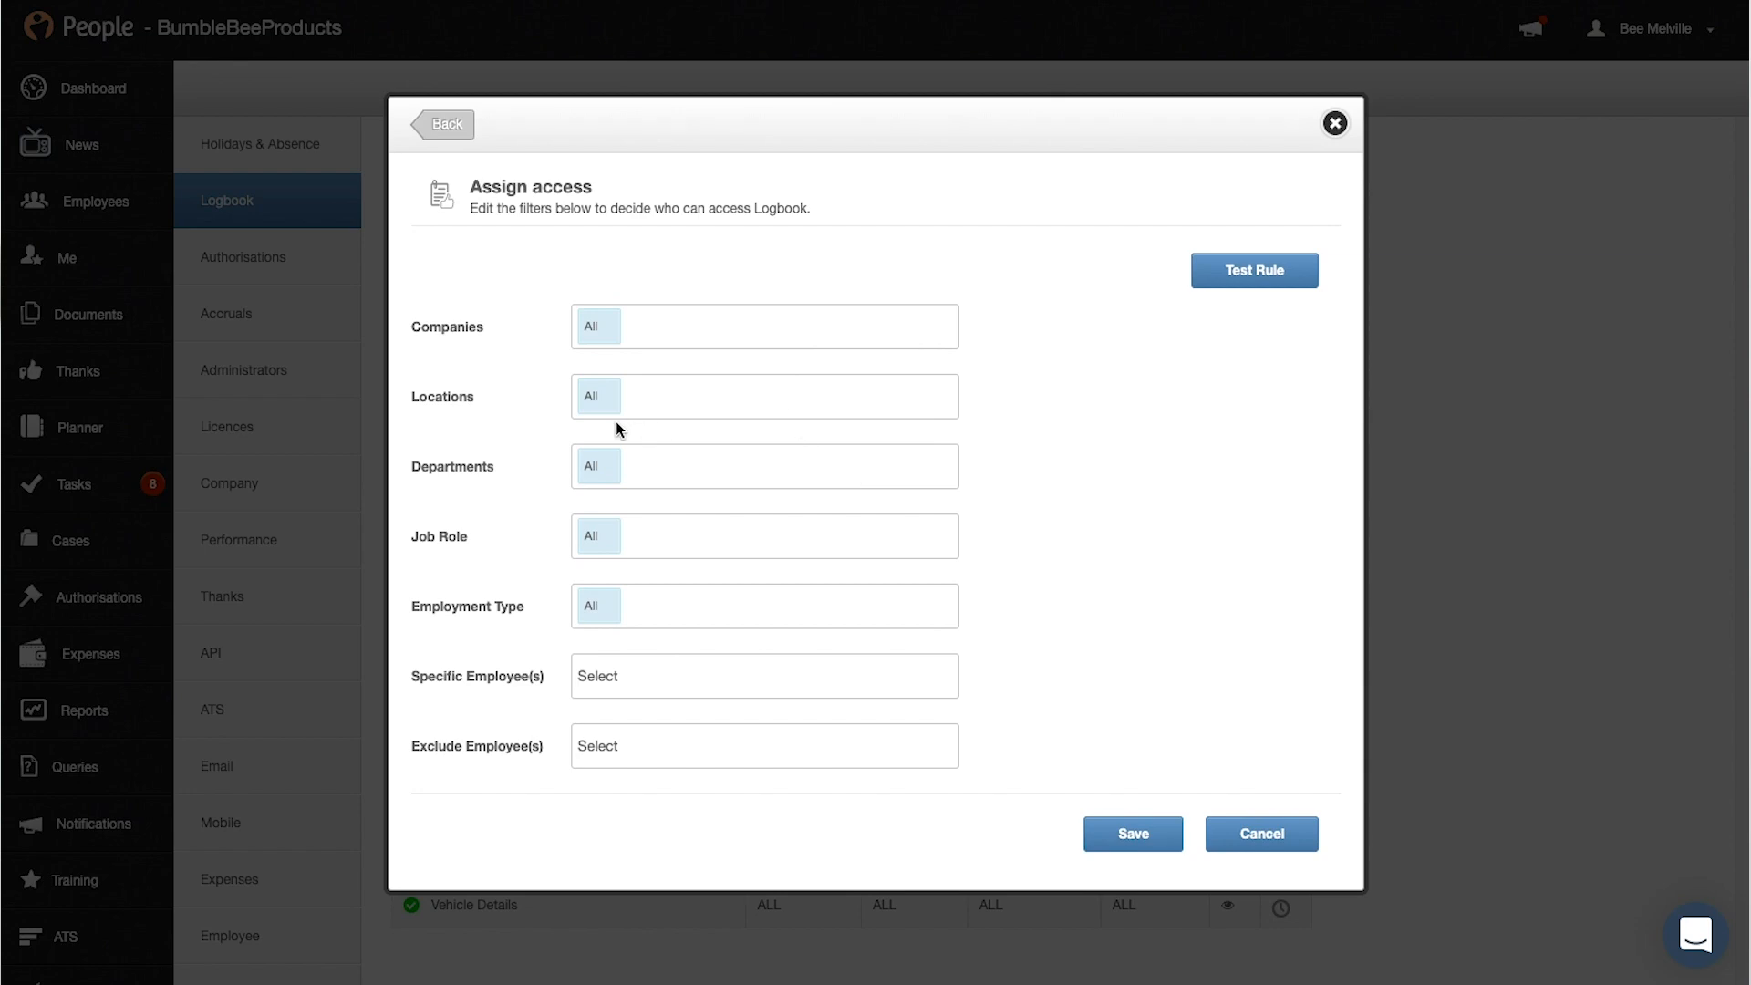
left_click(765, 466)
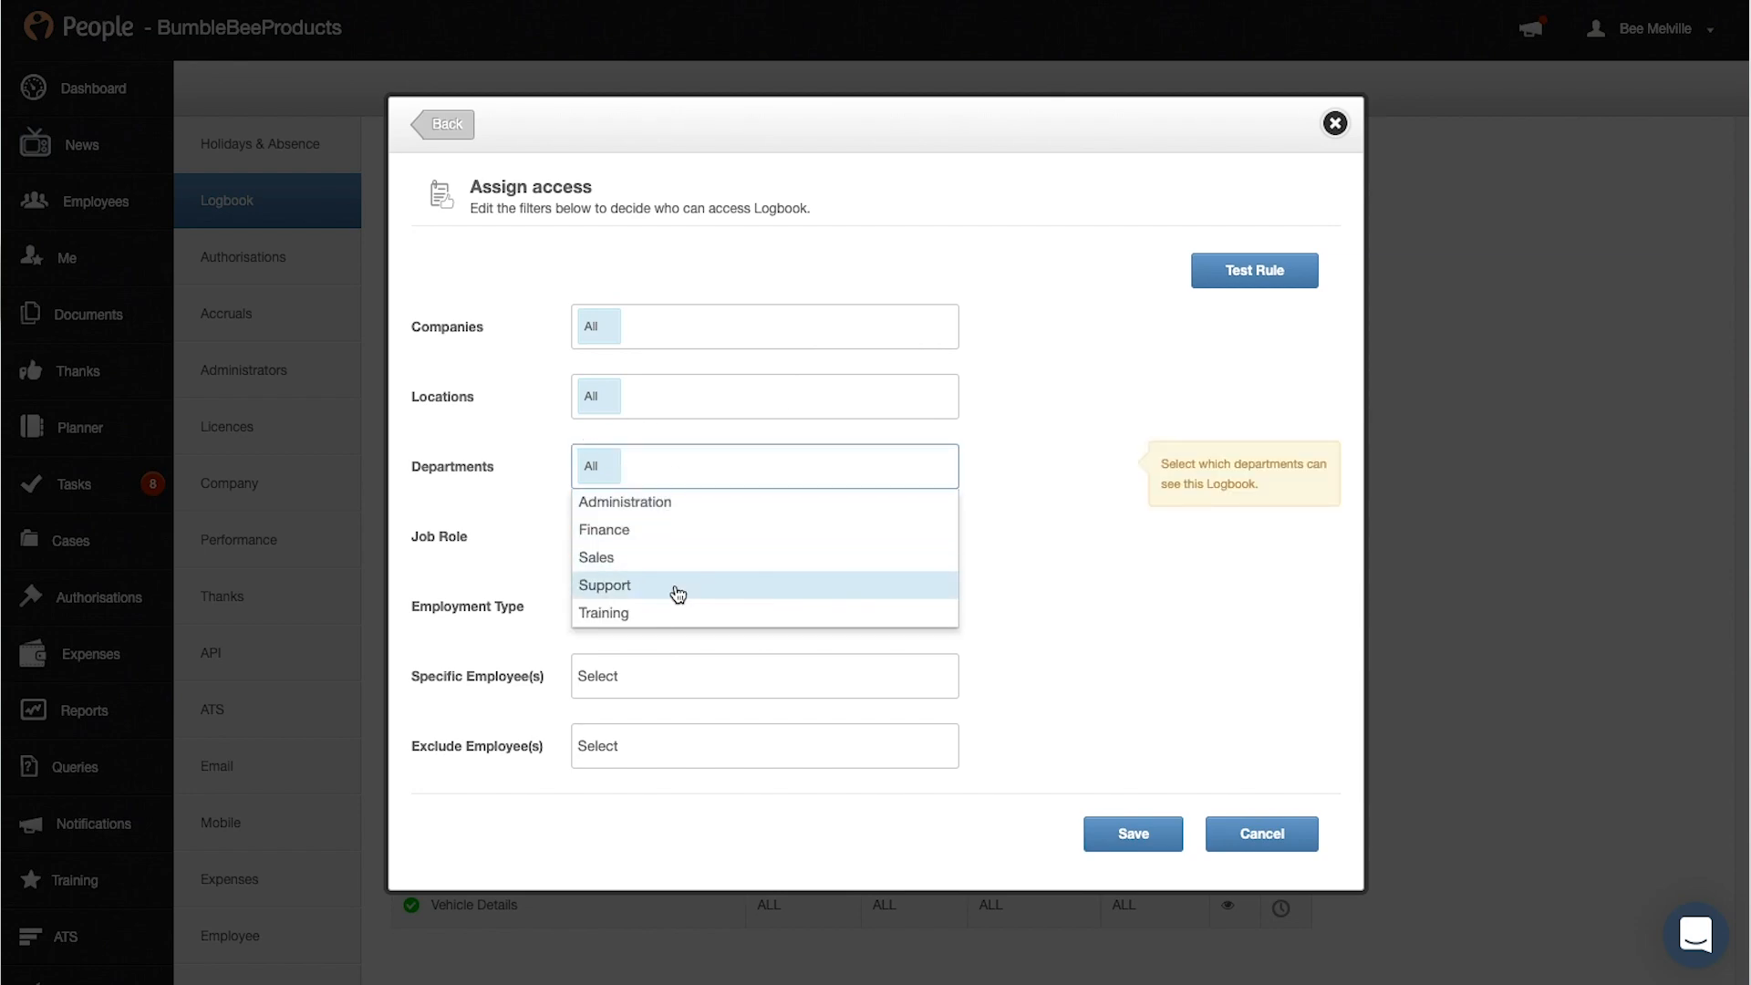
left_click(603, 612)
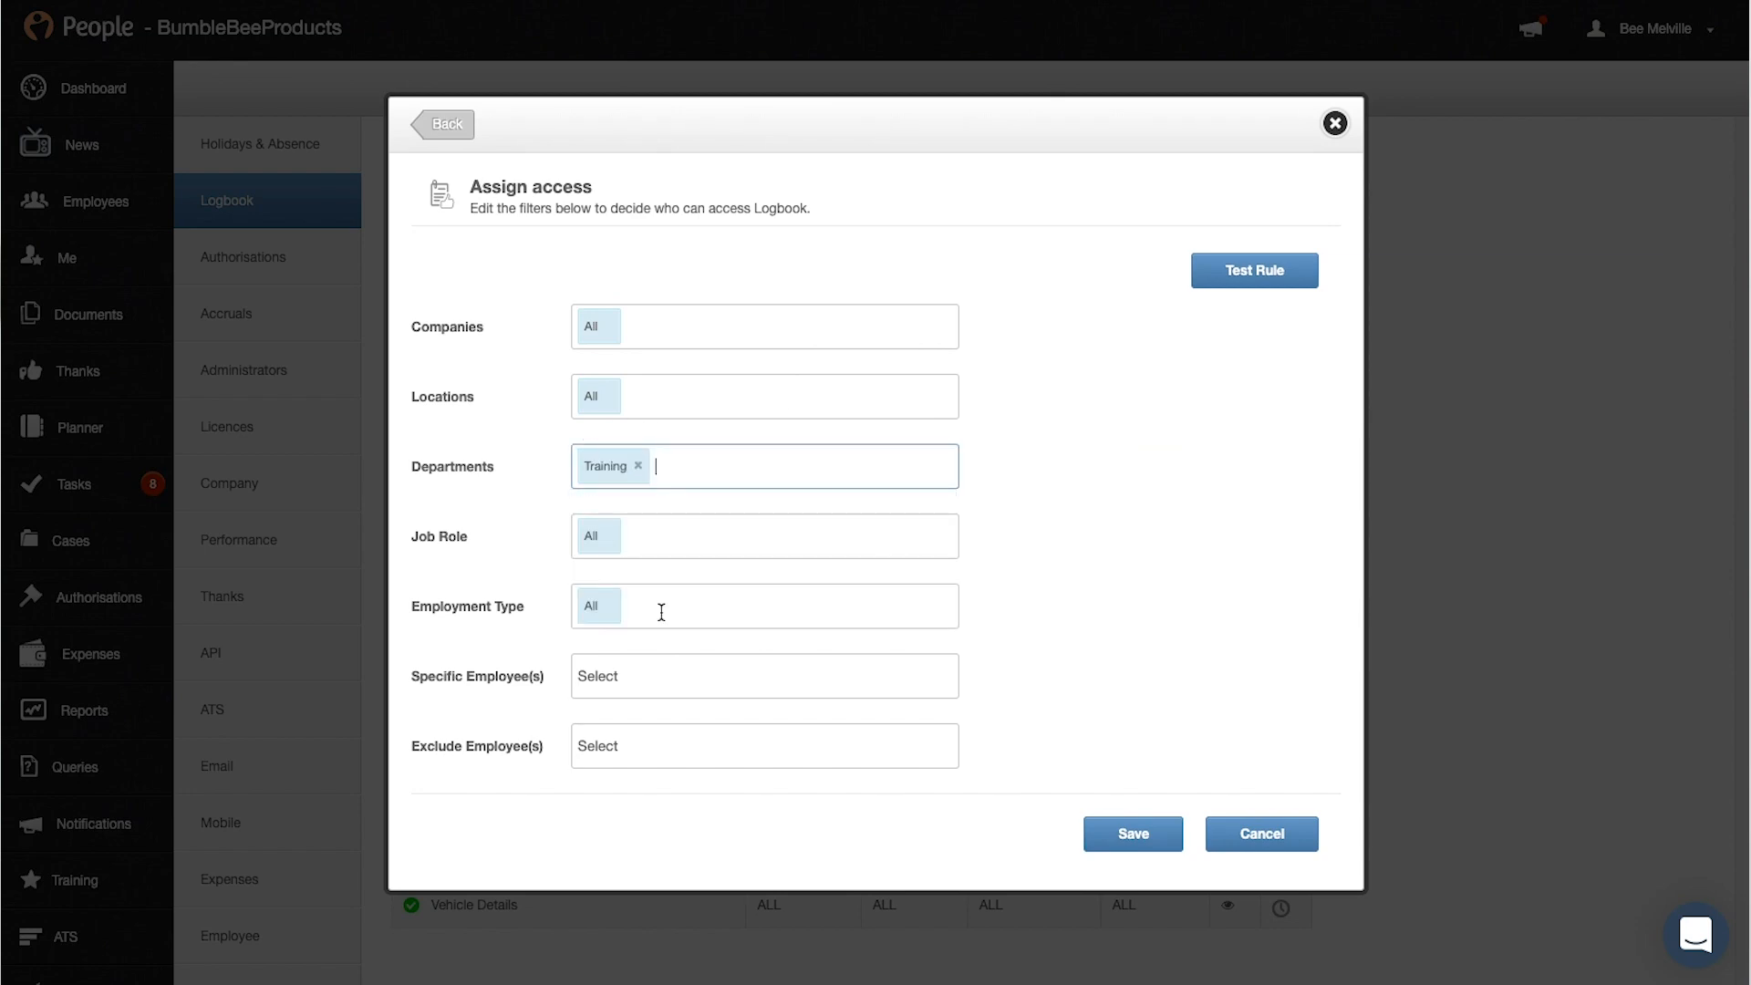
mouse_move(1128, 593)
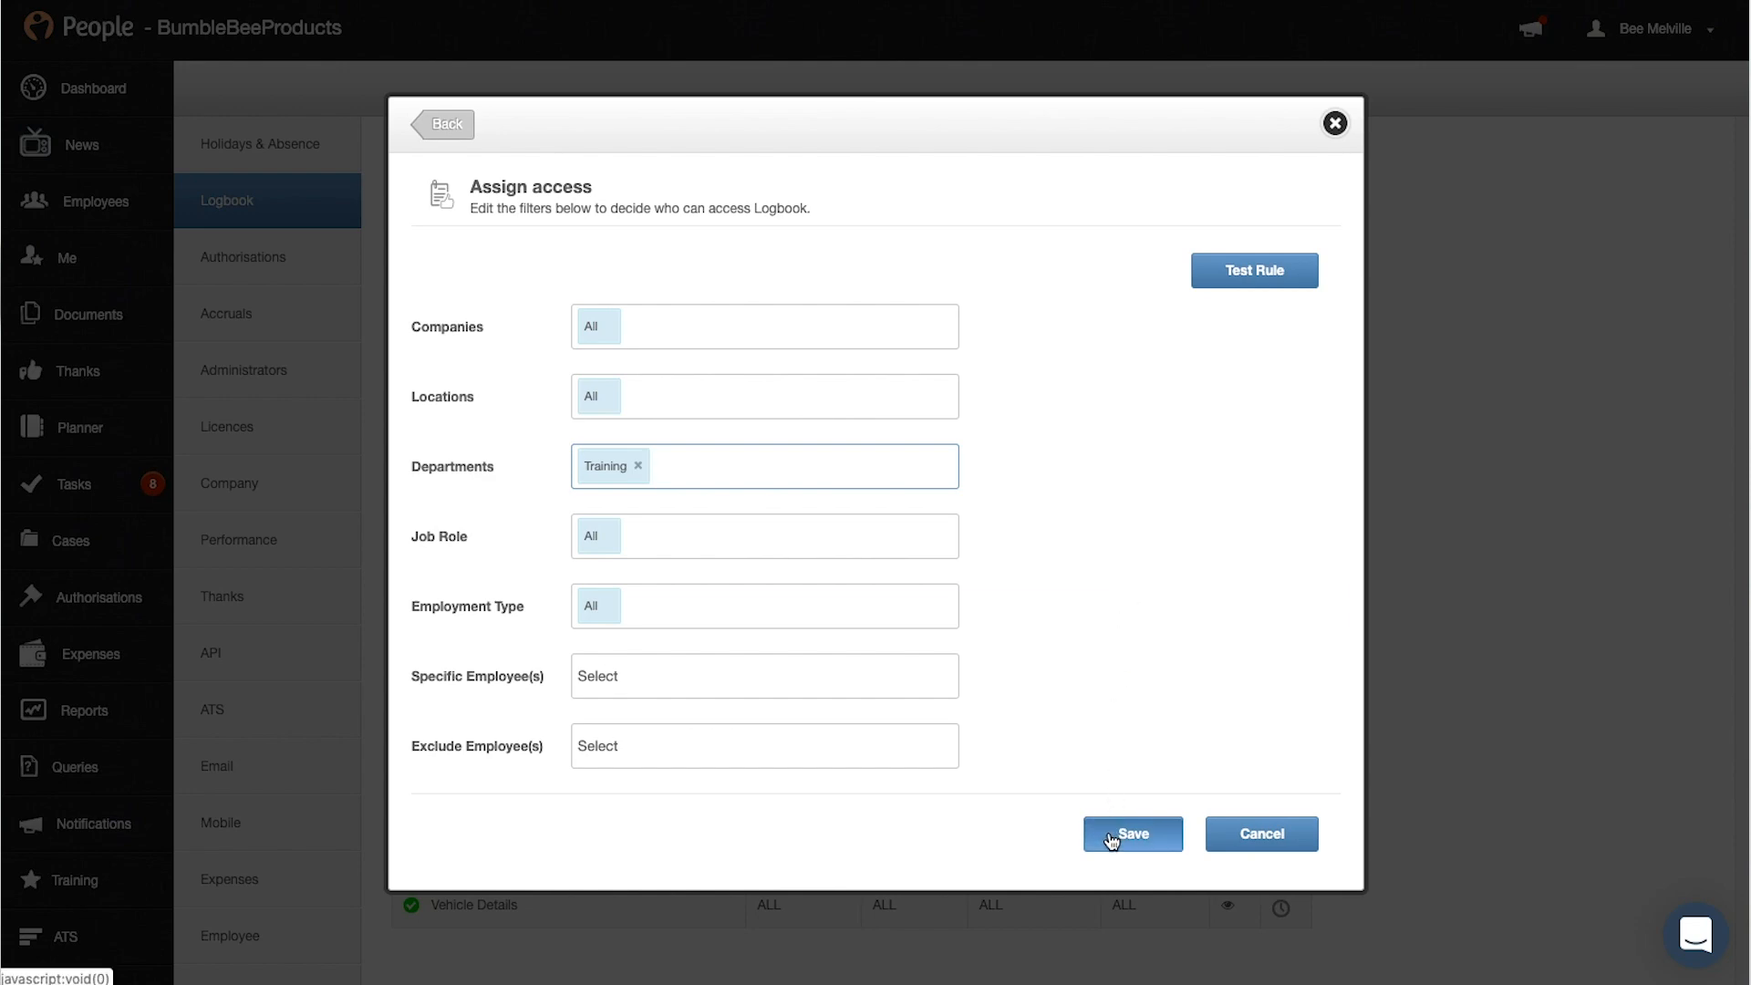
left_click(1131, 833)
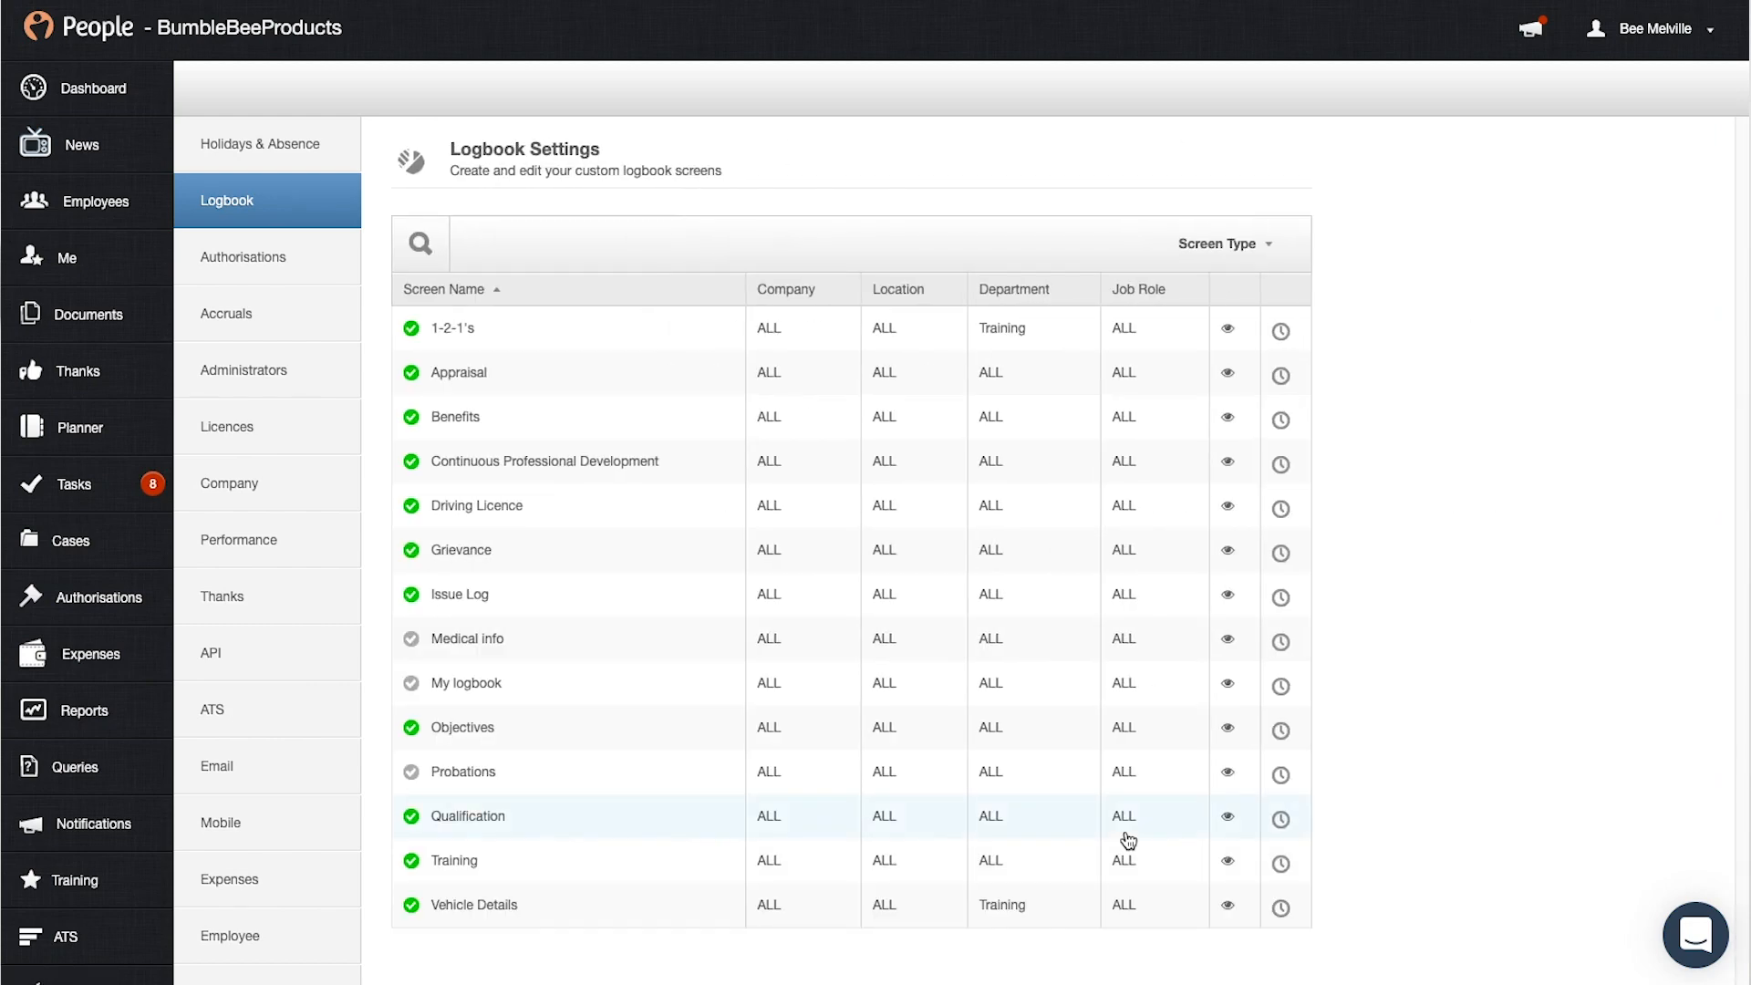
mouse_move(592, 627)
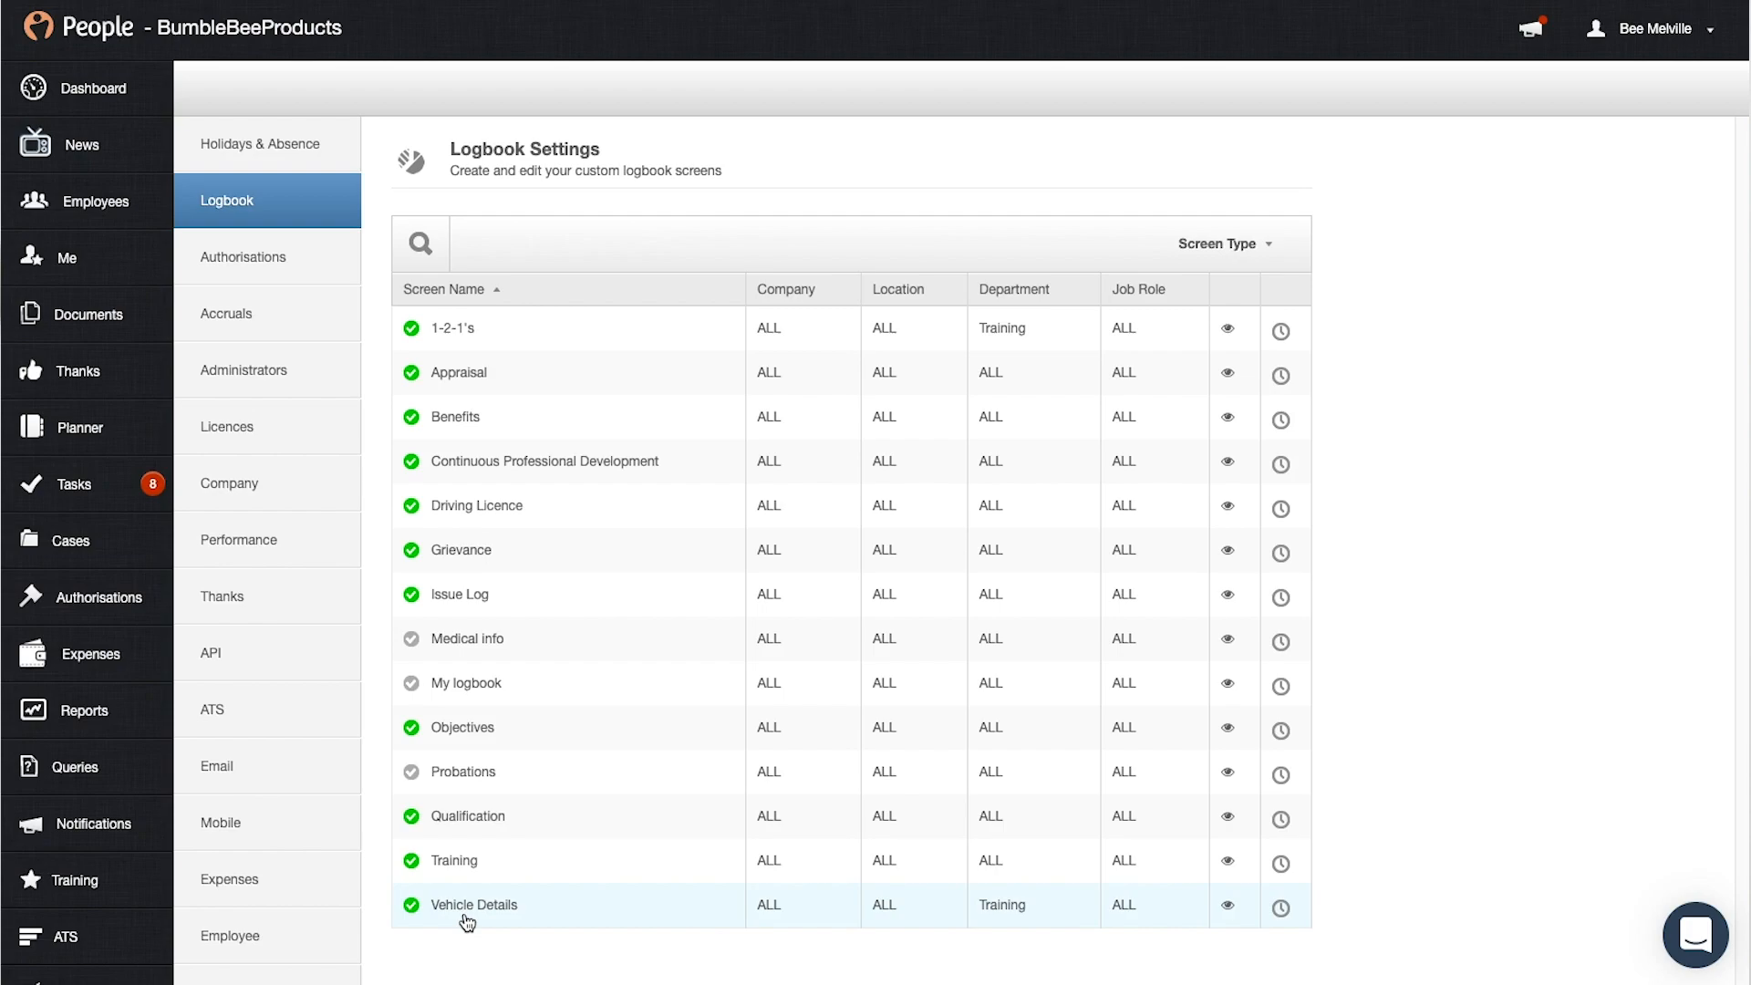
Step: Open the Vehicle Details screen and change its name to Company Car Details
left_click(473, 905)
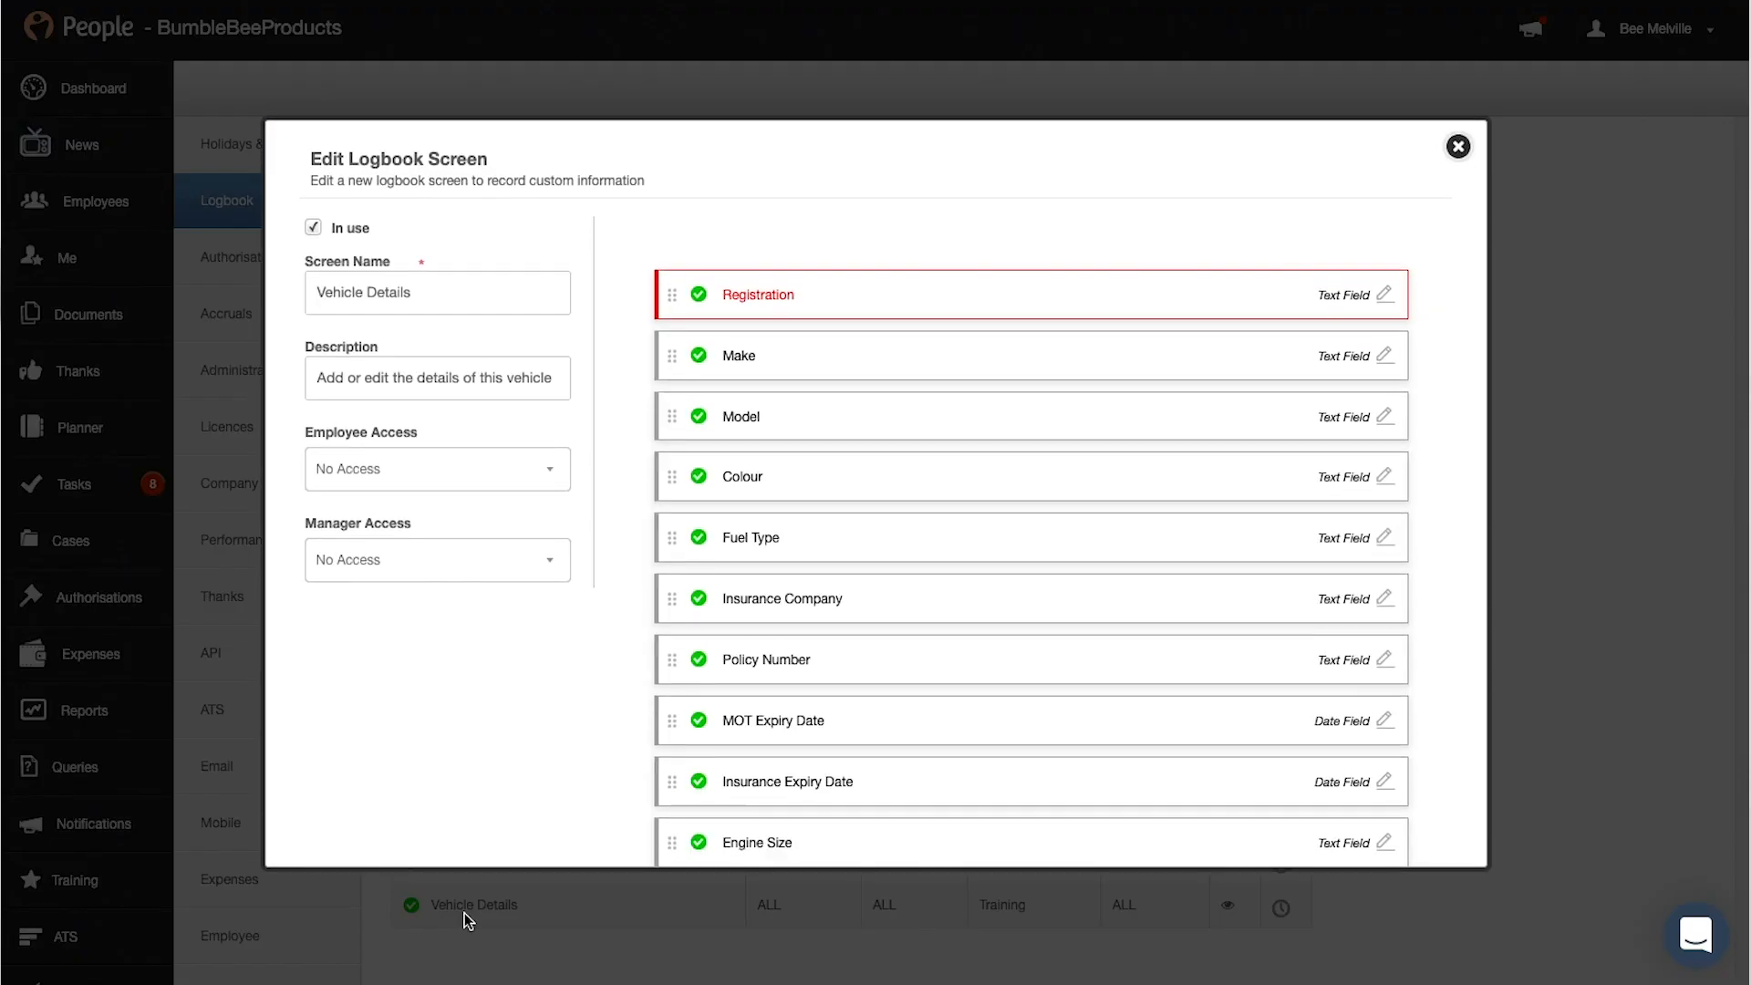
scroll("up", 3)
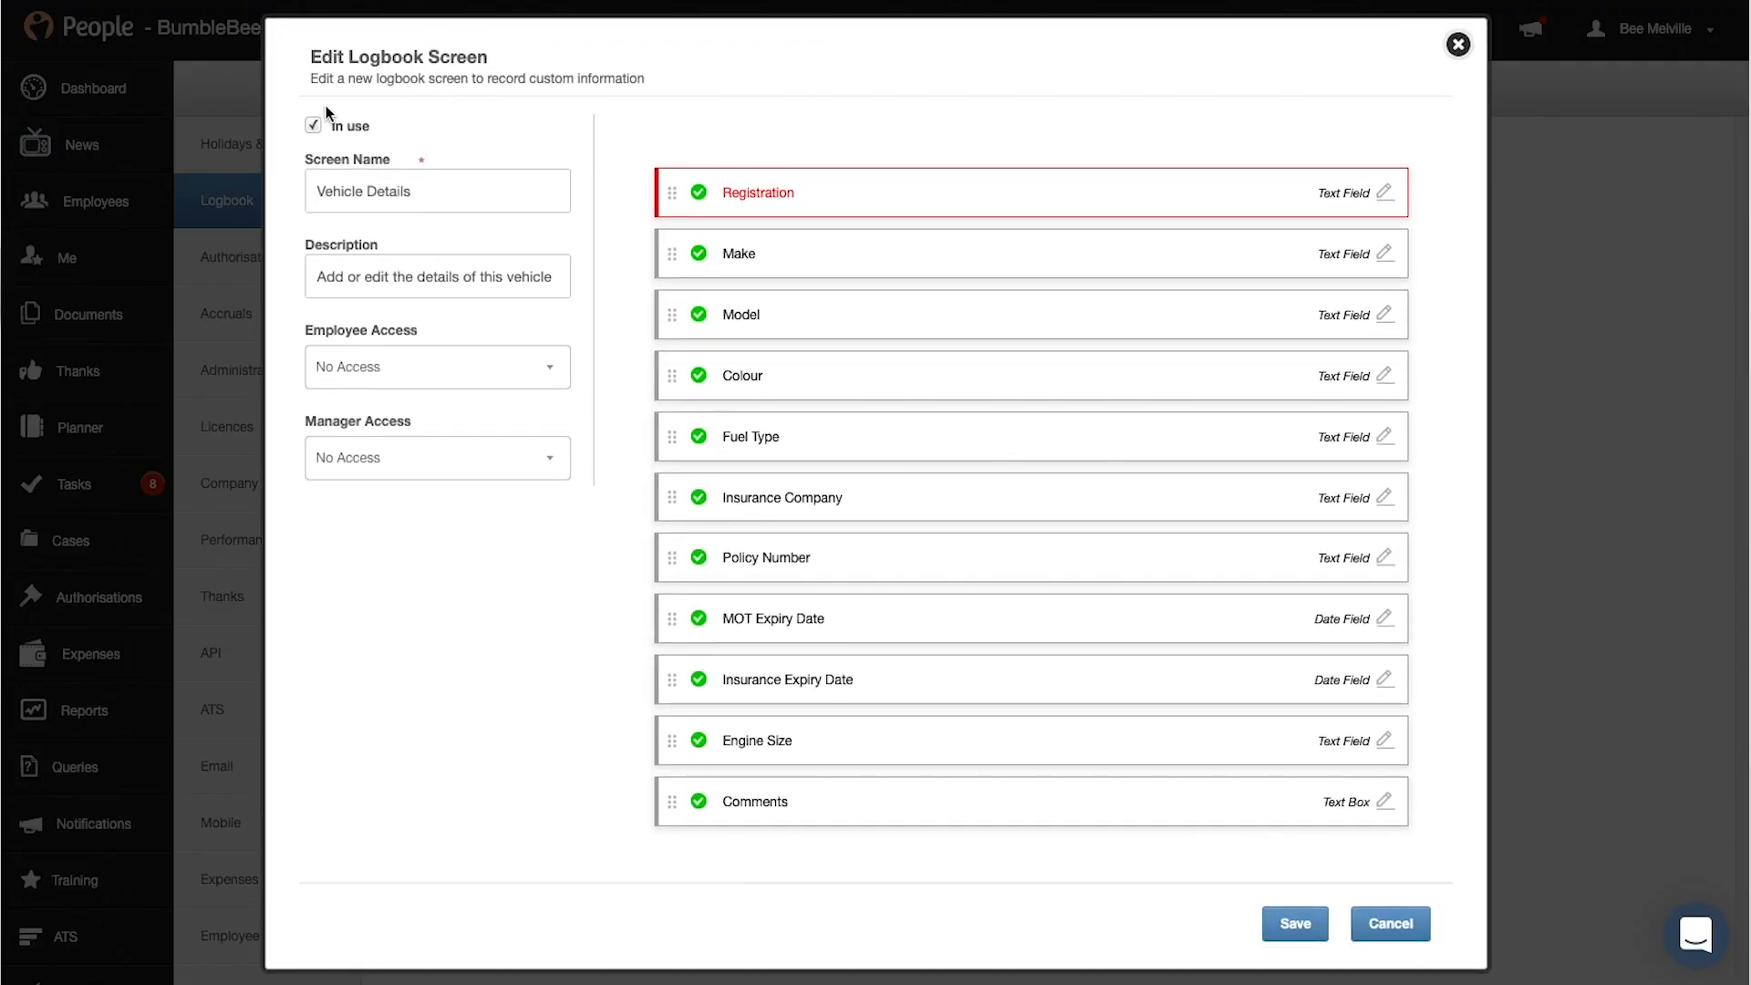
mouse_move(398, 138)
type("Company")
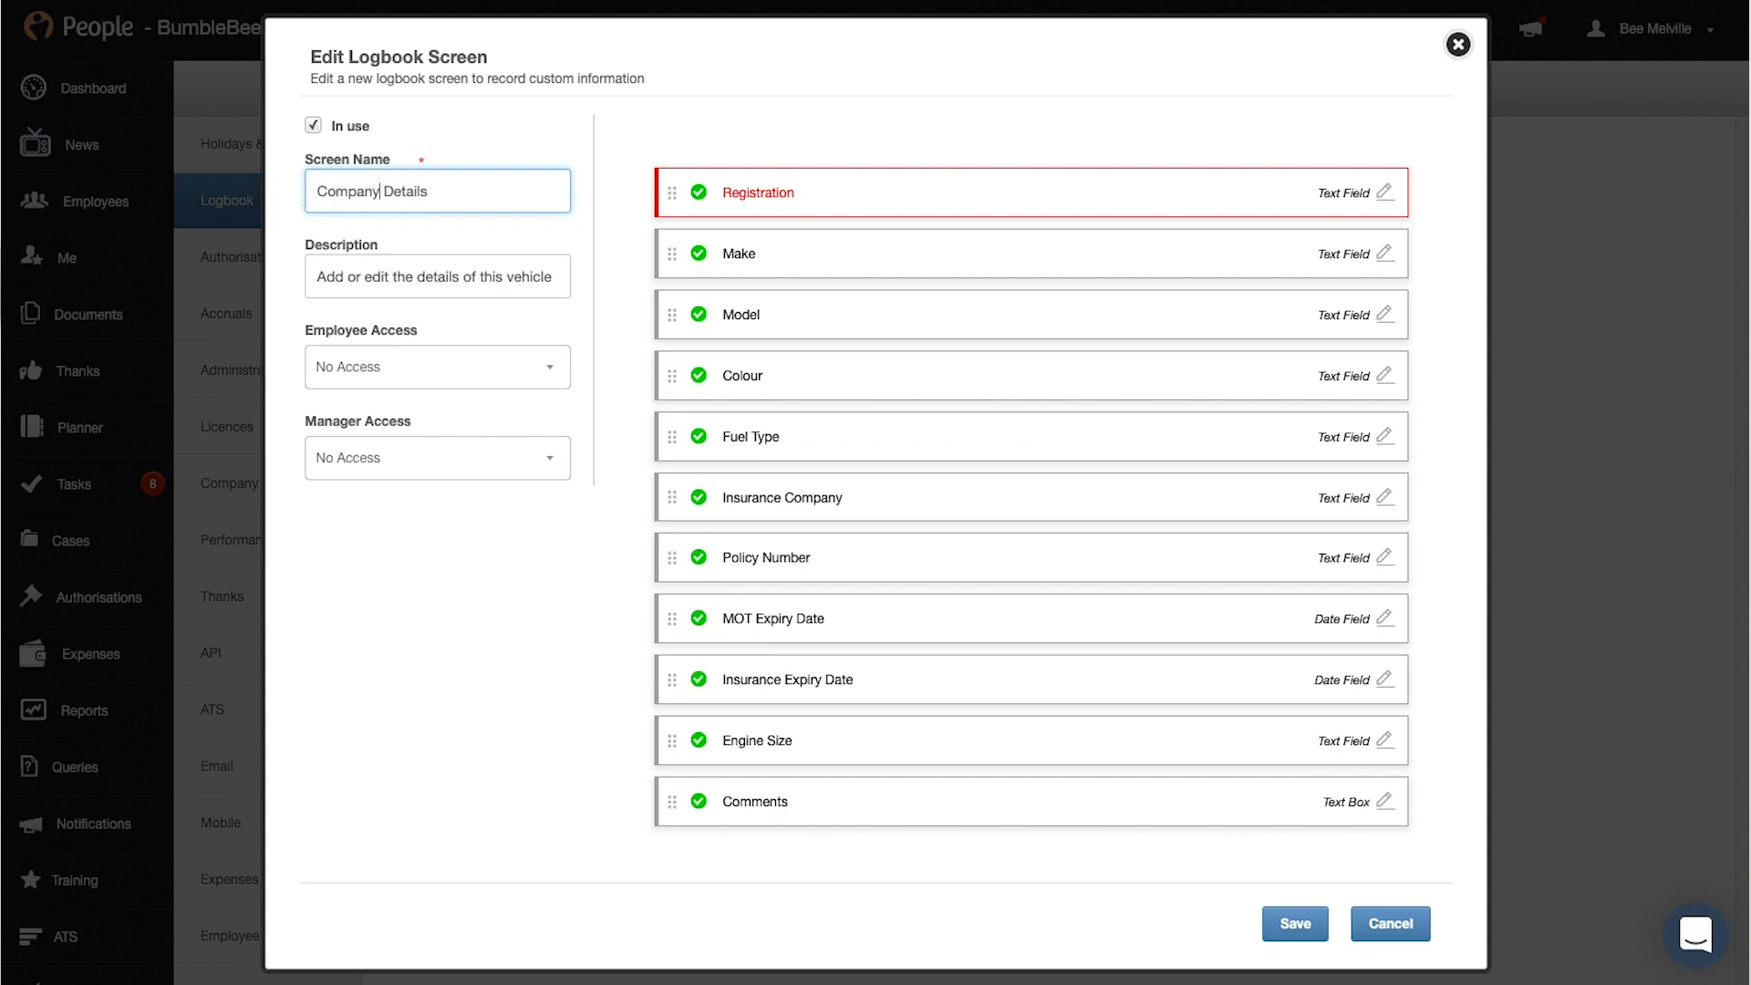
type("Car")
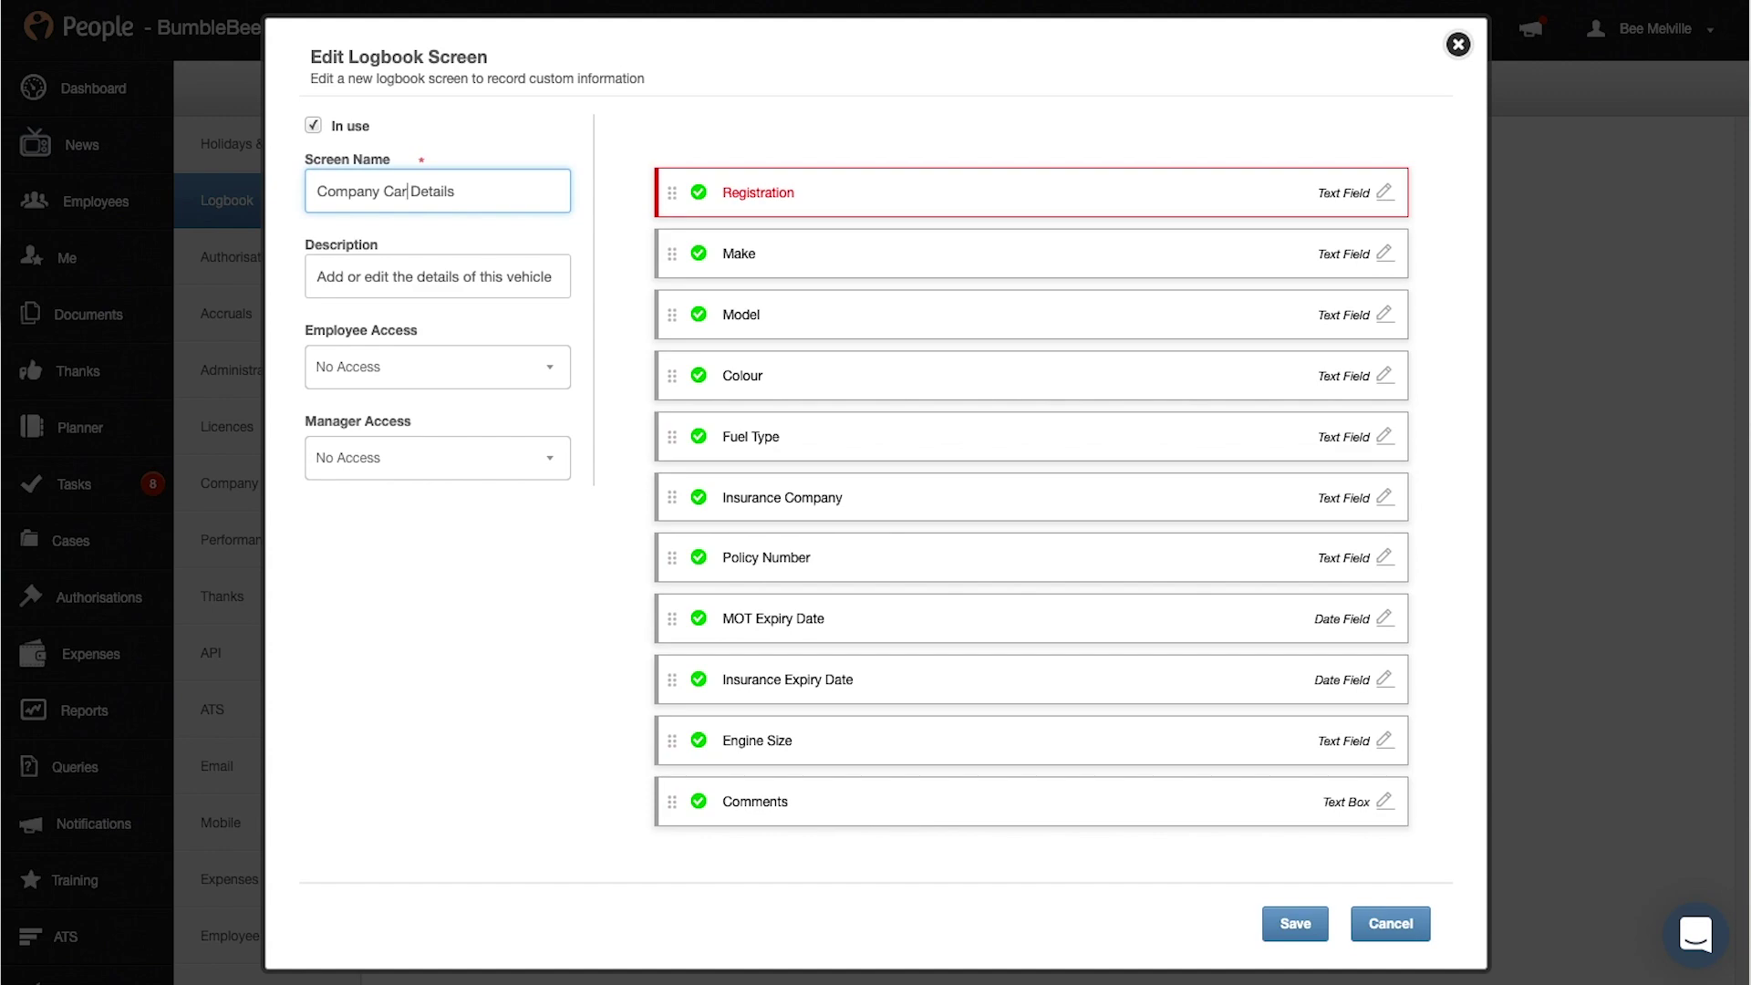
mouse_move(474, 378)
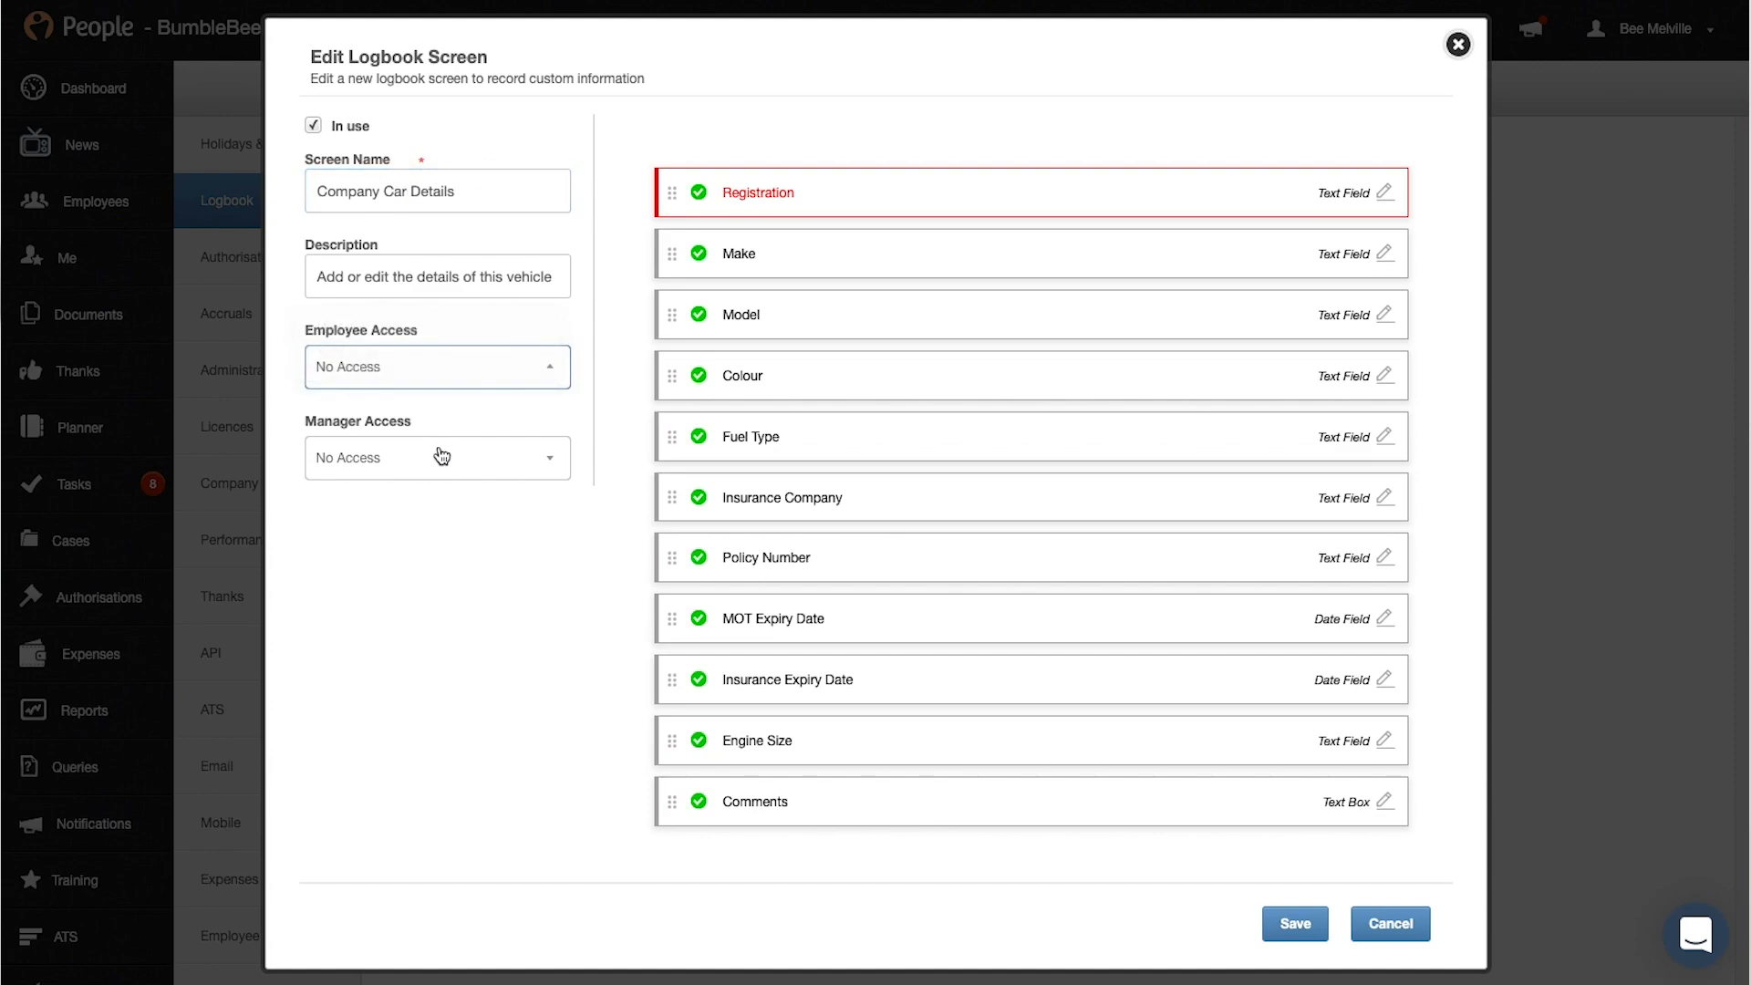
Step: Set Manager Access to Update and Employee Access to View
left_click(436, 457)
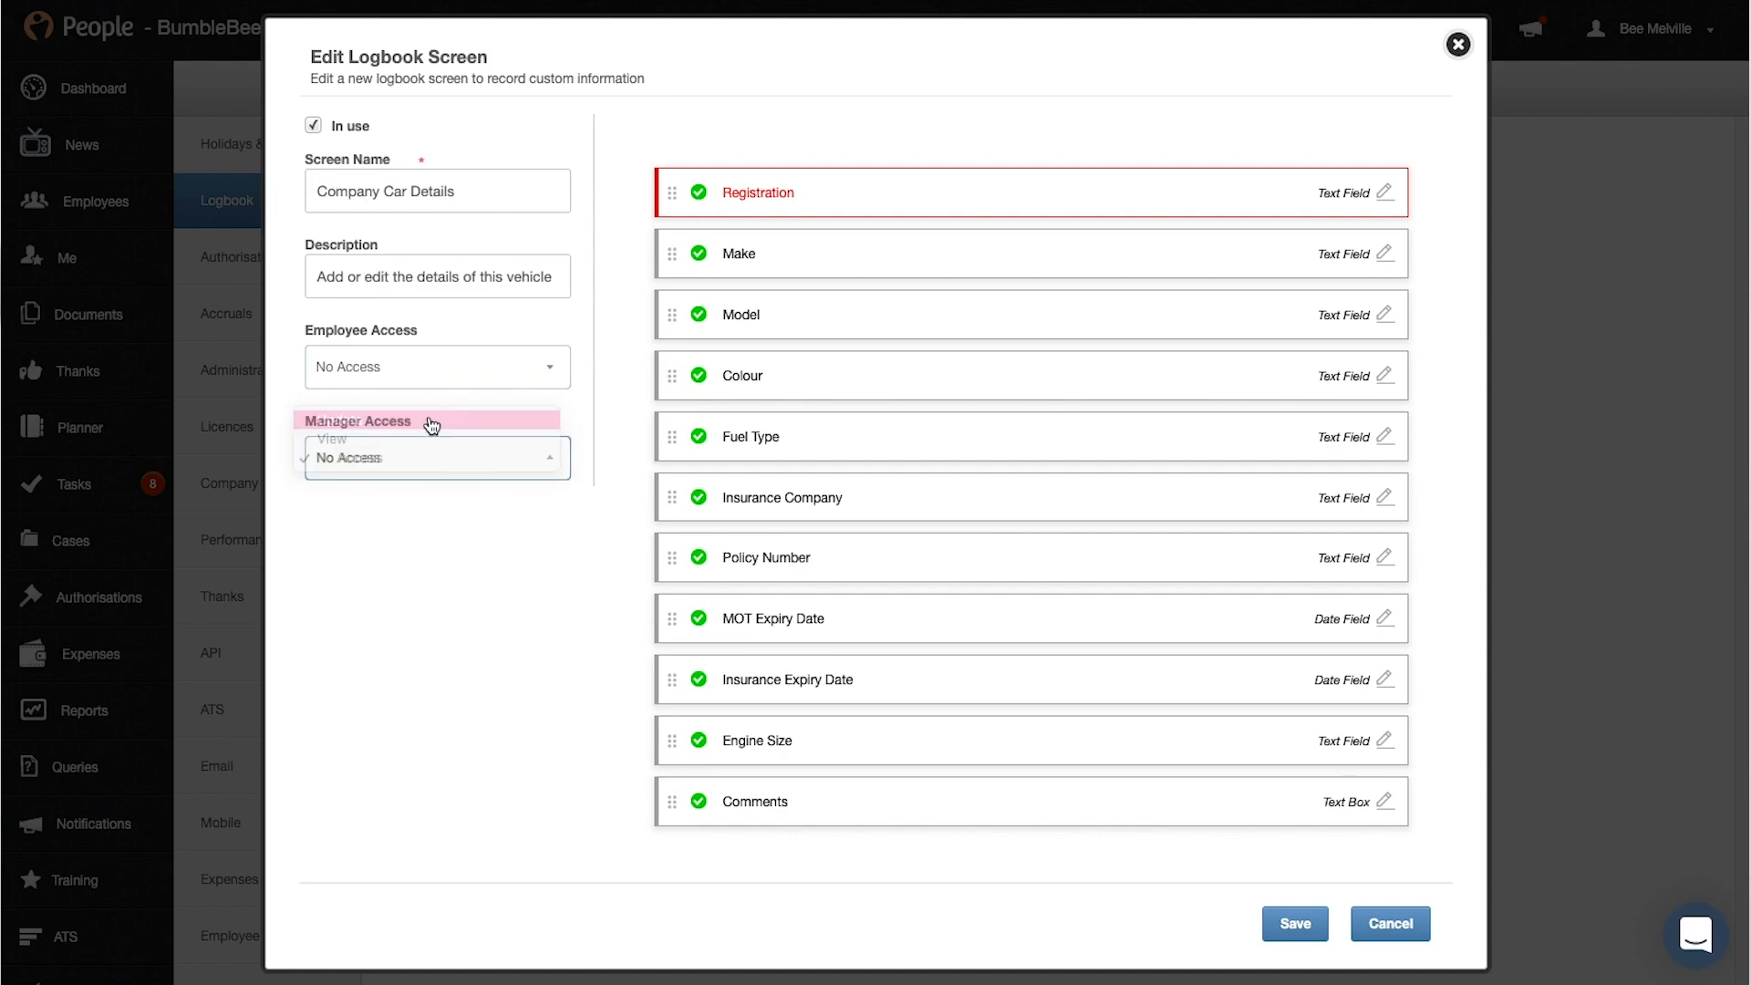
left_click(436, 457)
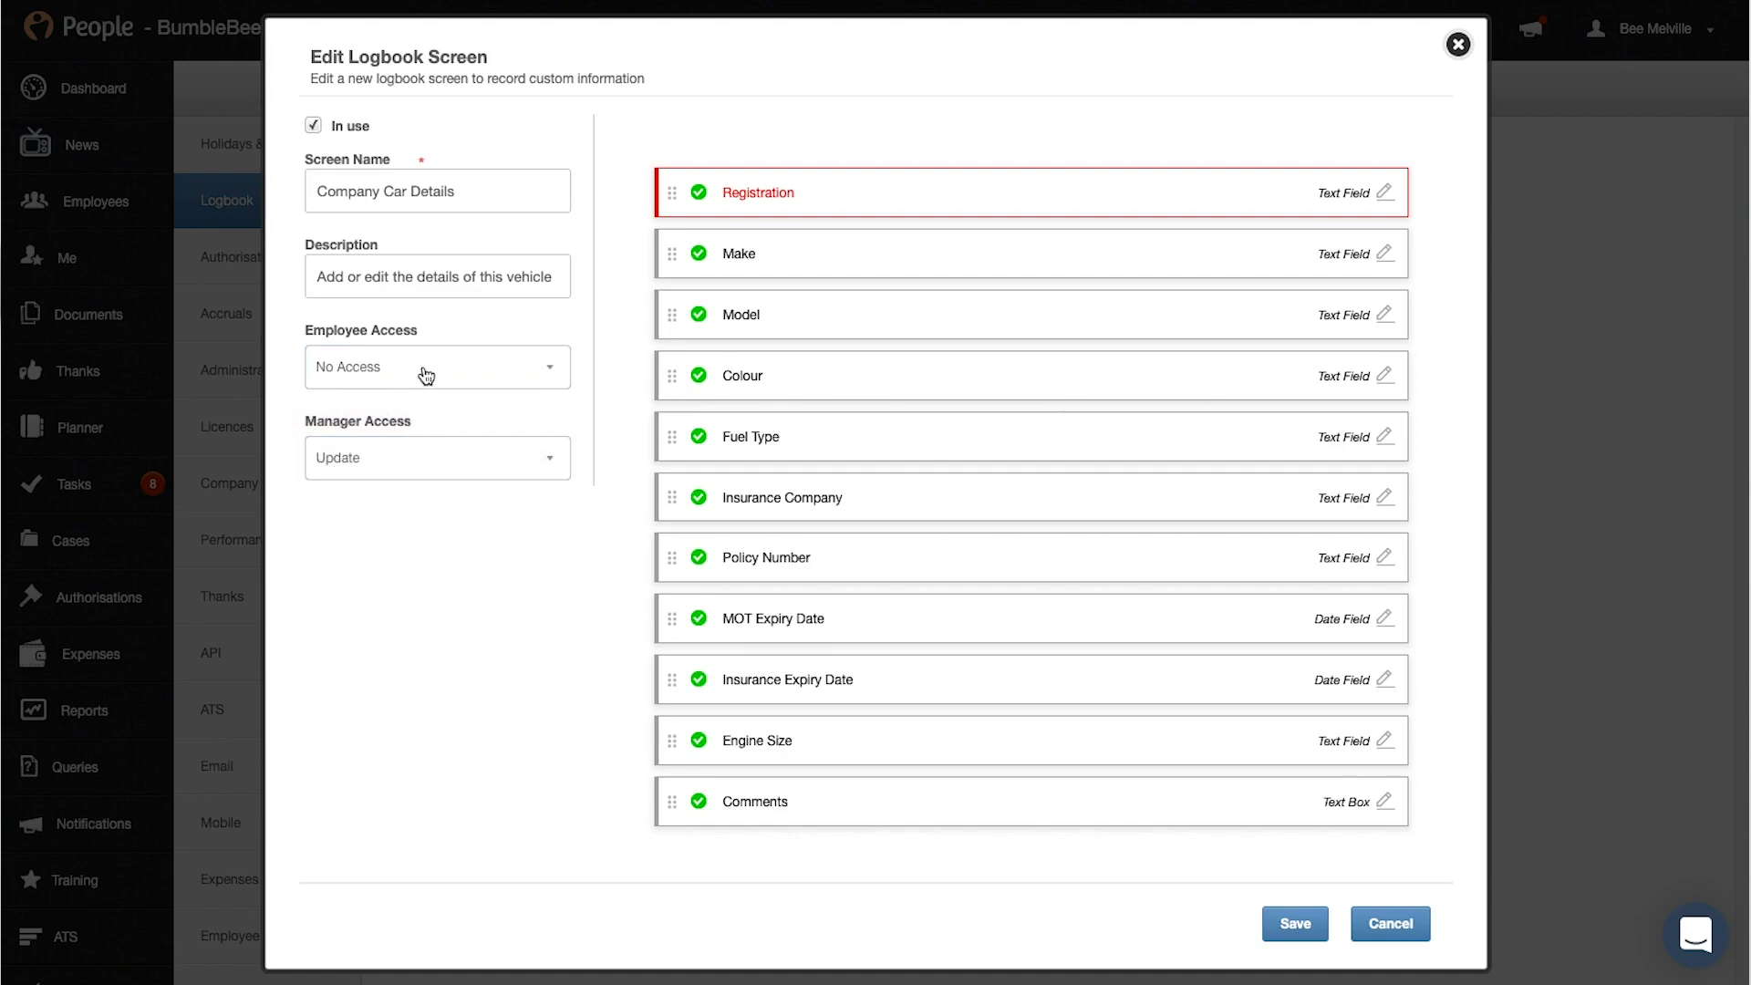
left_click(436, 366)
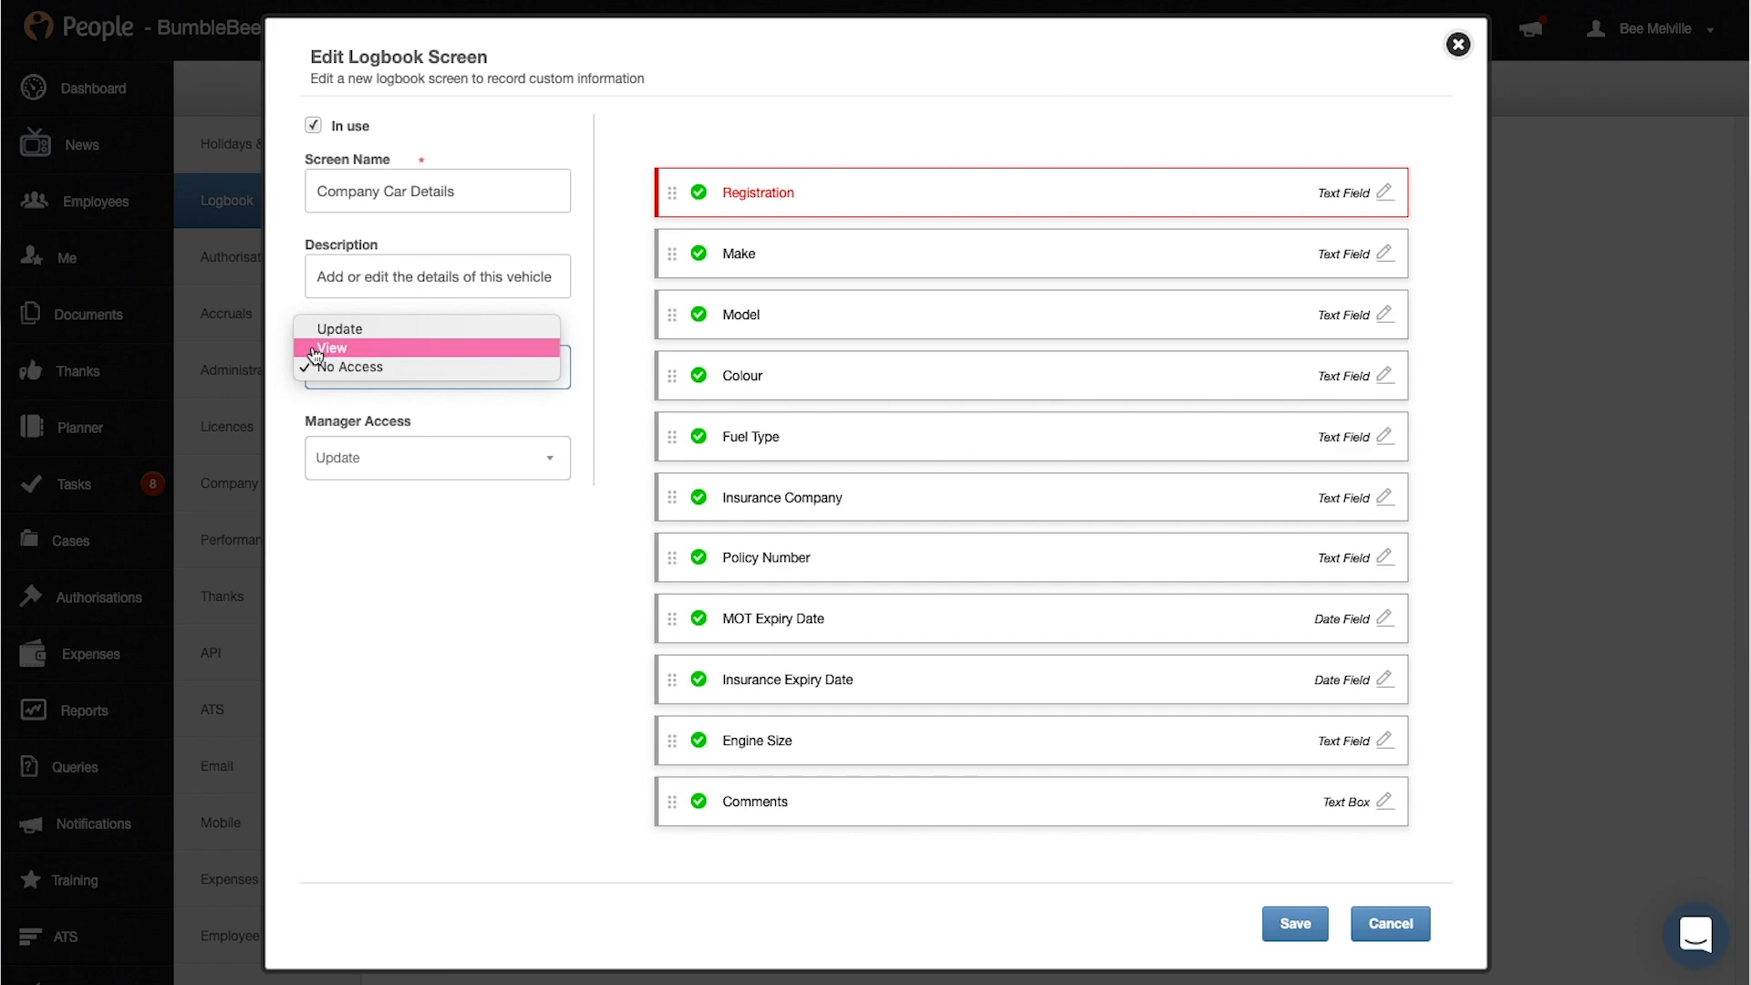
left_click(333, 348)
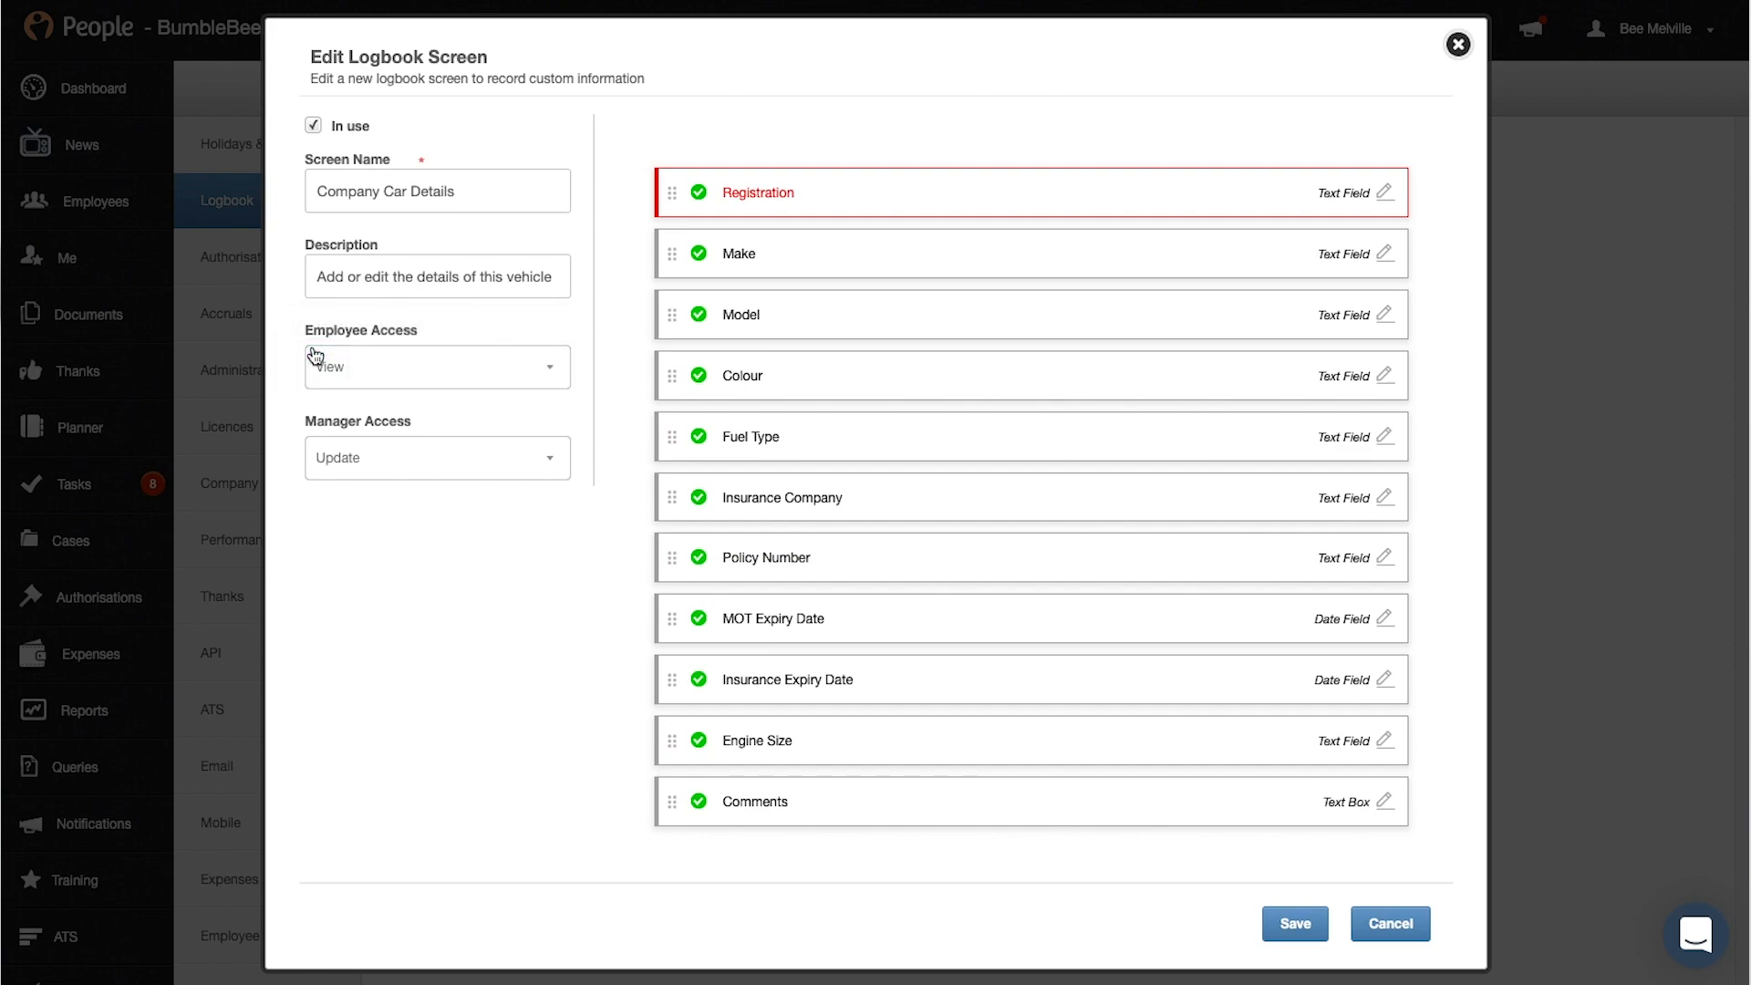
mouse_move(630, 325)
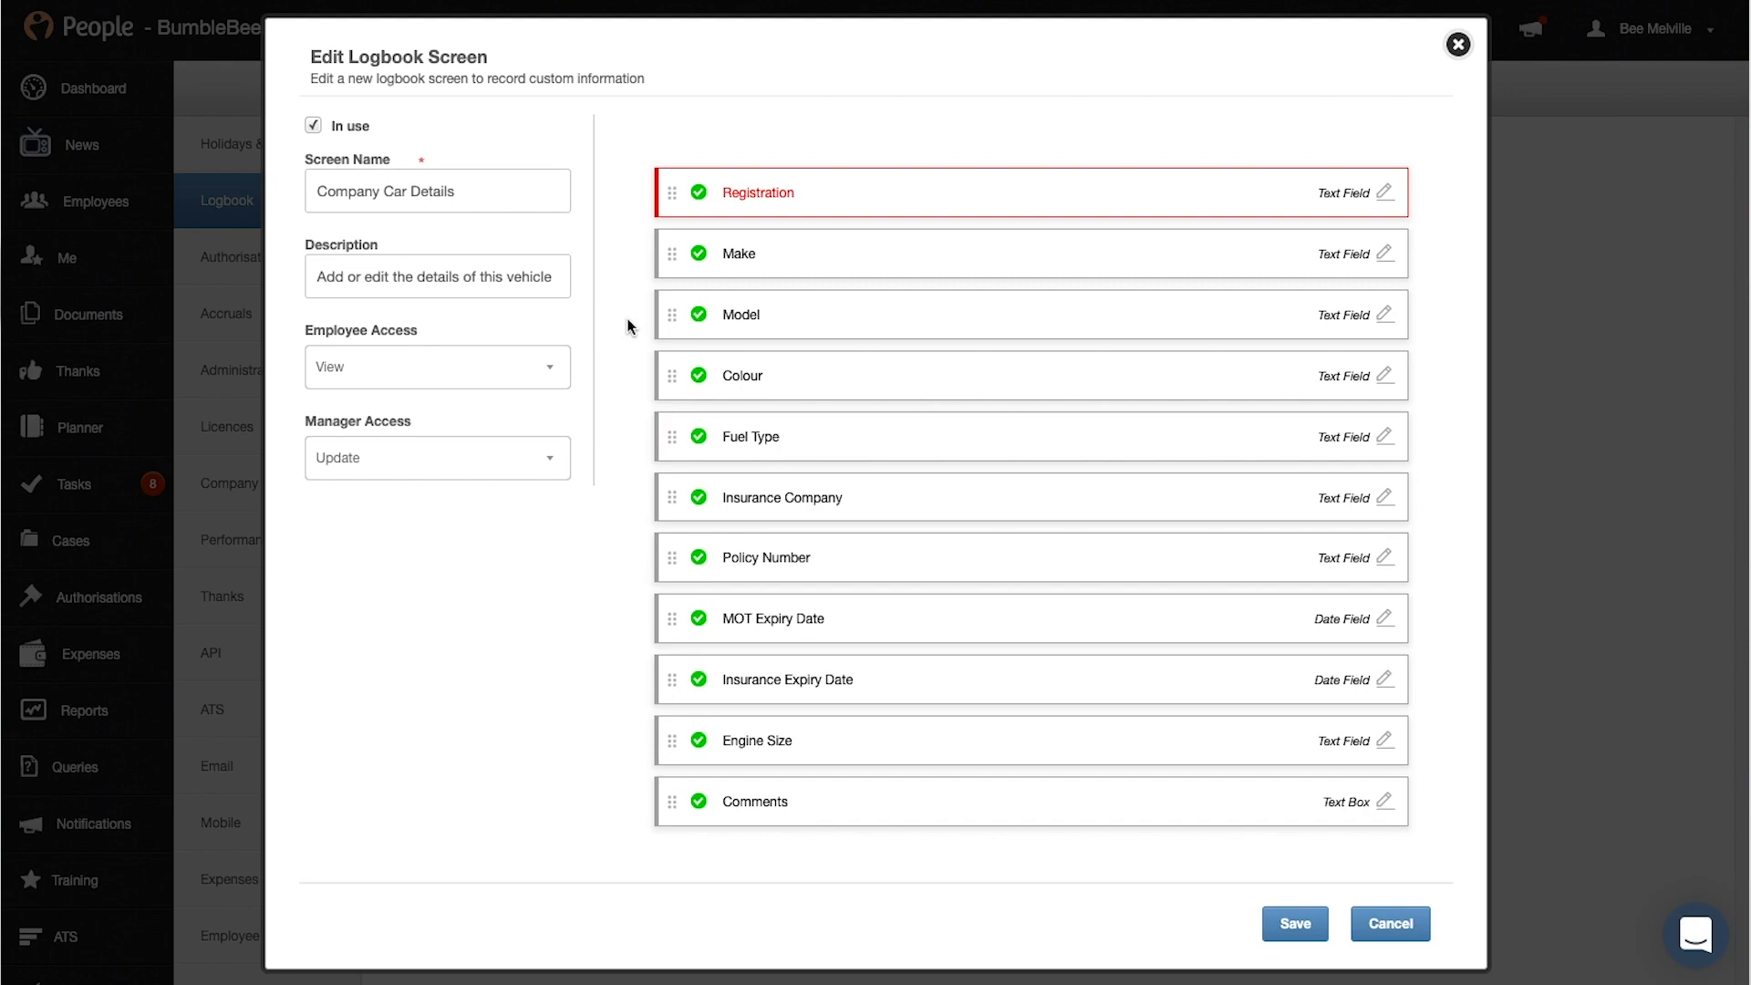
mouse_move(1119, 184)
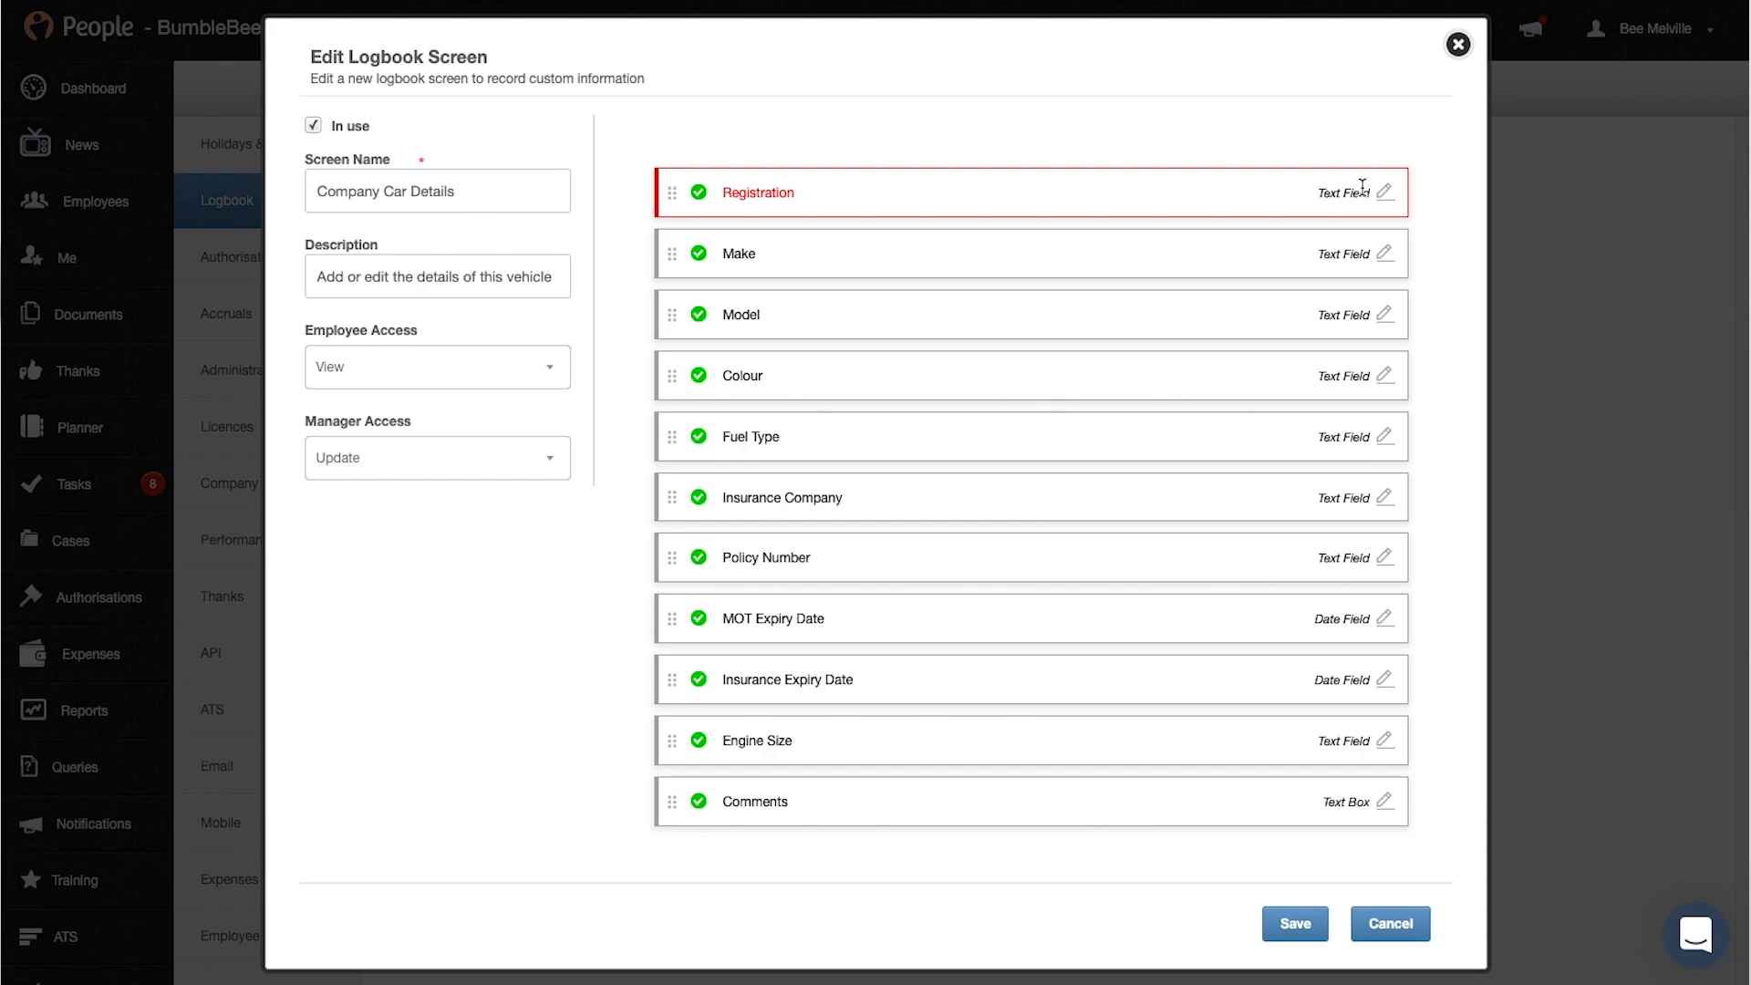
Step: Mark the Make field as mandatory, then open the Model field's settings
left_click(1389, 253)
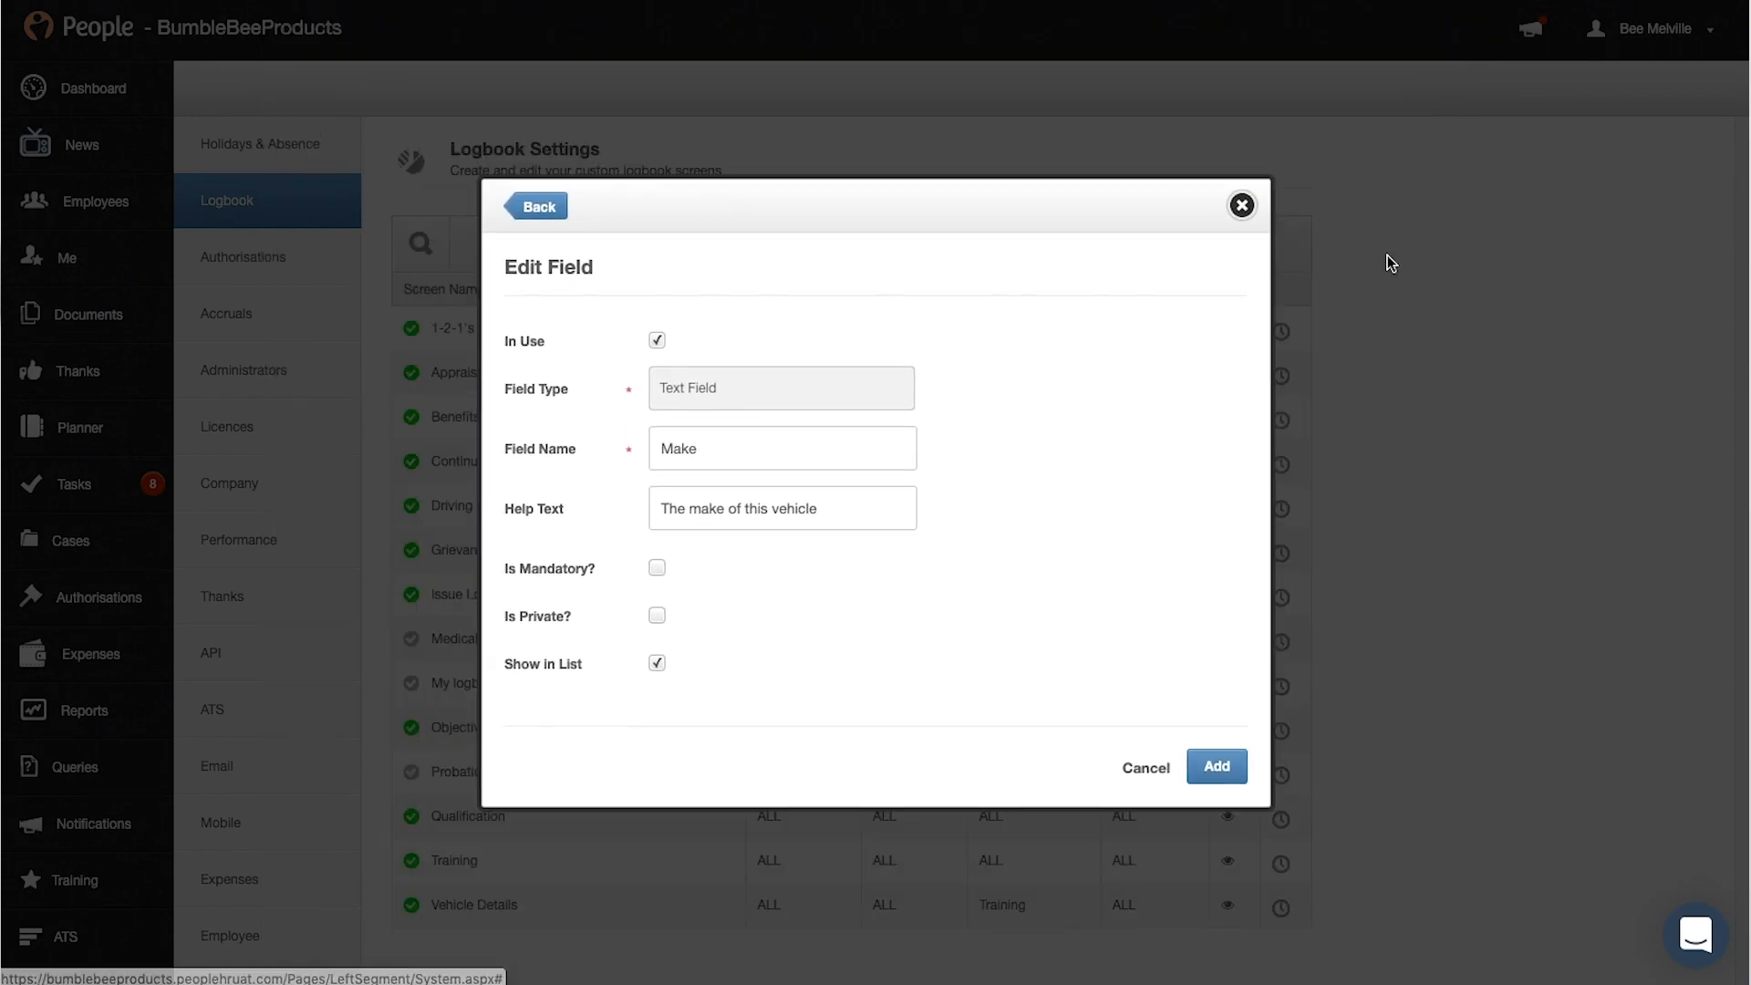
mouse_move(656, 568)
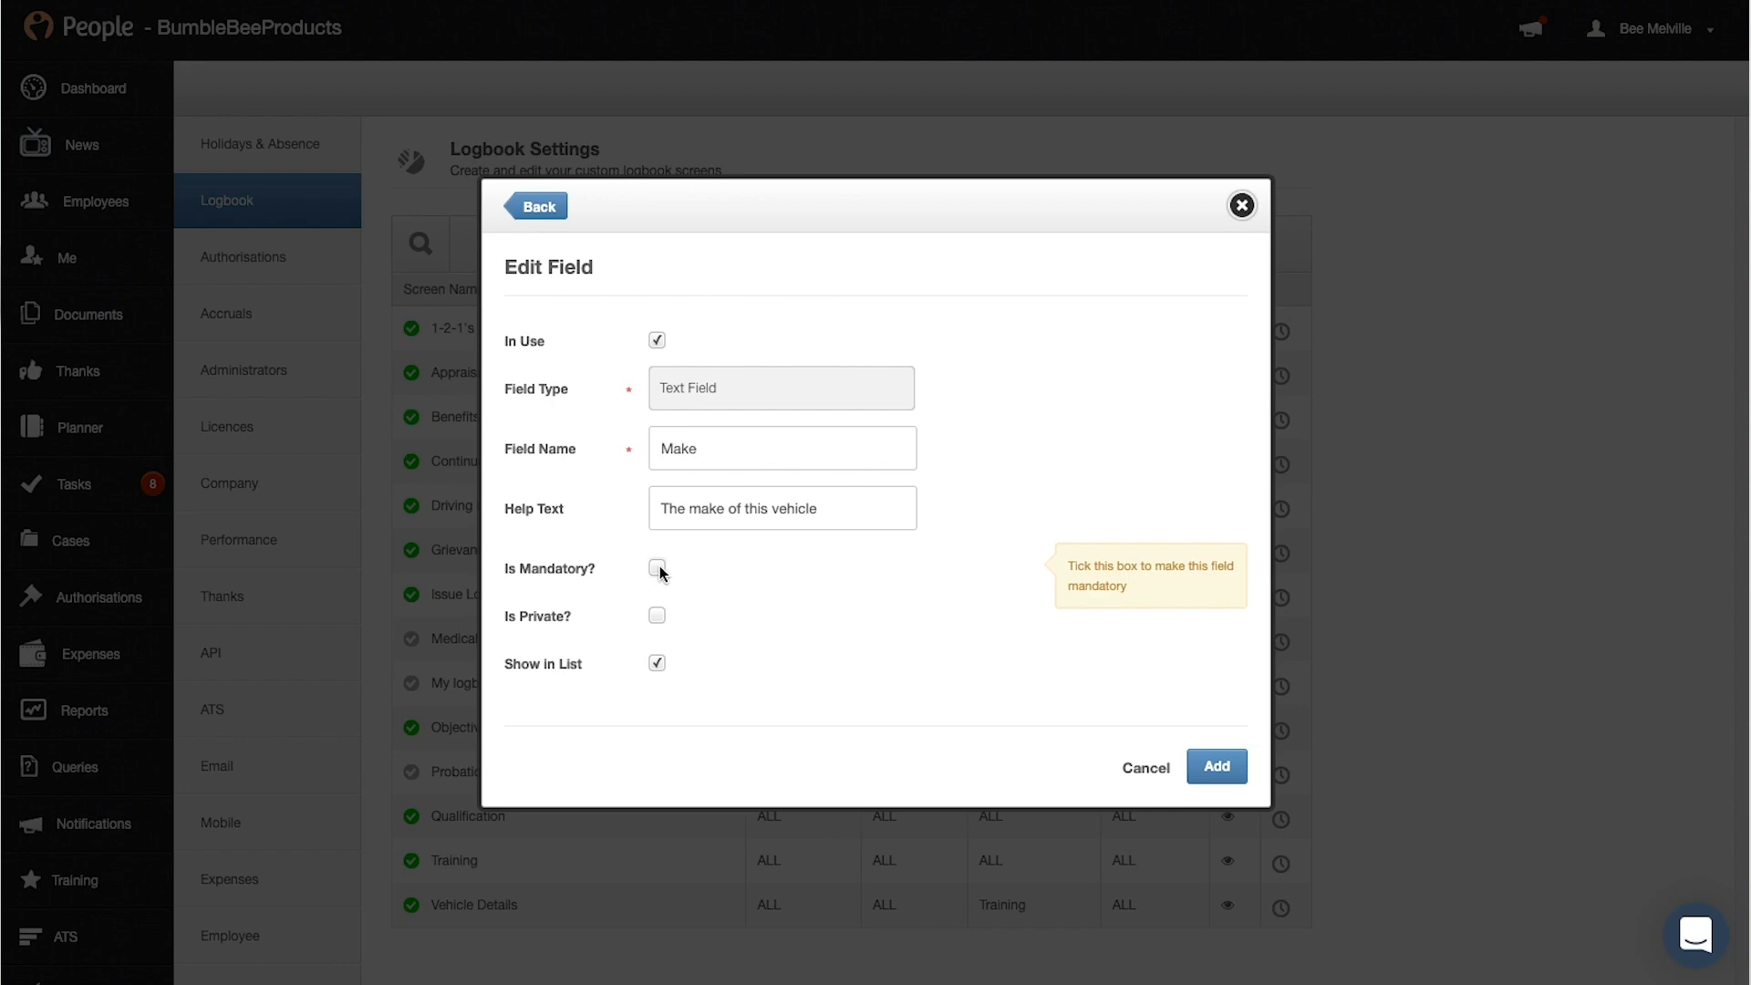
mouse_move(657, 621)
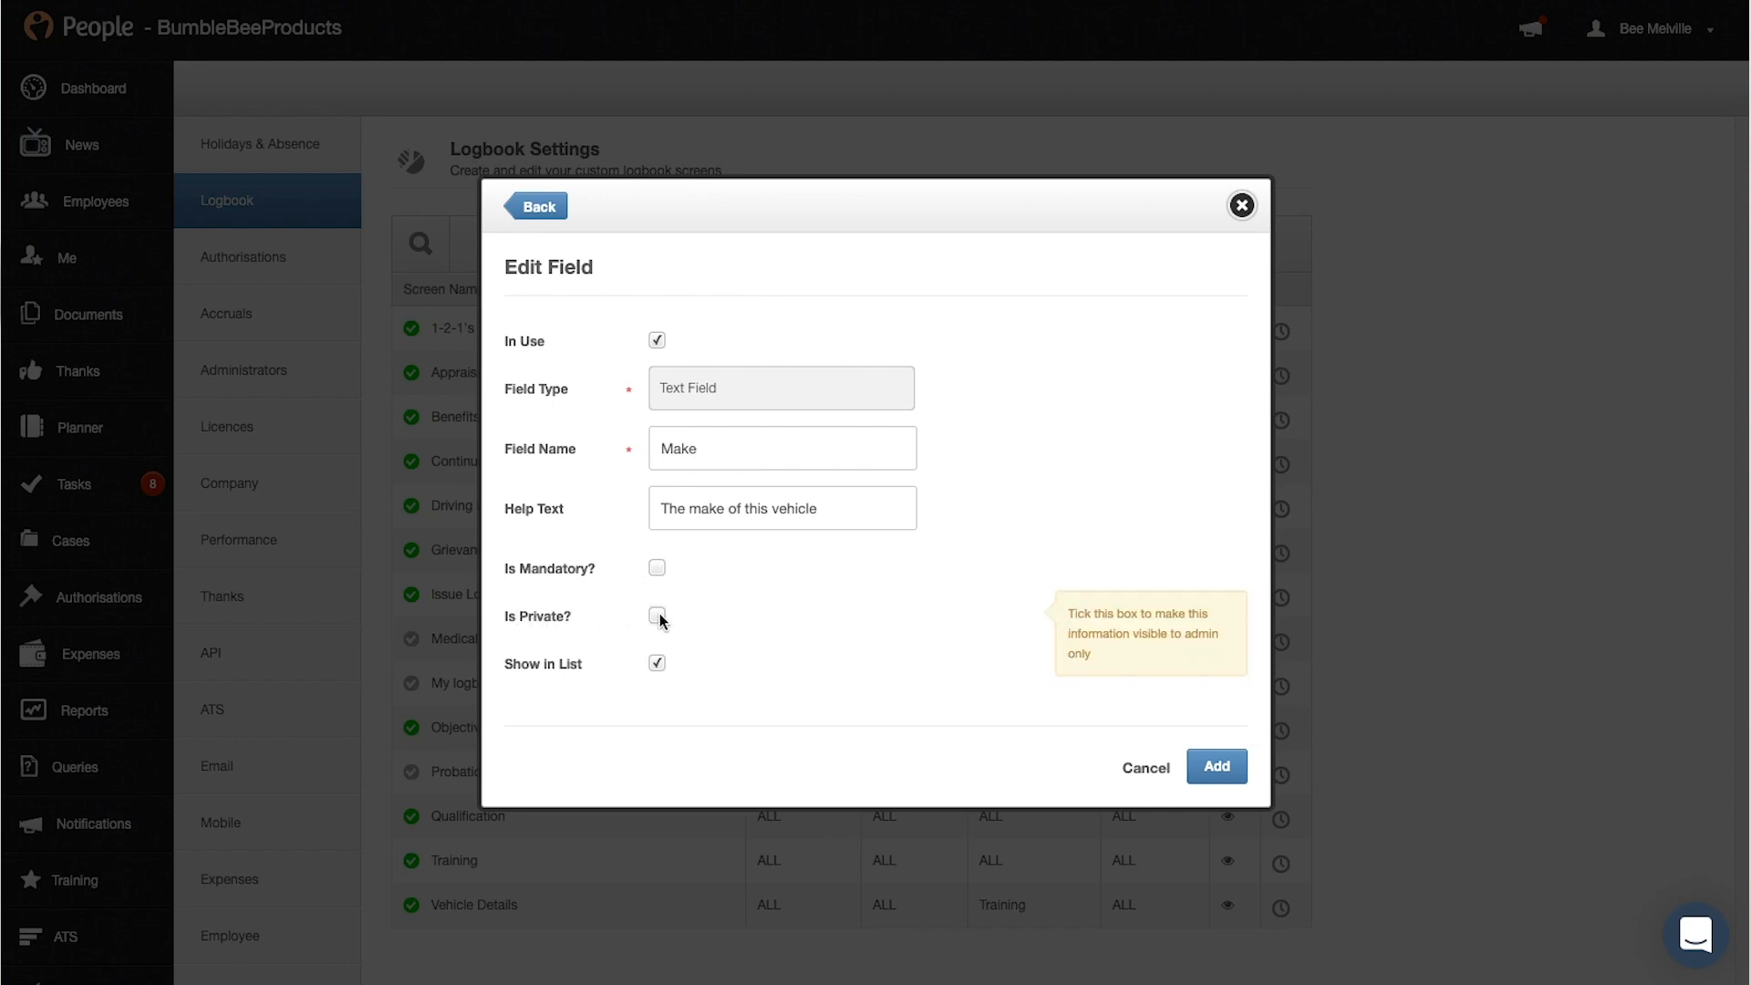
mouse_move(653, 617)
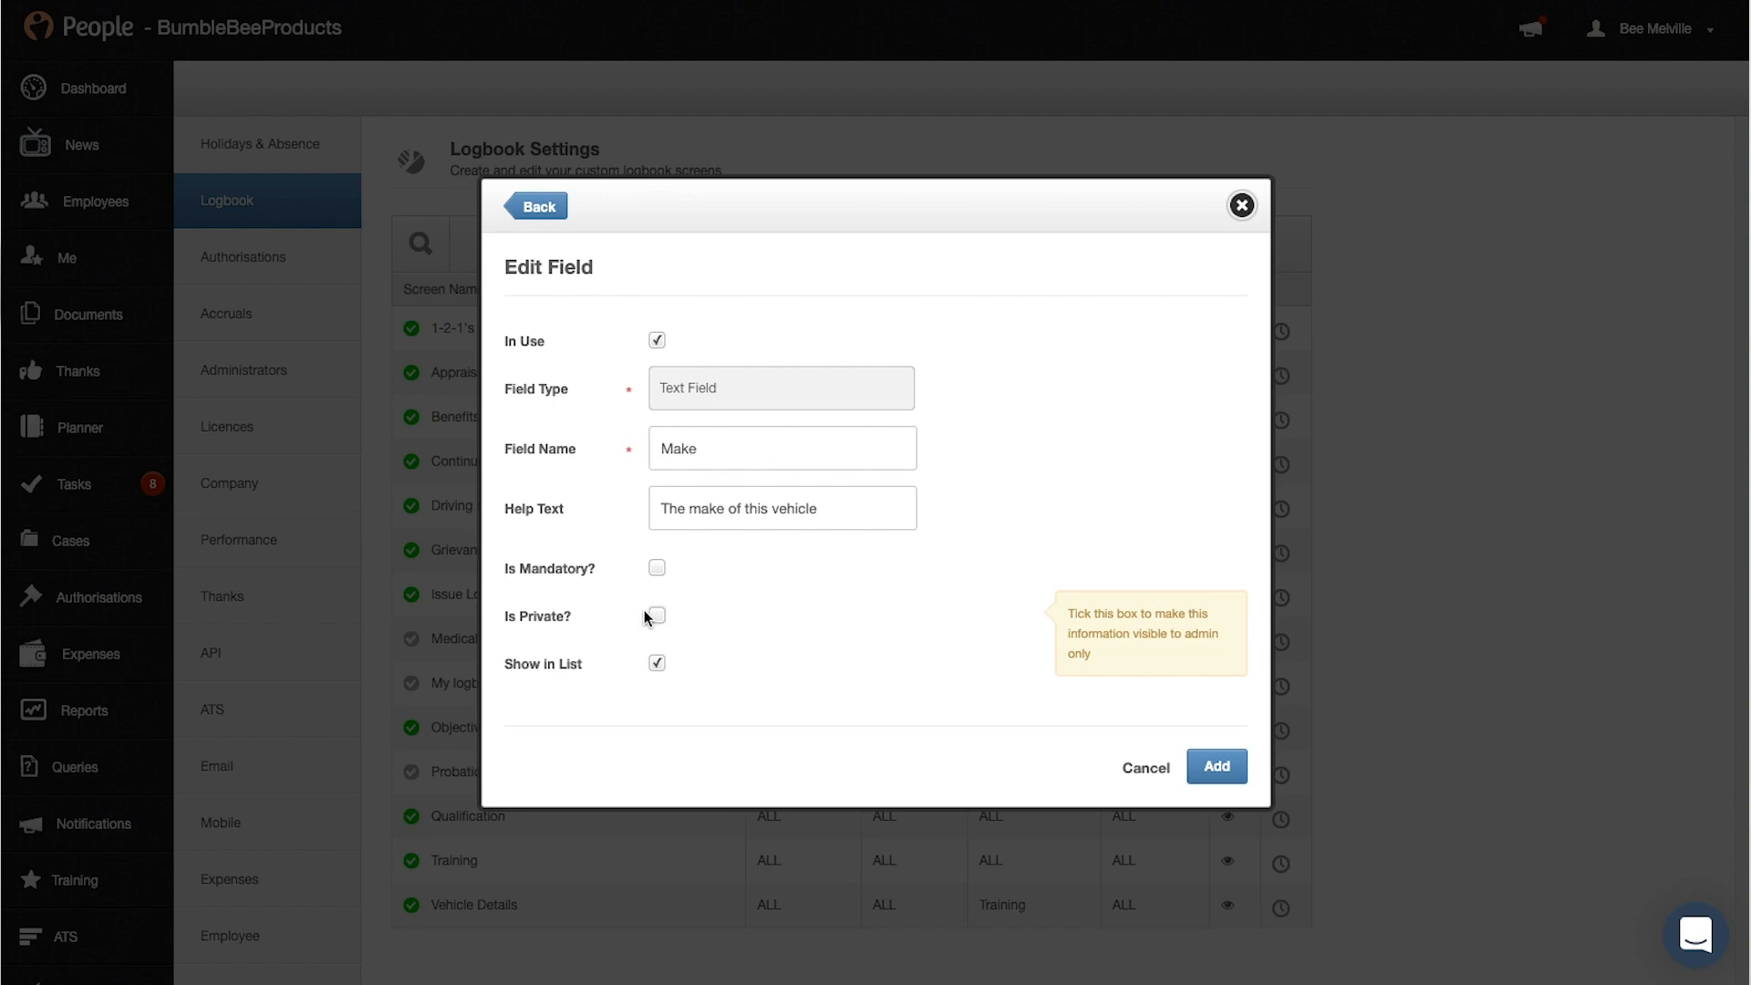
mouse_move(671, 668)
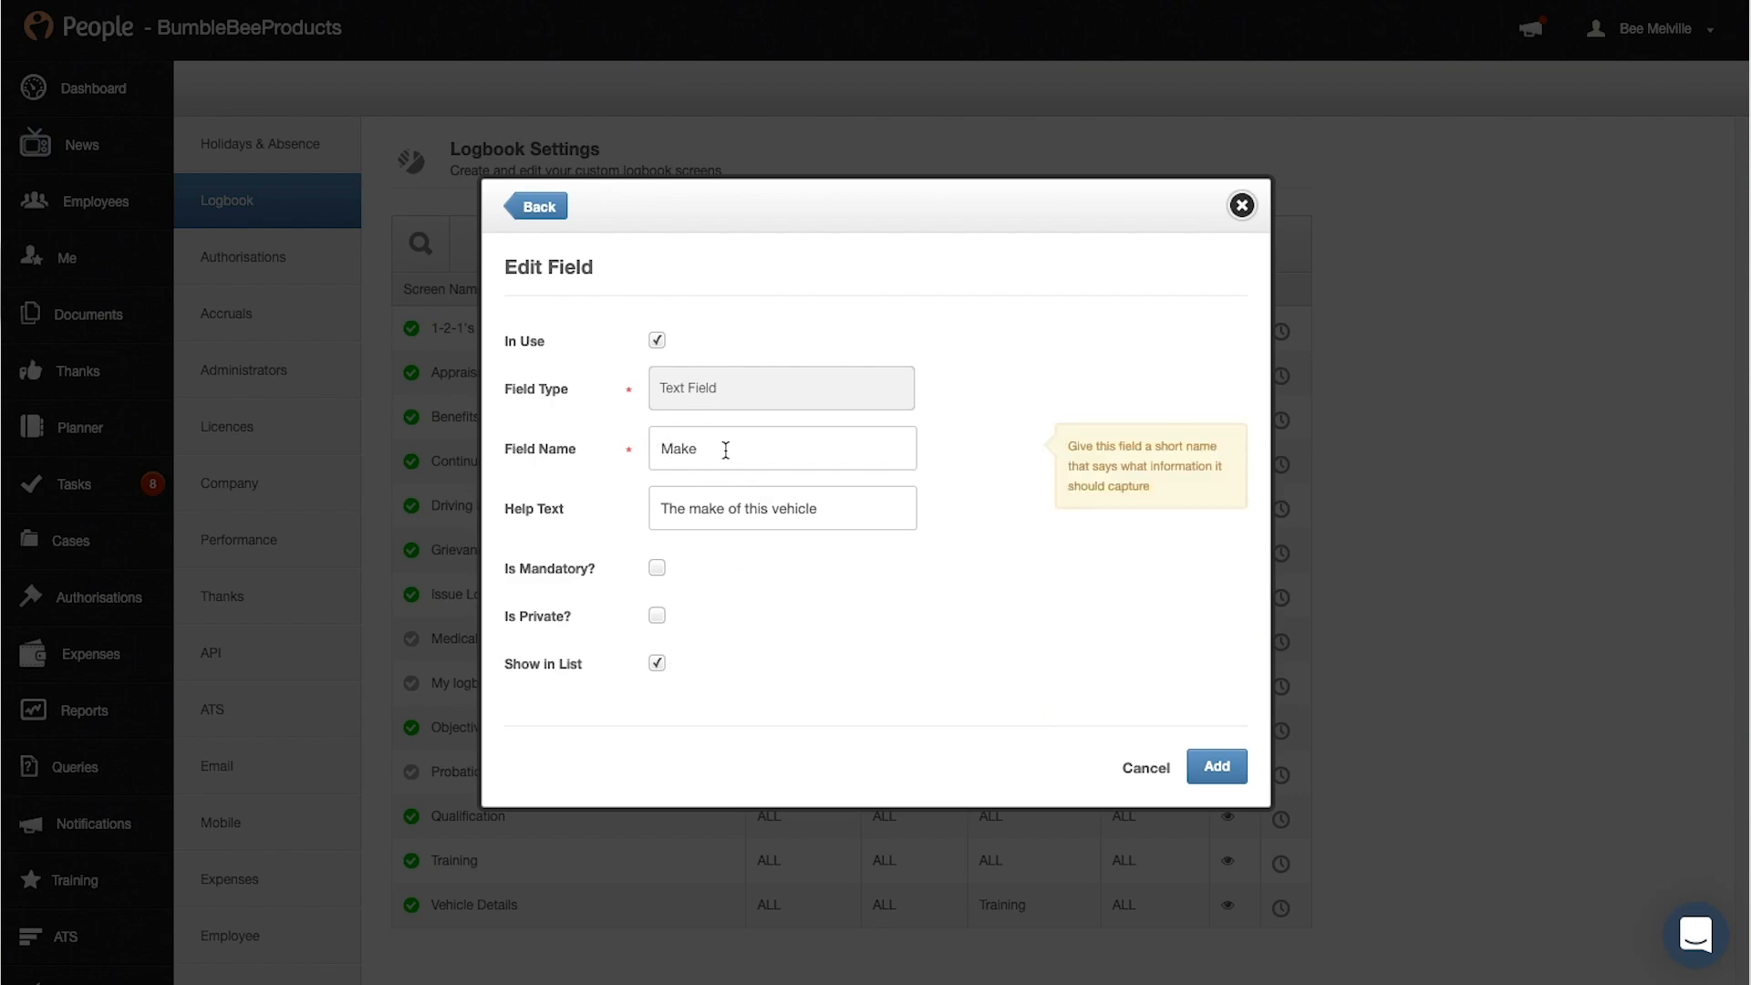
left_click(657, 568)
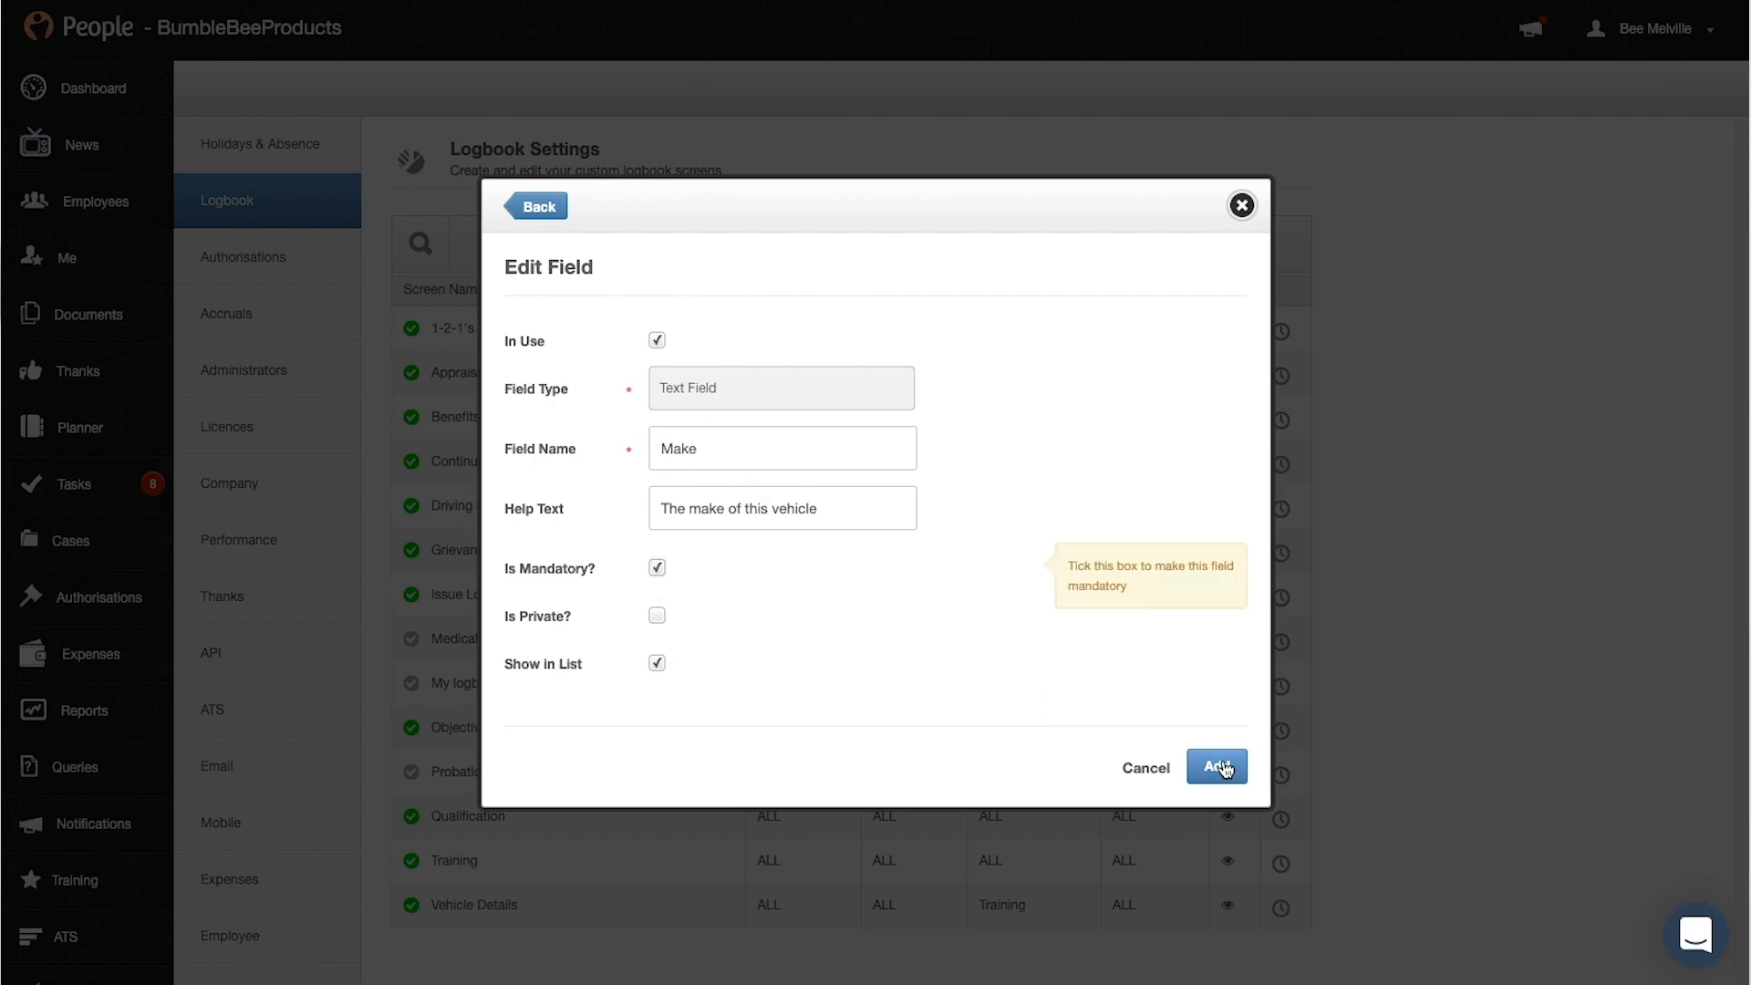
left_click(1216, 767)
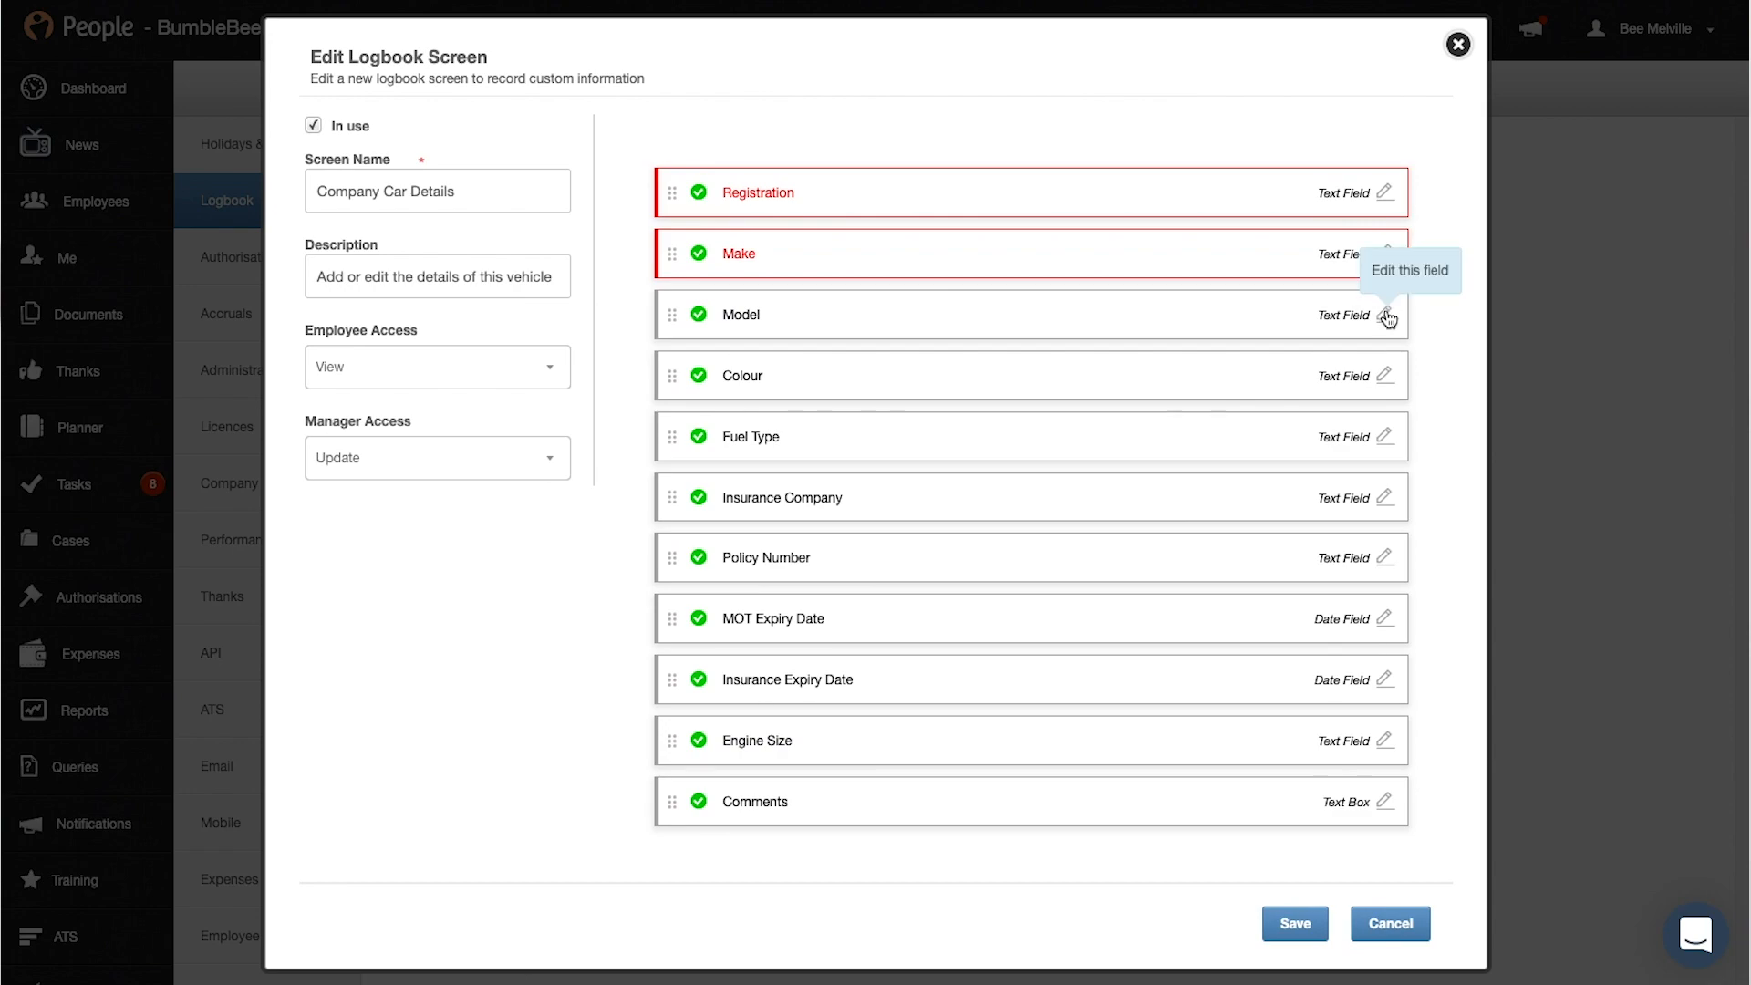
left_click(1384, 318)
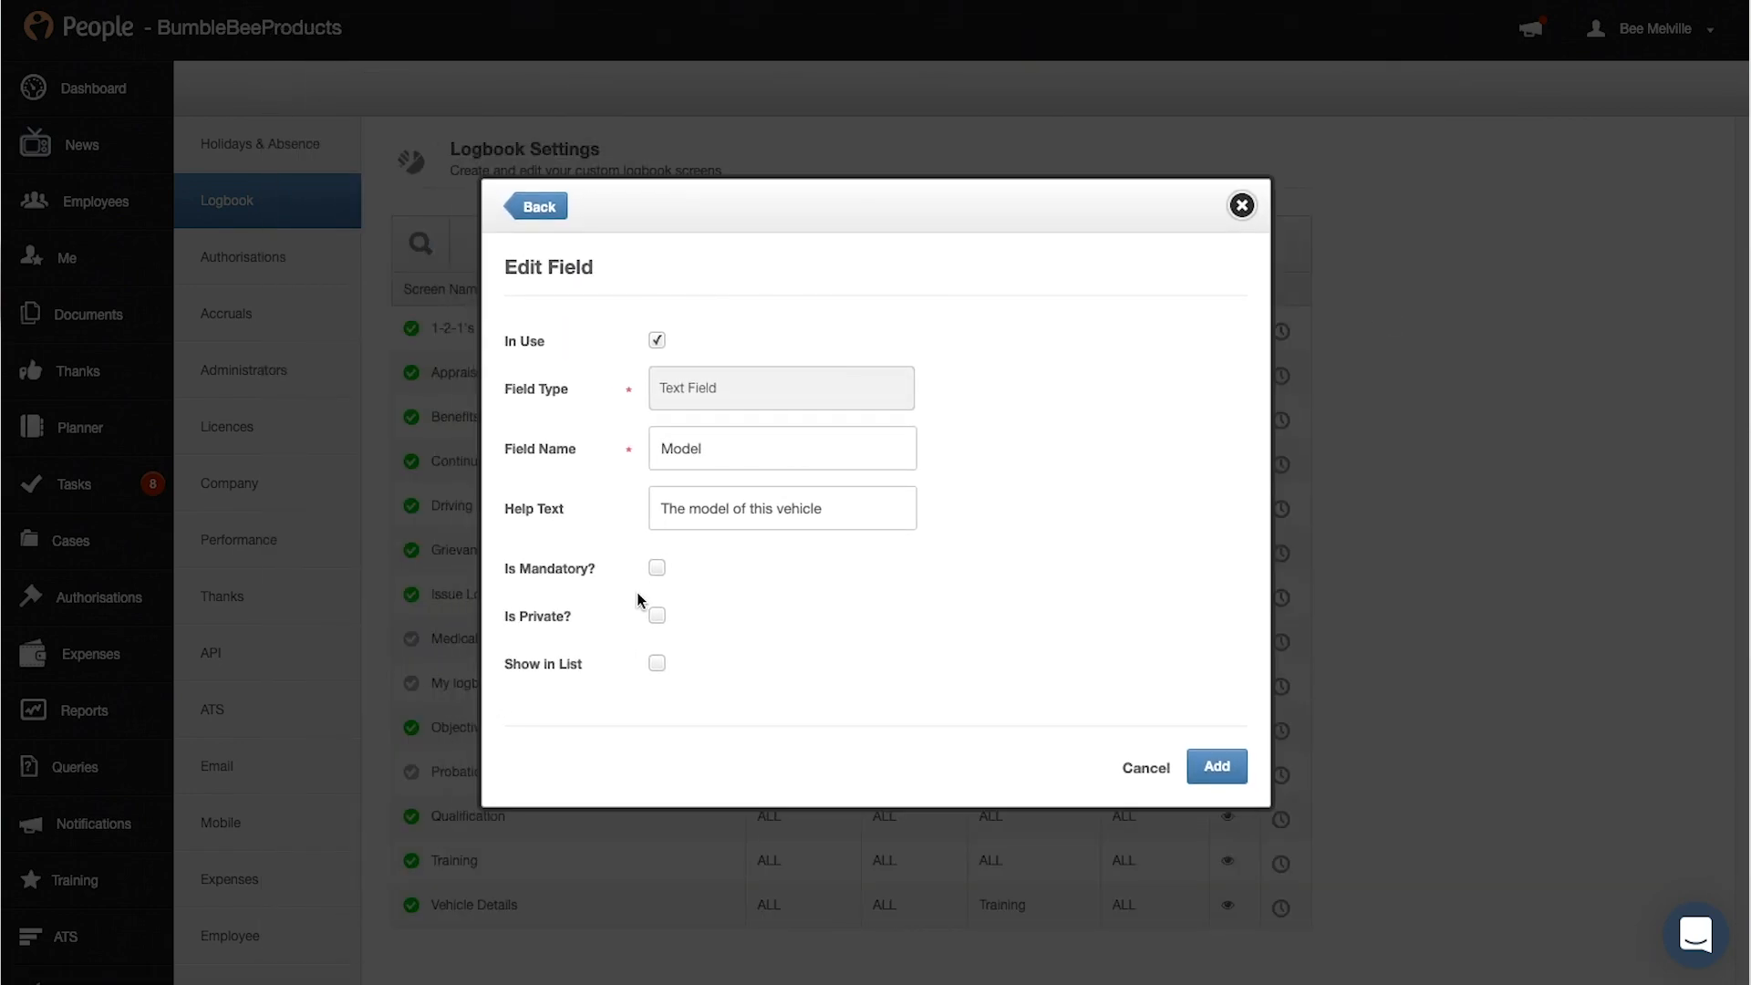